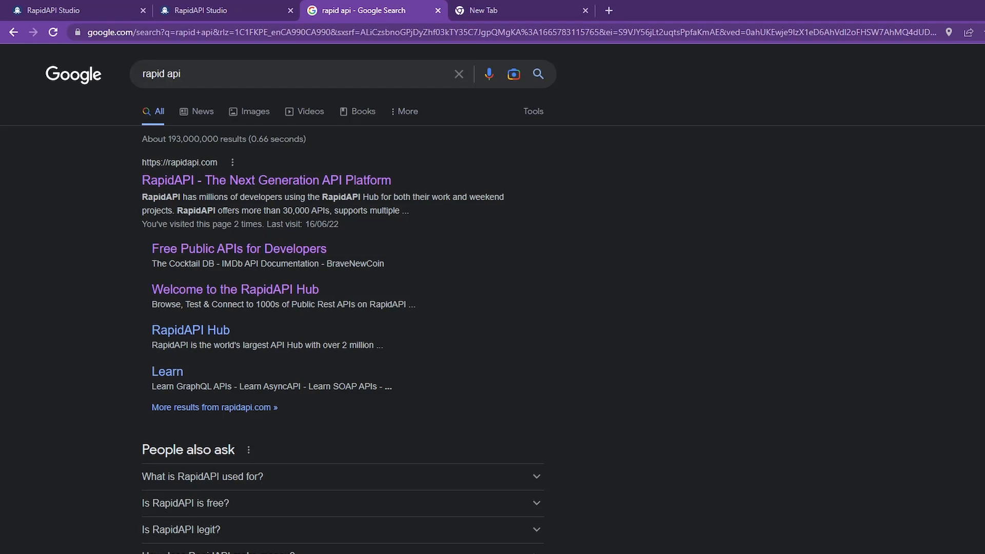
{"action": "mouse_move", "coordinate": [222, 158]}
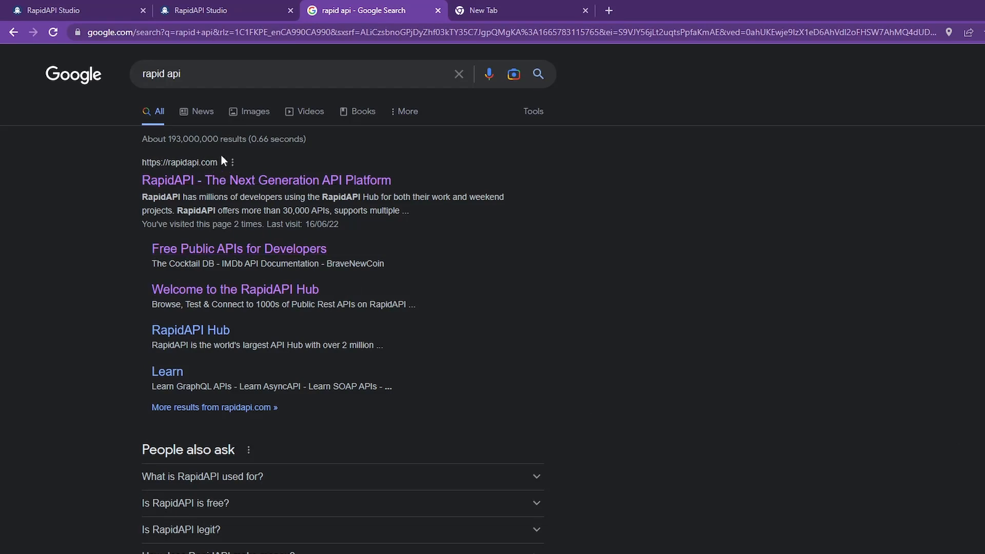
Step: Reach RapidAPI Hub from the Google result and view API-FOOTBALL's pricing plans
{"action": "left_click", "coordinate": [234, 289]}
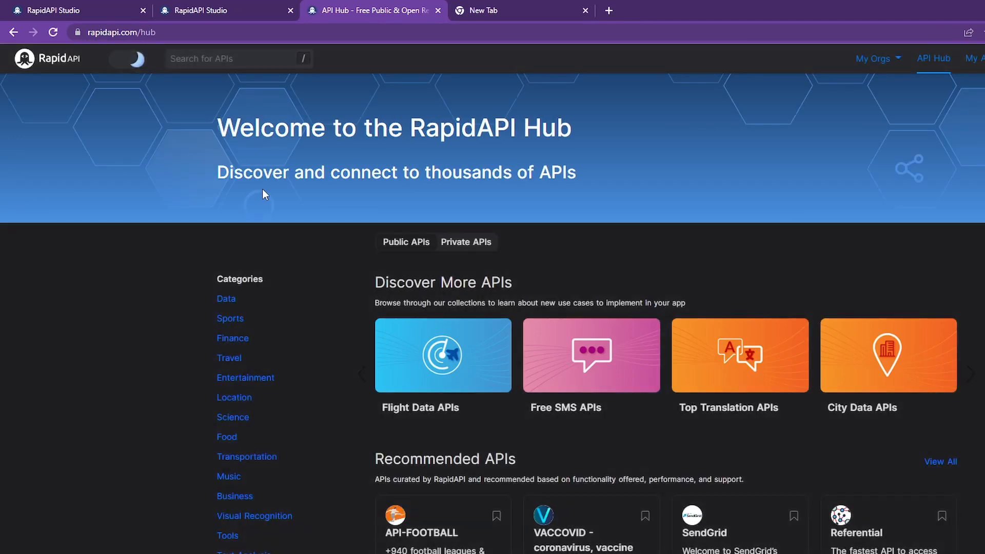
{"action": "scroll", "scroll_direction": "down", "scroll_amount": 3}
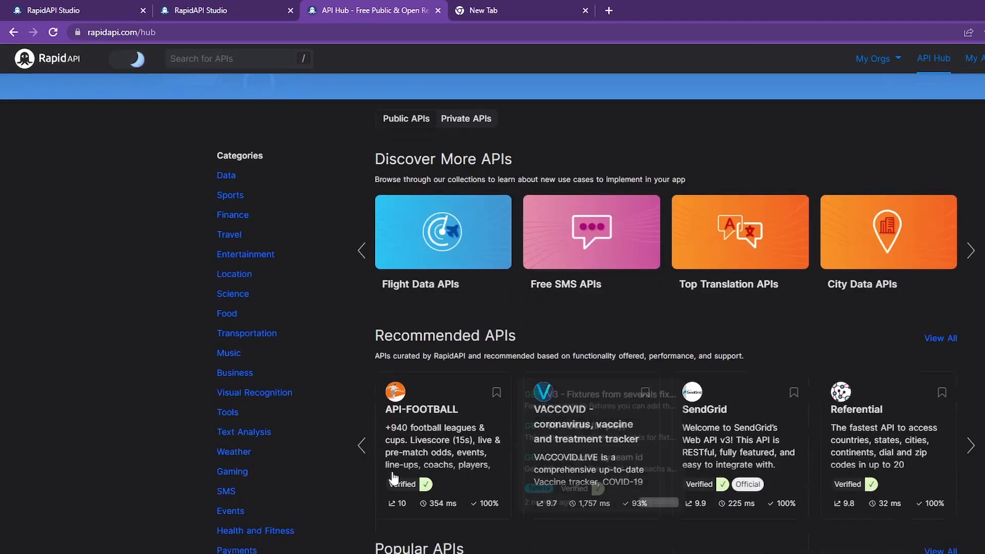
{"action": "scroll", "scroll_direction": "down", "scroll_amount": 3}
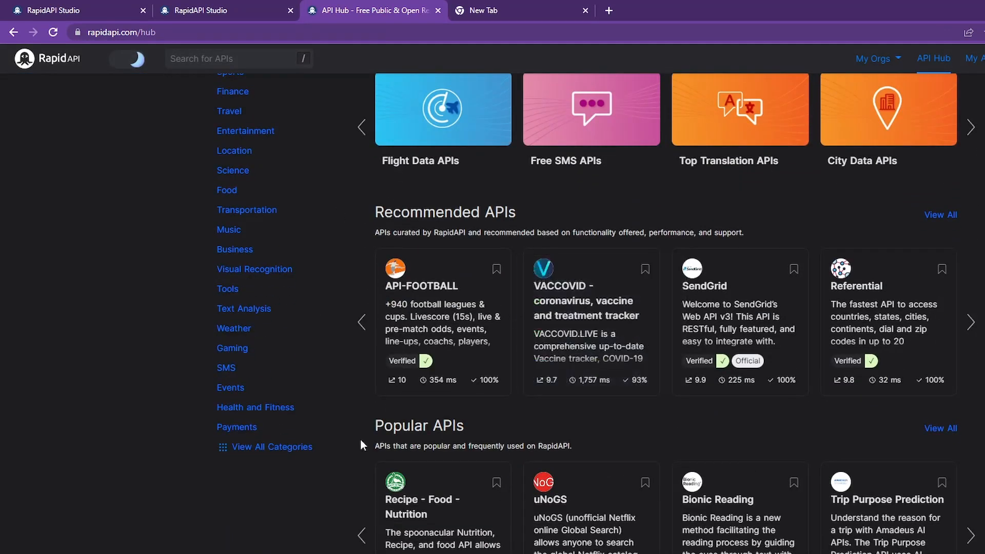
{"action": "left_click", "coordinate": [421, 285]}
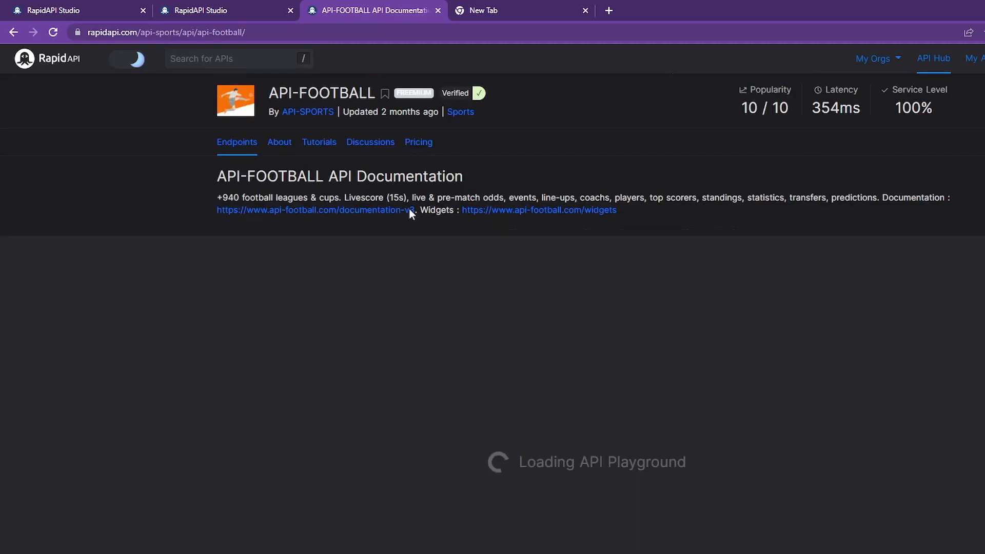
{"action": "left_click", "coordinate": [419, 142]}
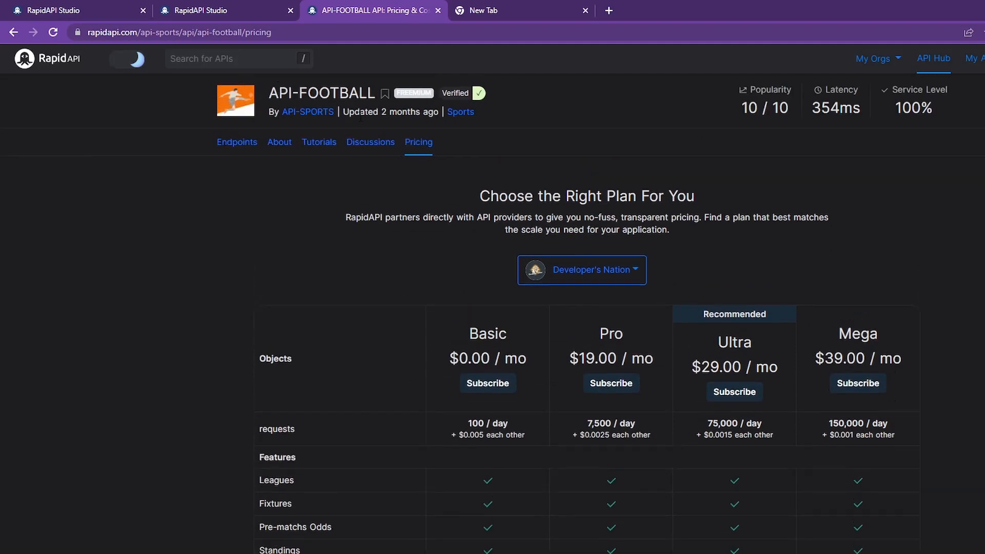
{"action": "mouse_move", "coordinate": [316, 275]}
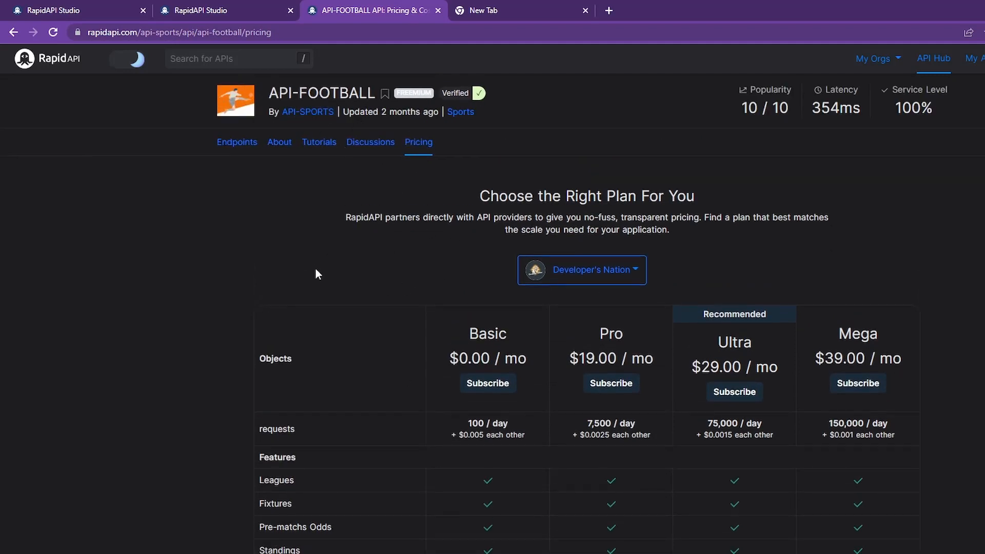
Step: Scroll through the Hub homepage's recommended and popular API listings
{"action": "scroll", "scroll_direction": "down", "scroll_amount": 3}
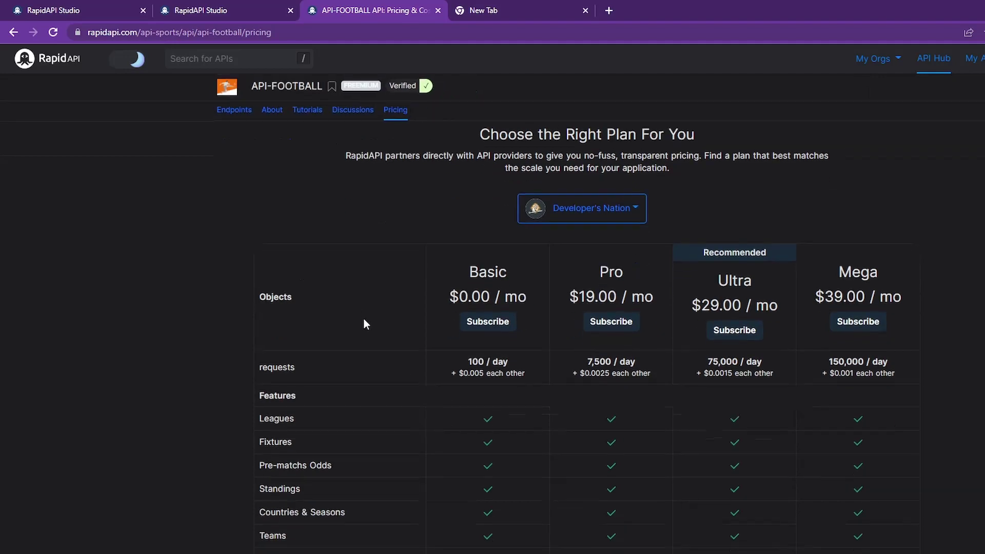
{"action": "mouse_move", "coordinate": [630, 285]}
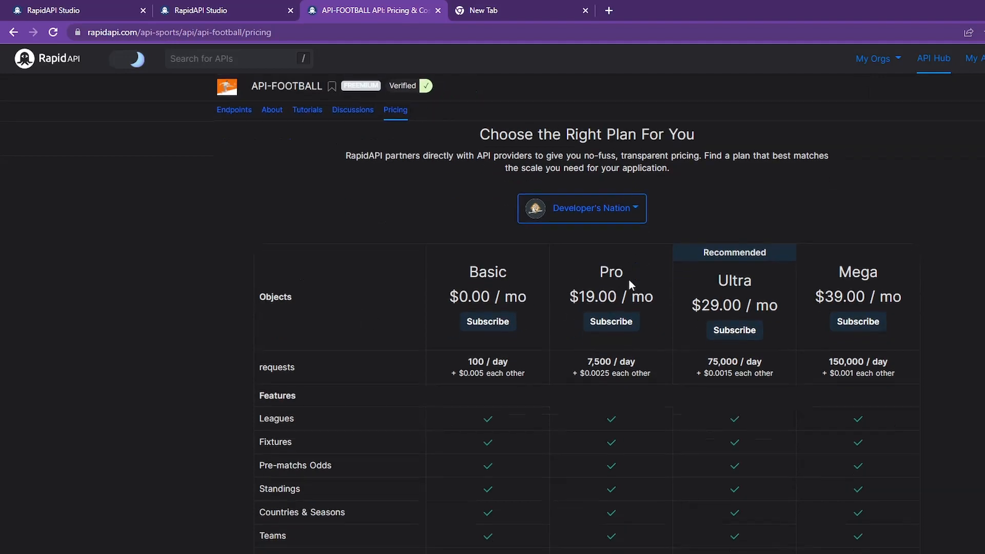
{"action": "scroll", "scroll_direction": "down", "scroll_amount": 3}
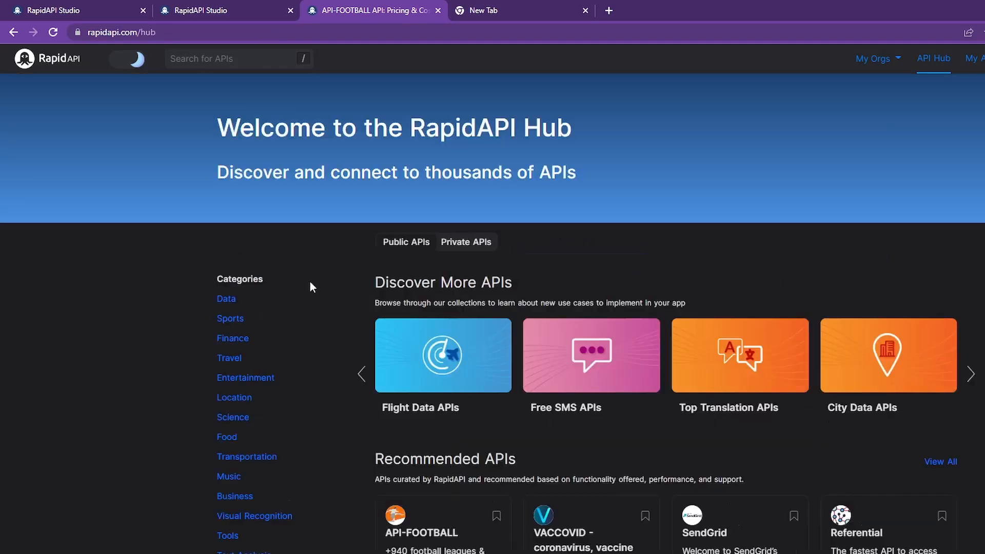
{"action": "scroll", "scroll_direction": "down", "scroll_amount": 3}
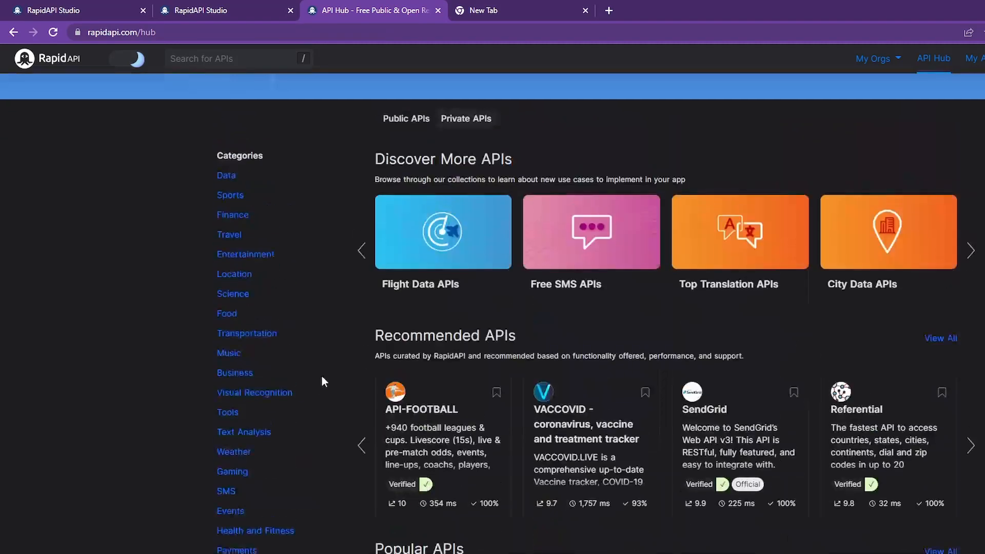
{"action": "scroll", "scroll_direction": "up", "scroll_amount": 3}
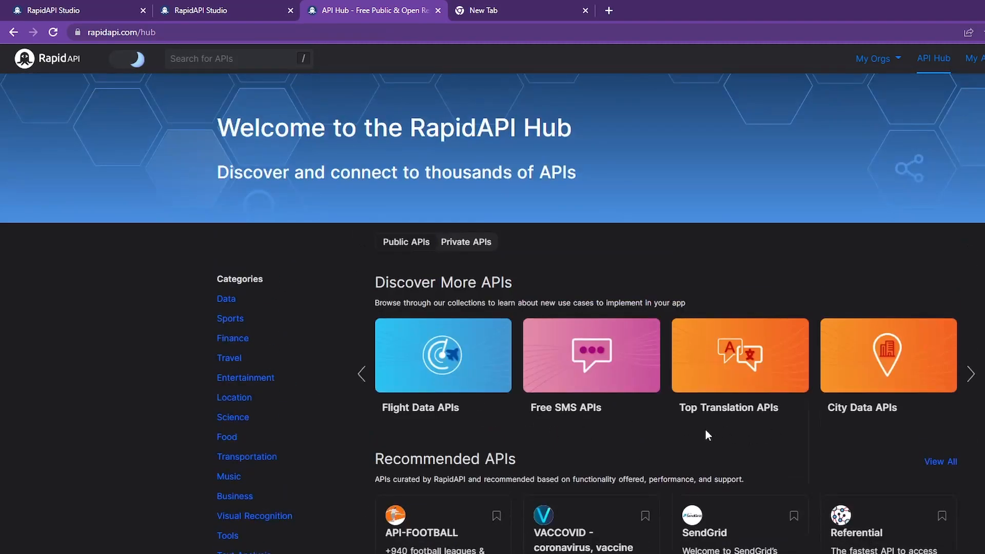
{"action": "scroll", "scroll_direction": "down", "scroll_amount": 3}
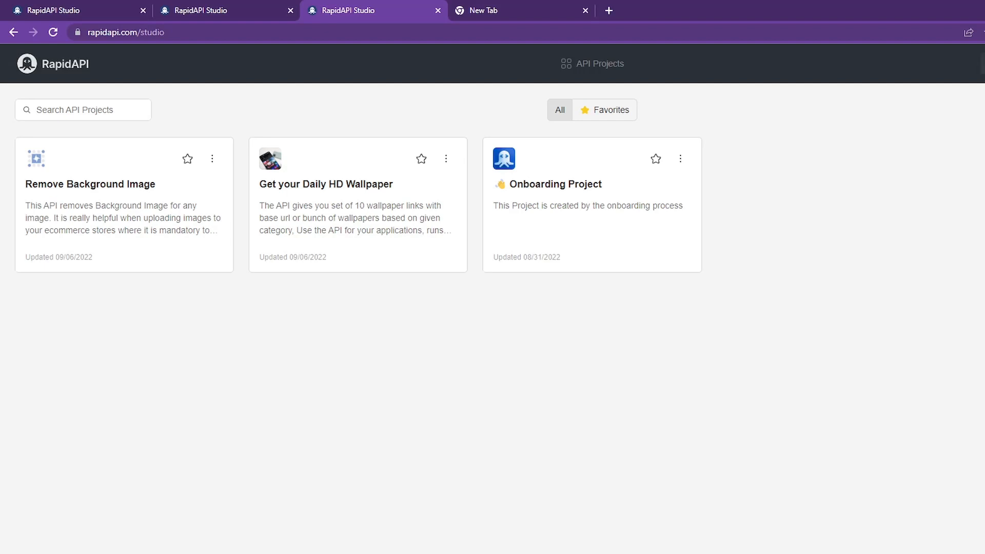
{"action": "mouse_move", "coordinate": [425, 194]}
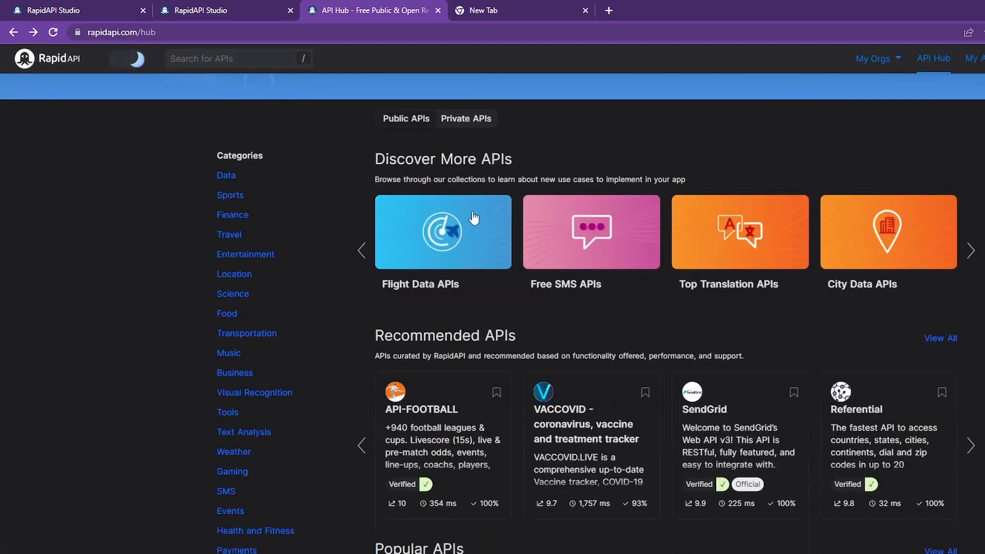
{"action": "scroll", "scroll_direction": "down", "scroll_amount": 3}
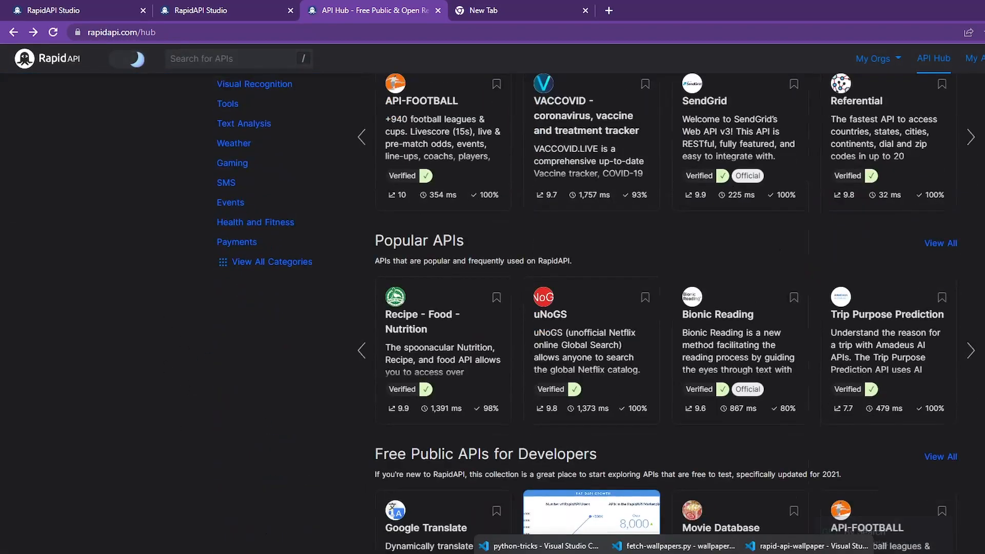
Step: Reveal the rapid-api-wallpaper folder under YT in File Explorer and return to its VS Code terminal
{"action": "left_click", "coordinate": [795, 546]}
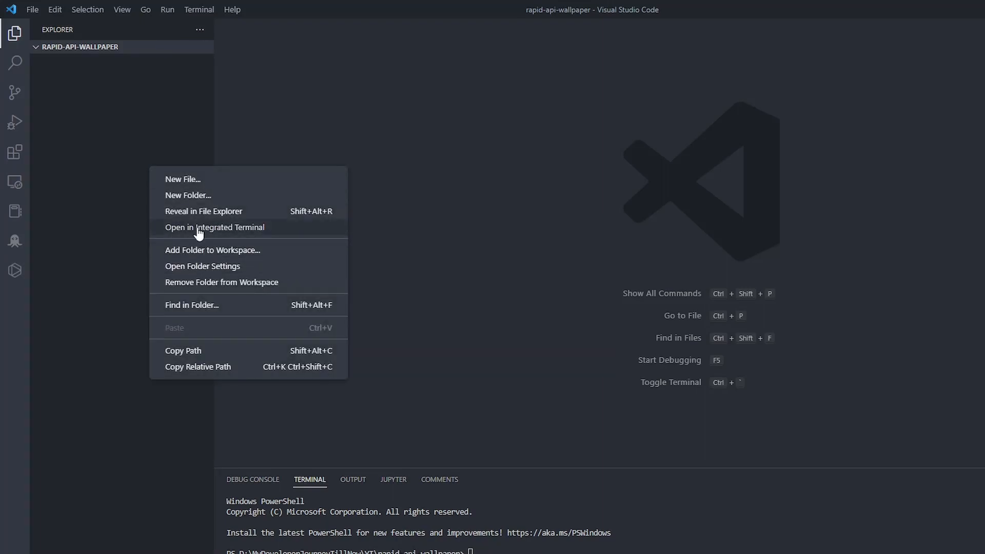
{"action": "left_click", "coordinate": [203, 211]}
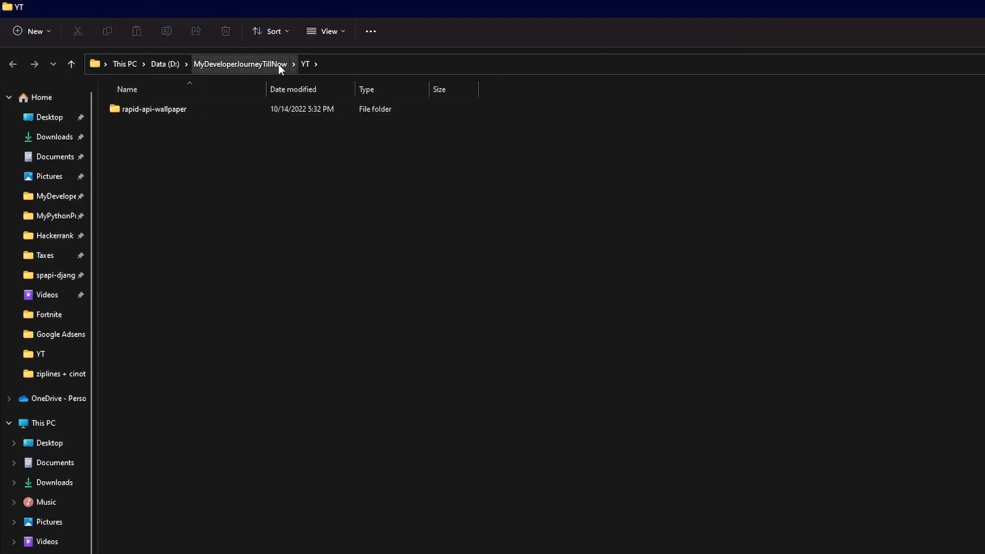
{"action": "left_click", "coordinate": [154, 109]}
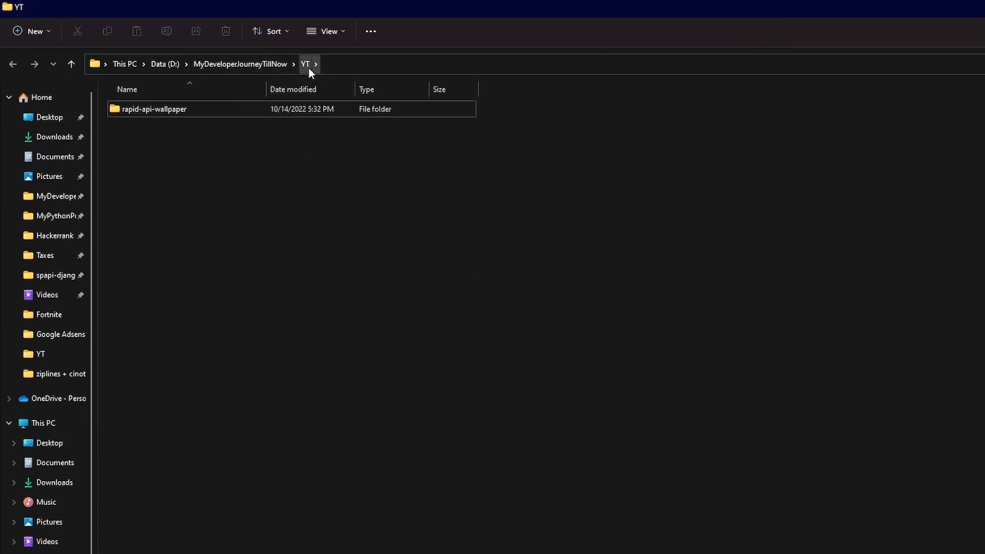
{"action": "left_click", "coordinate": [144, 108]}
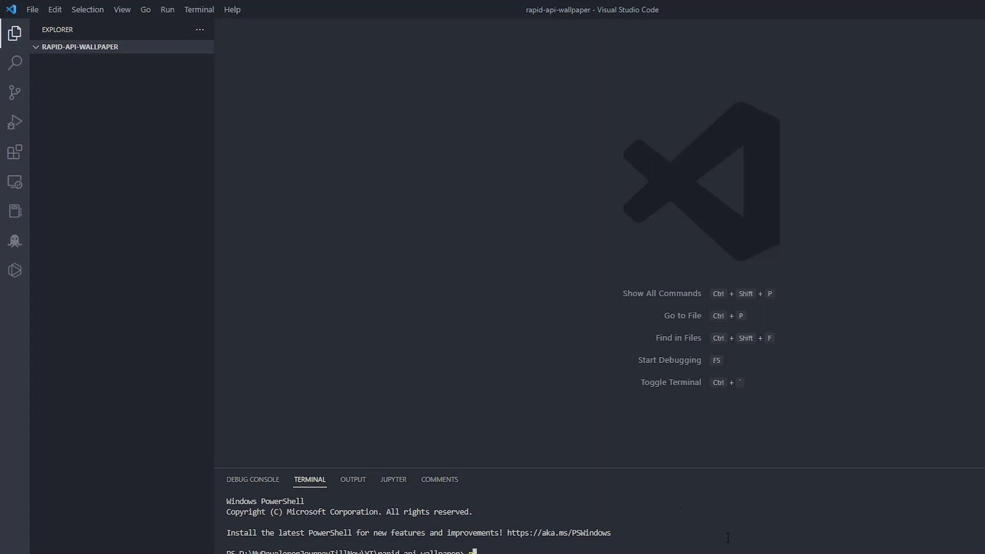
Step: Abandon a half-typed 'pip install venv' command with Ctrl+C
{"action": "type", "text": "pip ins"}
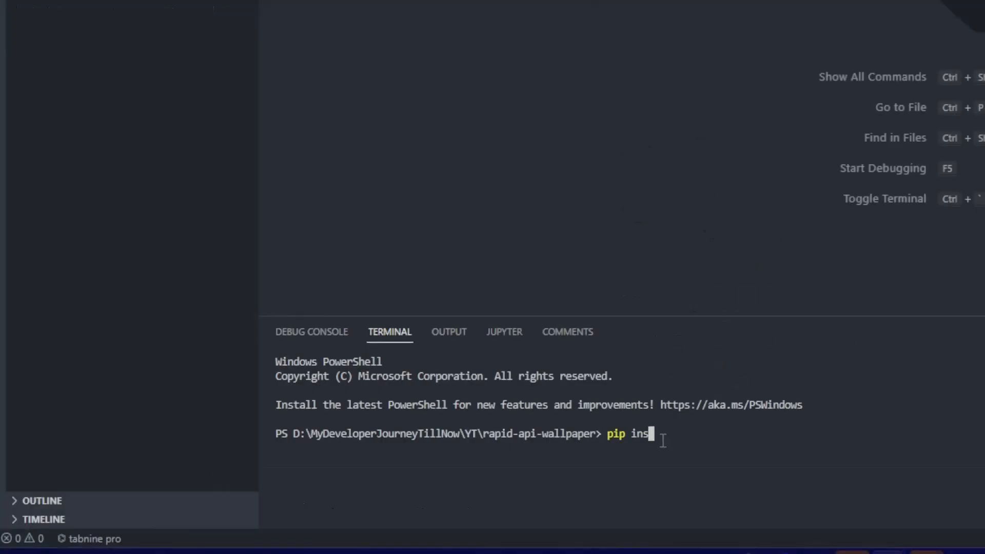
{"action": "type", "text": "tall venv"}
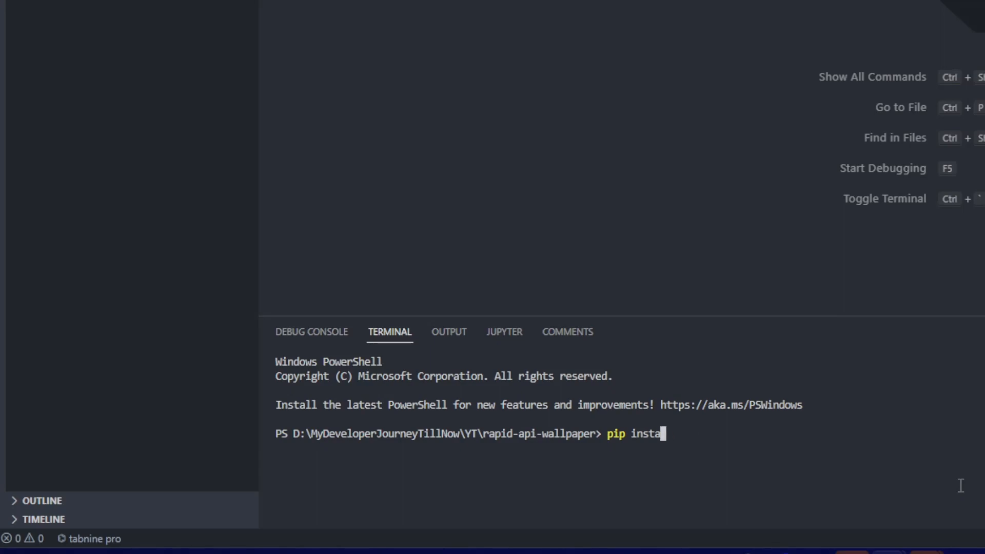
{"action": "key", "text": "ctrl+c"}
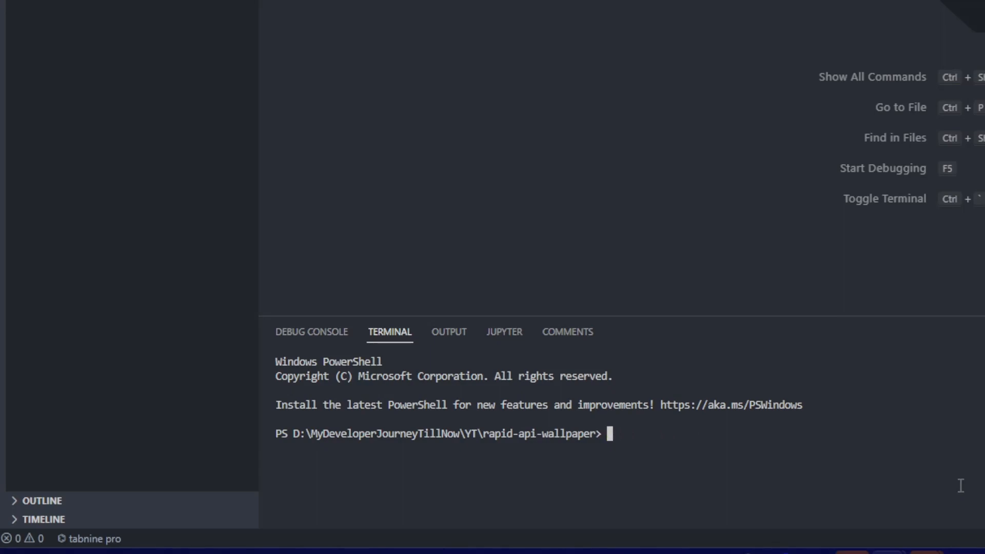
Step: Run 'python -m venv rapid-api-app', correcting the mistyped '-venv' option after the first error
{"action": "type", "text": "python -m"}
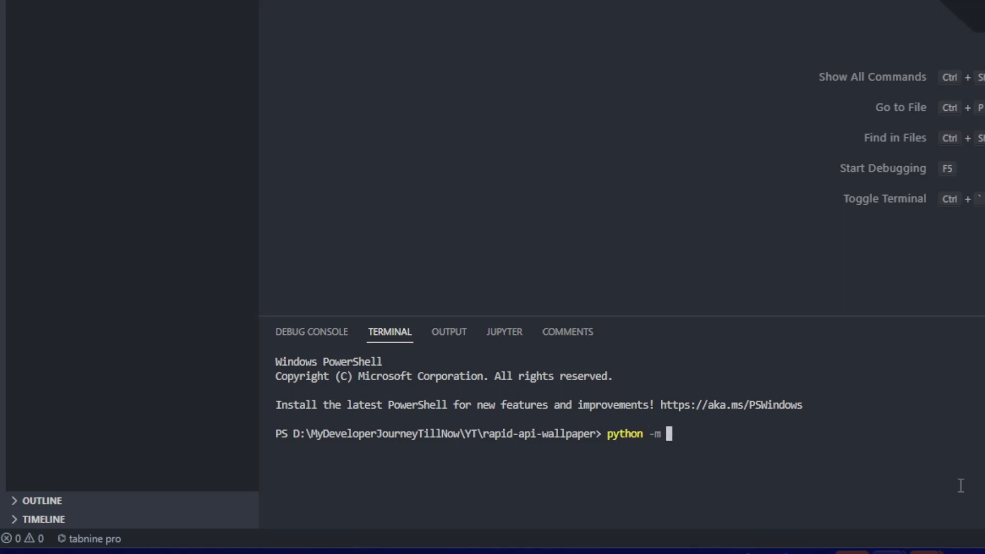
{"action": "type", "text": "-venv"}
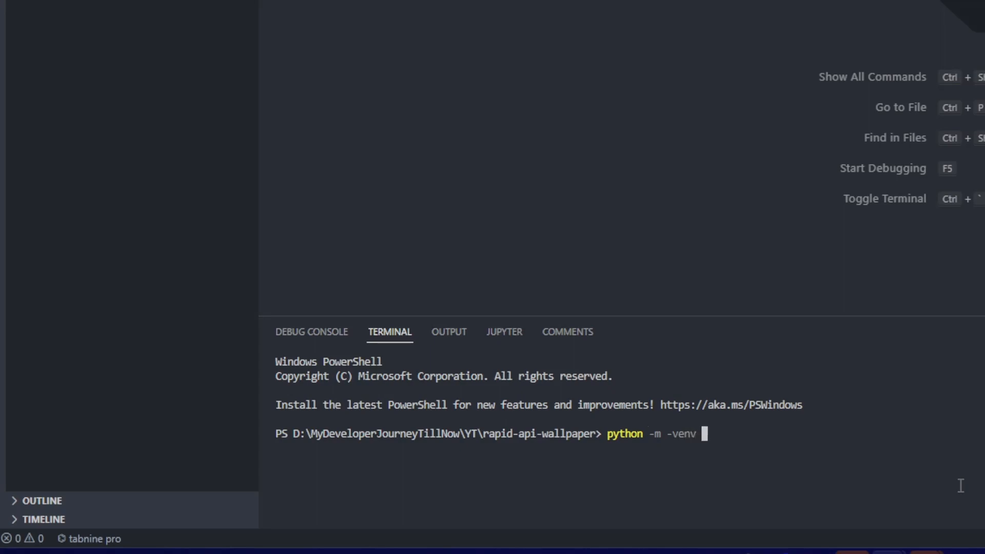
{"action": "type", "text": "n"}
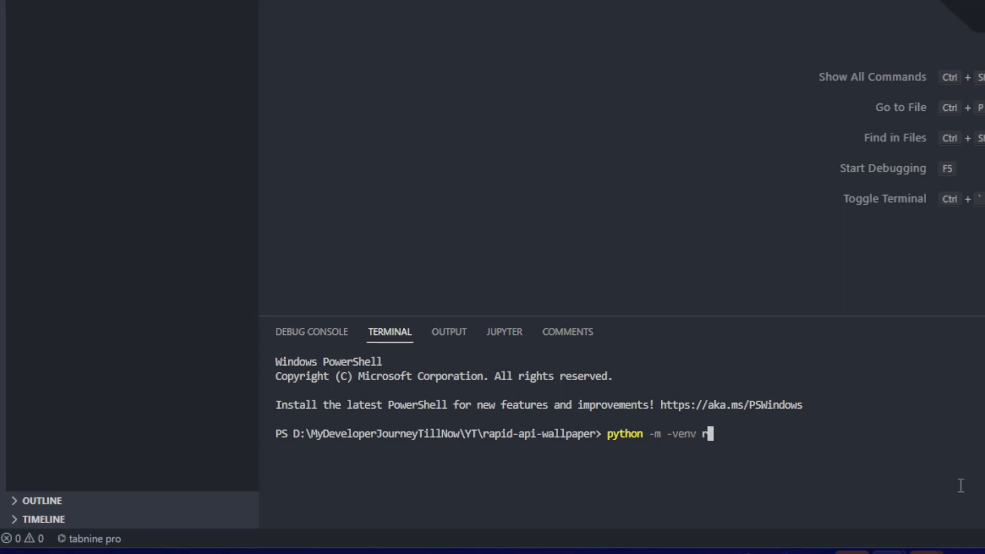
{"action": "type", "text": "apid-api-"}
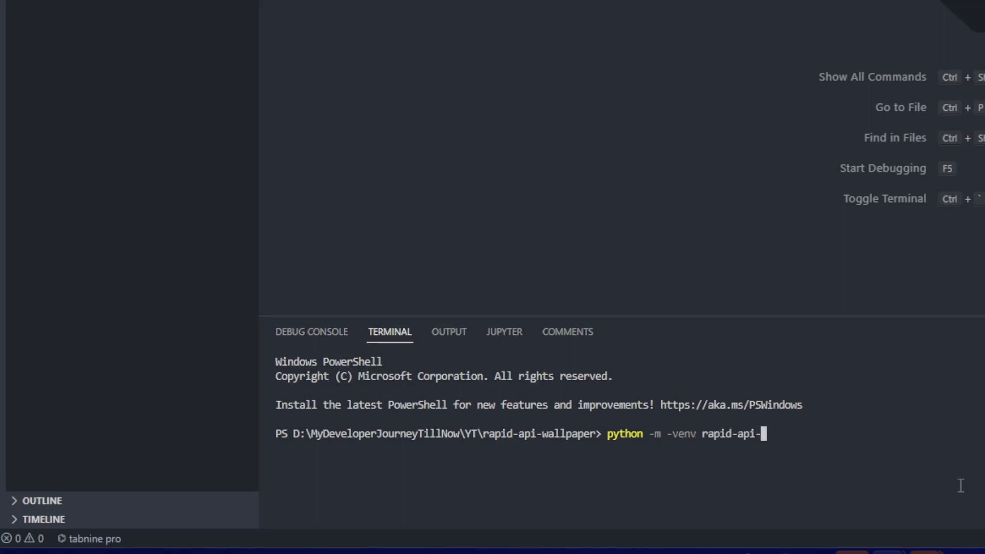
{"action": "key", "text": "Enter"}
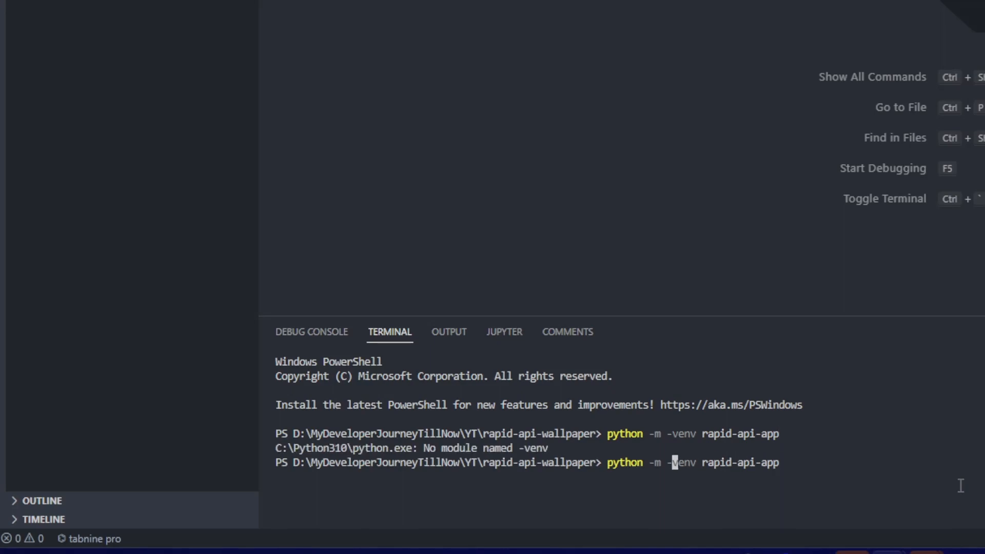
{"action": "key", "text": "Enter"}
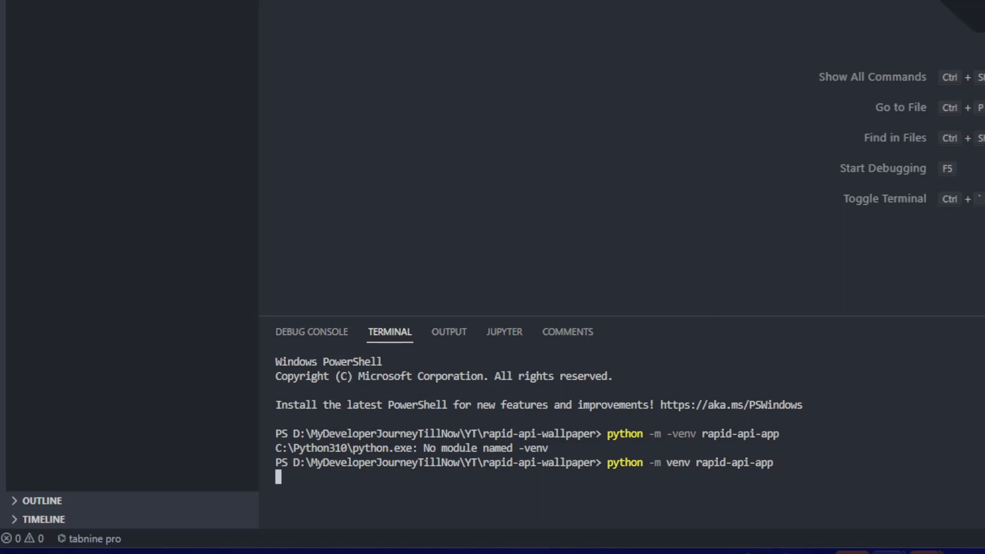
{"action": "key", "text": "Enter"}
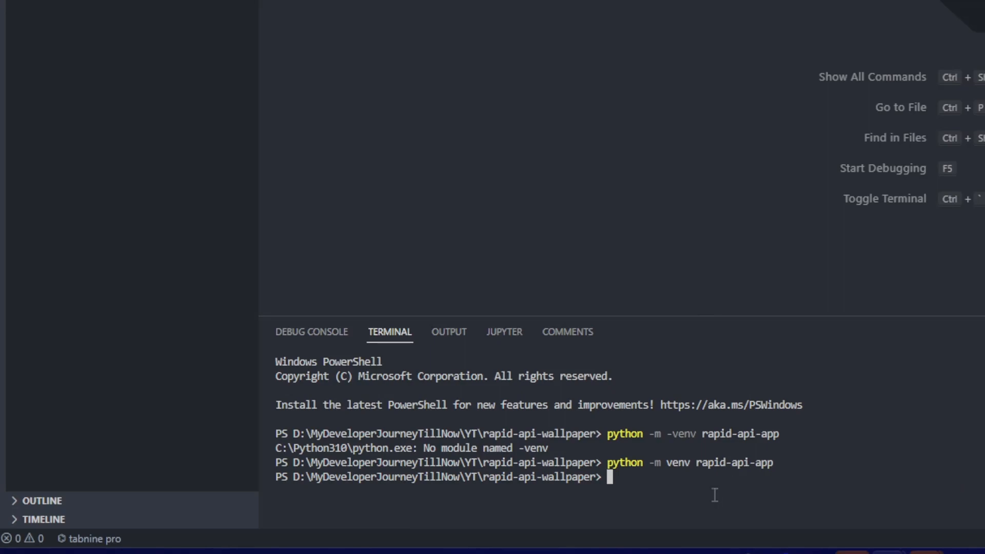
Step: Activate the environment with .\rapid-api-app\Scripts\activate so its name prefixes the prompt
{"action": "type", "text": "rapid-api-app\\Scripts\\"}
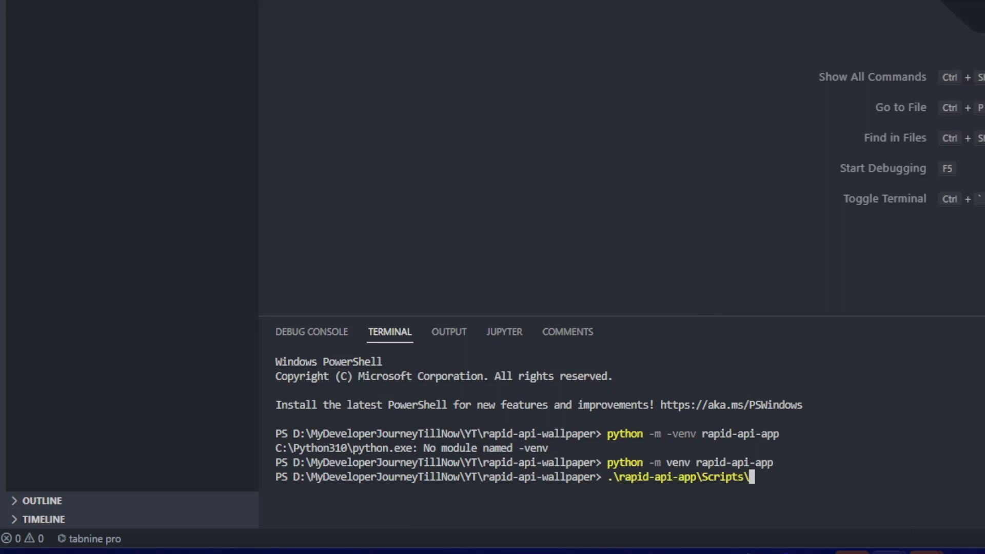
{"action": "type", "text": "activate"}
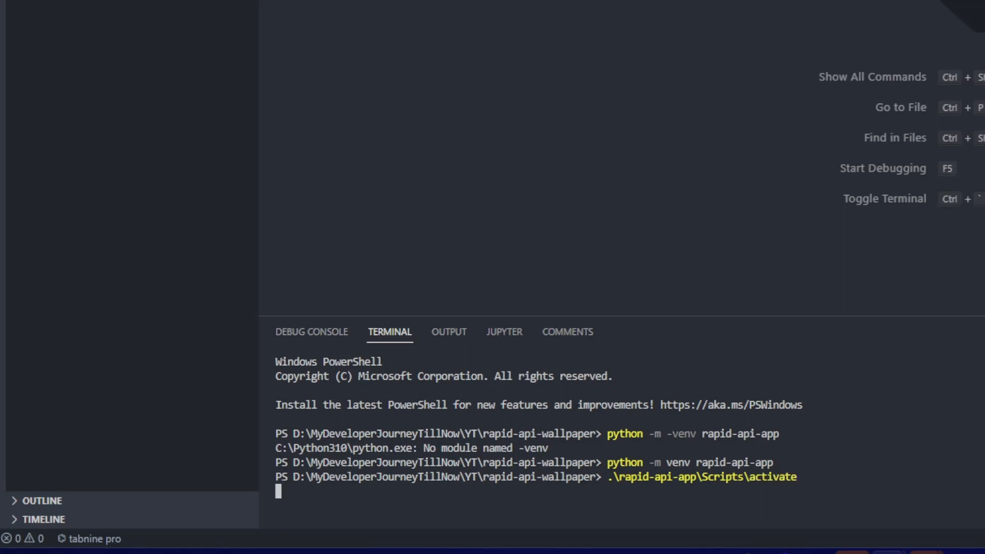
{"action": "key", "text": "Enter"}
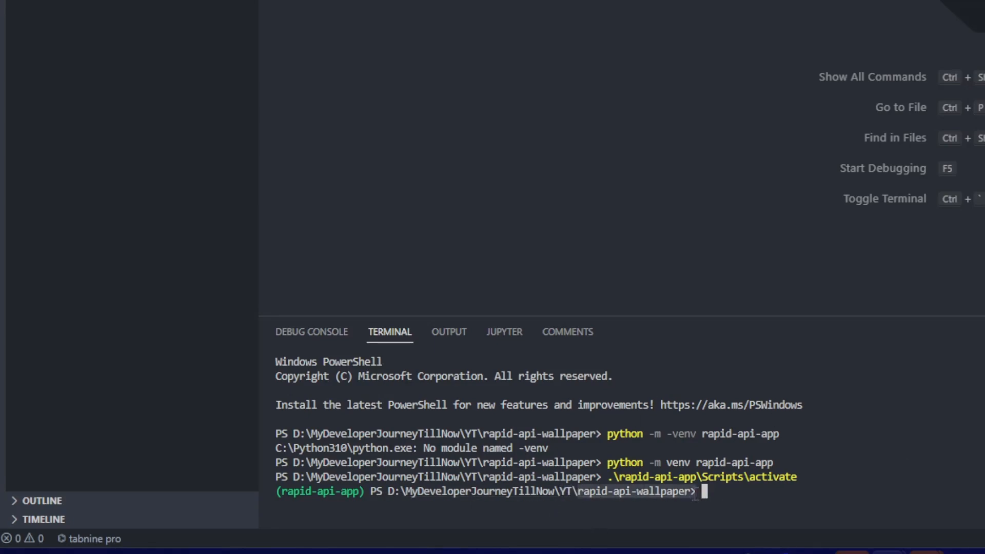
{"action": "mouse_move", "coordinate": [768, 544]}
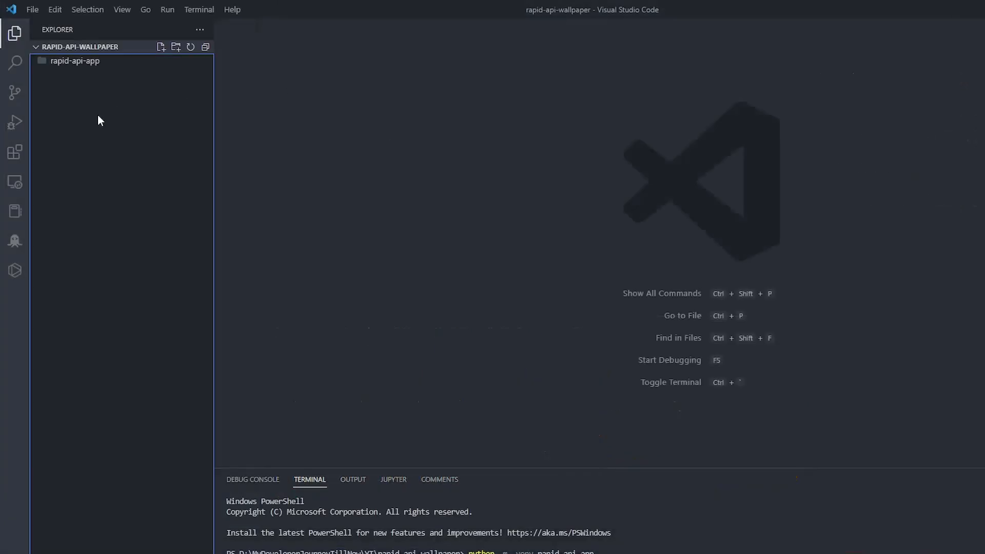
Step: Create a new file named main.py in the project folder
{"action": "left_click", "coordinate": [162, 47]}
{"action": "type", "text": "mian"}
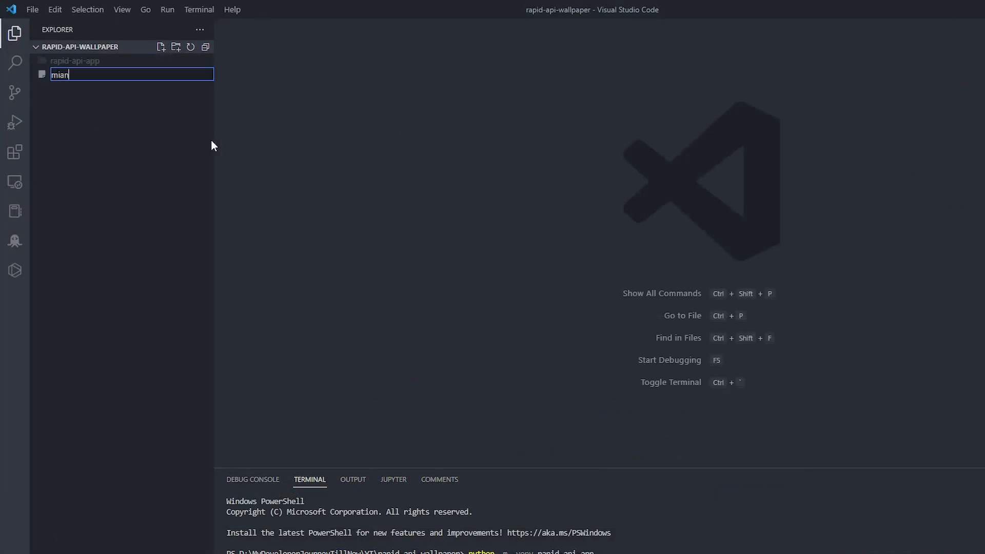
{"action": "type", "text": "main."}
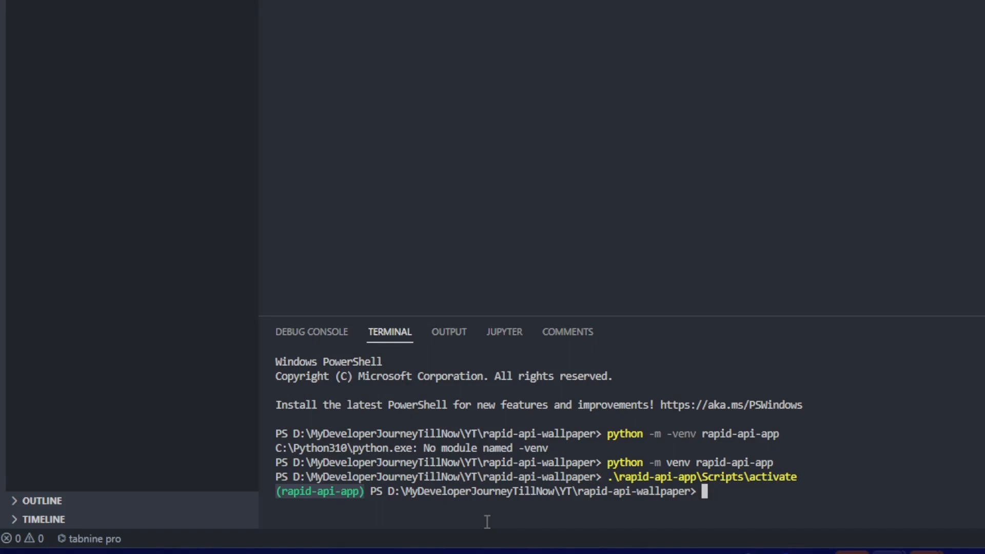
{"action": "mouse_move", "coordinate": [800, 492]}
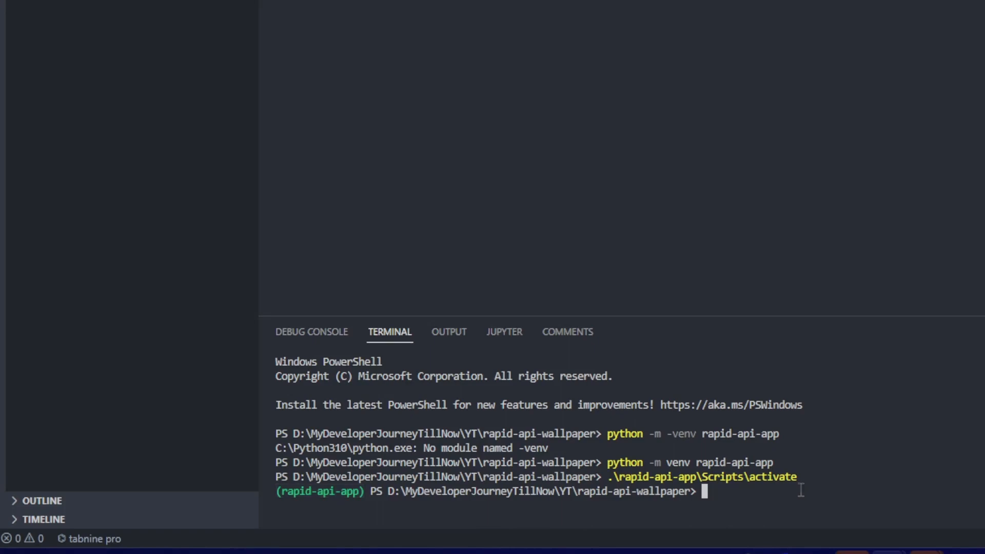
{"action": "mouse_move", "coordinate": [777, 462]}
{"action": "type", "text": "uns"}
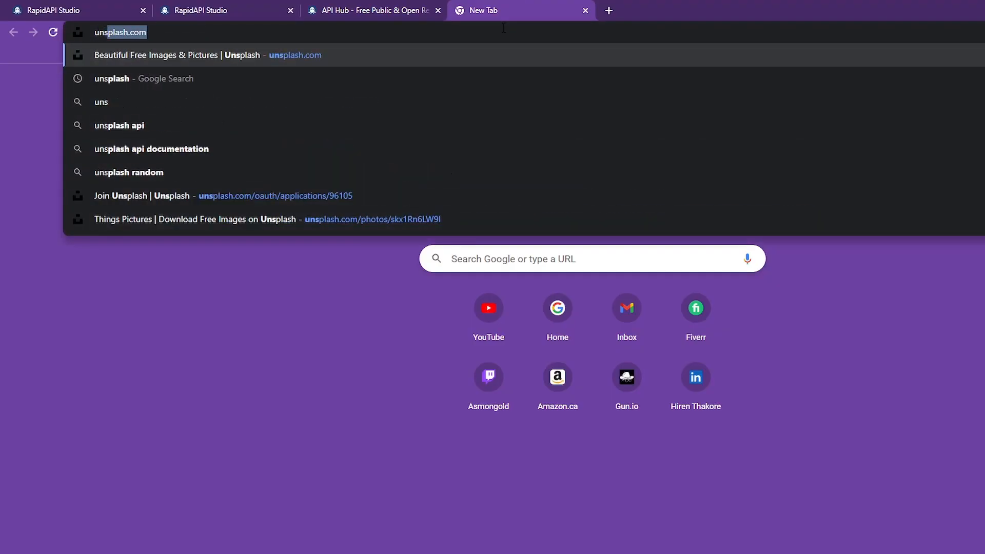
Step: Go to unsplash.com and log in to the Unsplash account
{"action": "key", "text": "Enter"}
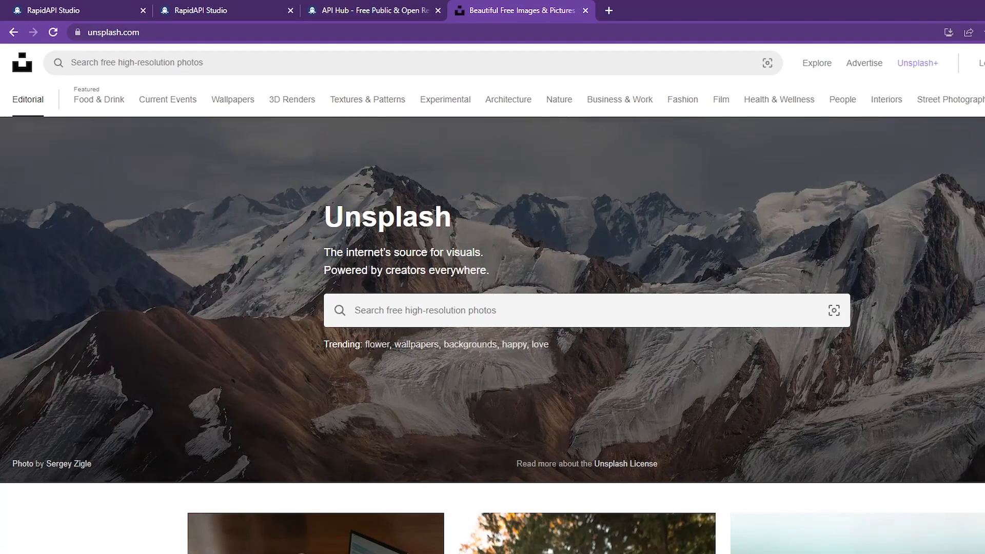
{"action": "scroll", "scroll_direction": "down", "scroll_amount": 3}
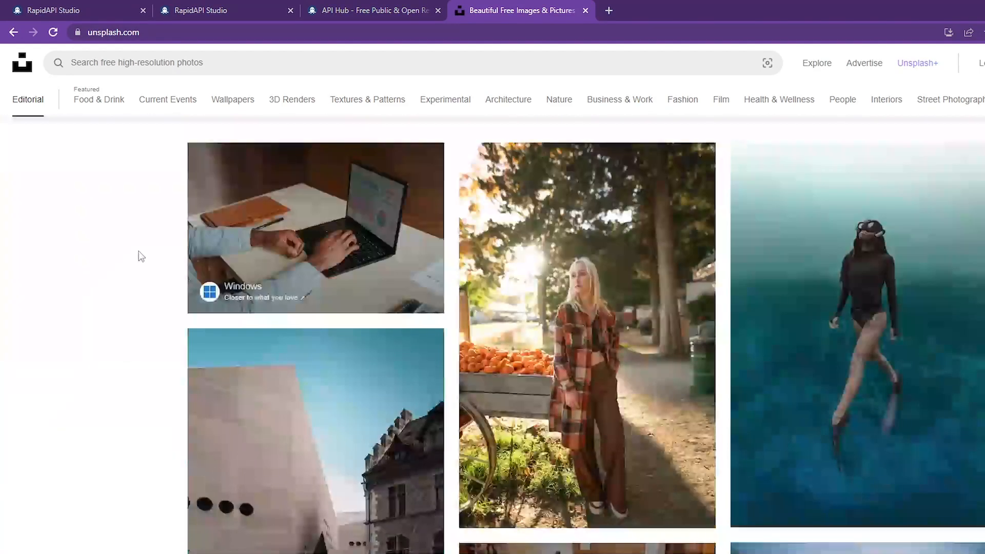
{"action": "scroll", "scroll_direction": "down", "scroll_amount": 3}
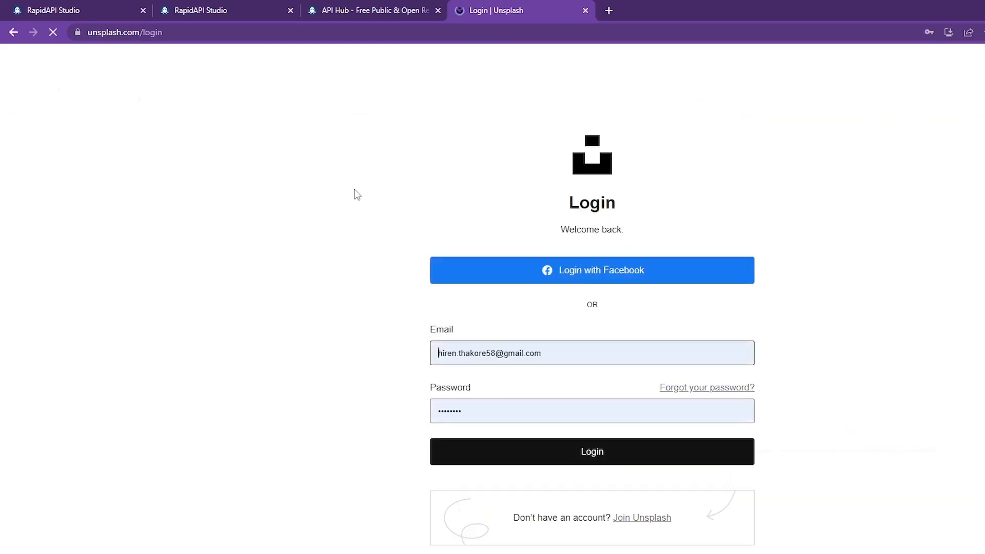
{"action": "left_click", "coordinate": [592, 451]}
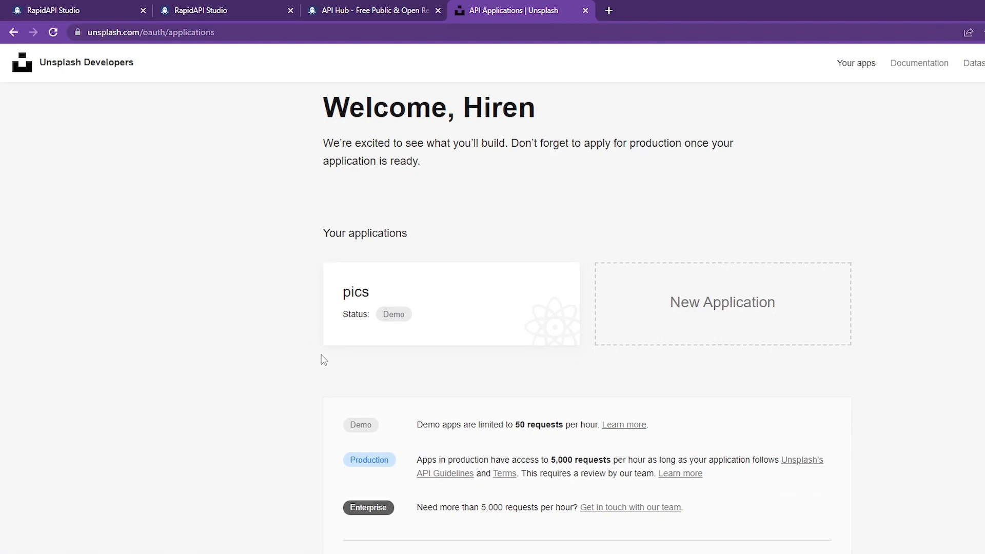
Step: Accept the API guidelines and create application Demo1 described as 'testing purpose'
{"action": "left_click", "coordinate": [722, 301]}
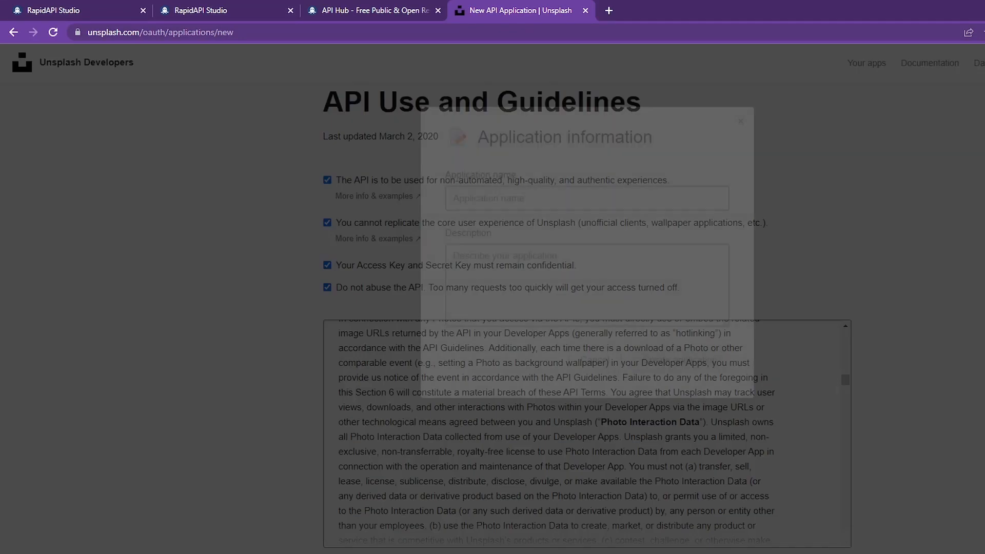
{"action": "left_click", "coordinate": [741, 121]}
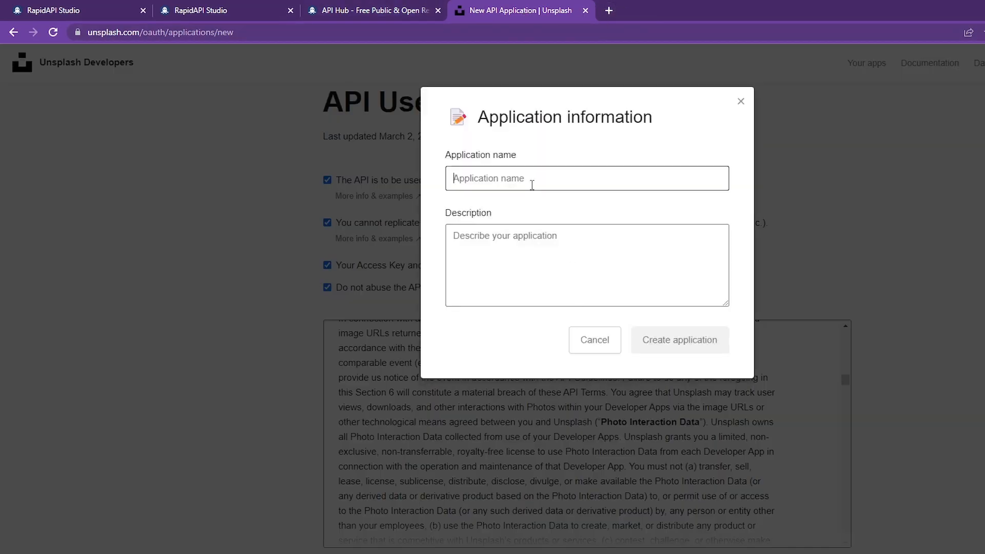
{"action": "type", "text": "testing purpose"}
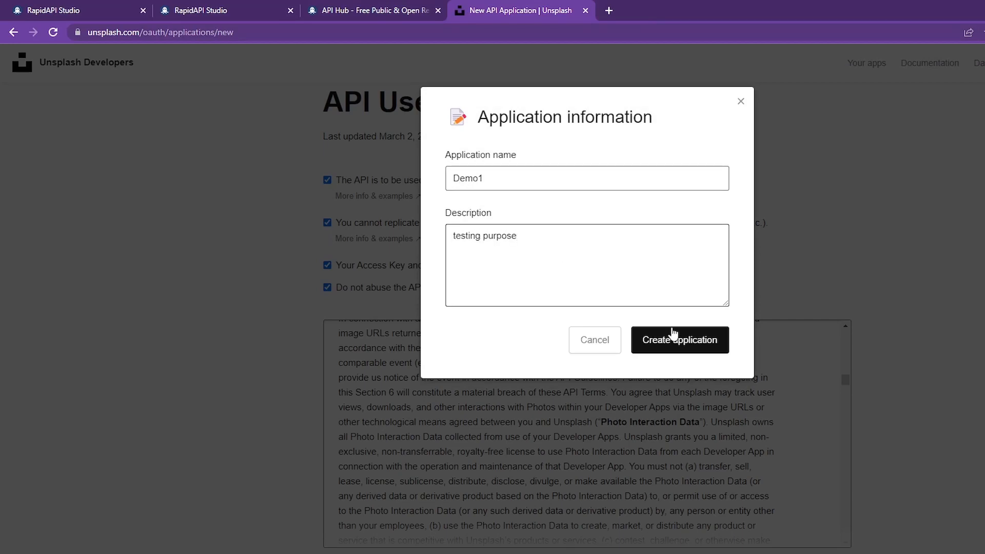
{"action": "left_click", "coordinate": [679, 340]}
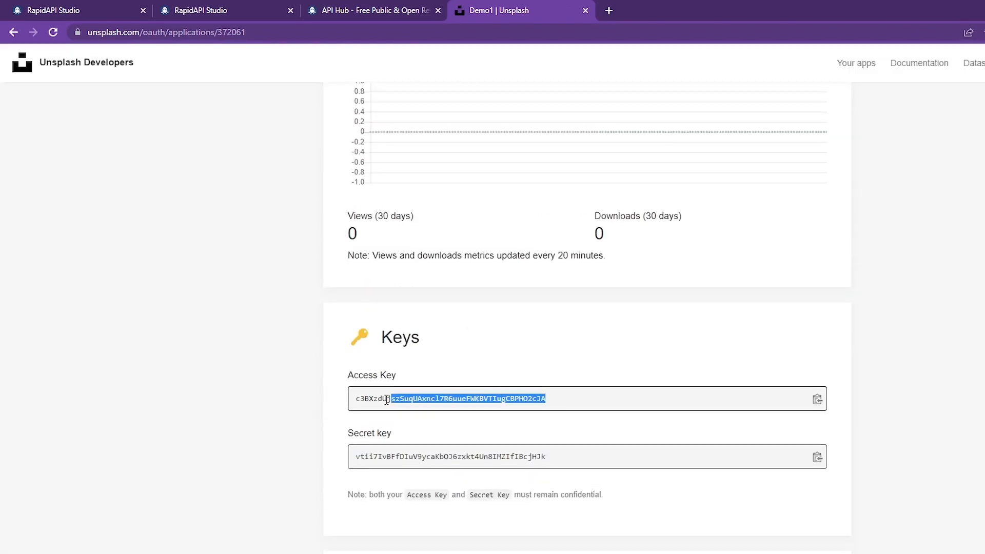
{"action": "scroll", "scroll_direction": "up", "scroll_amount": 3}
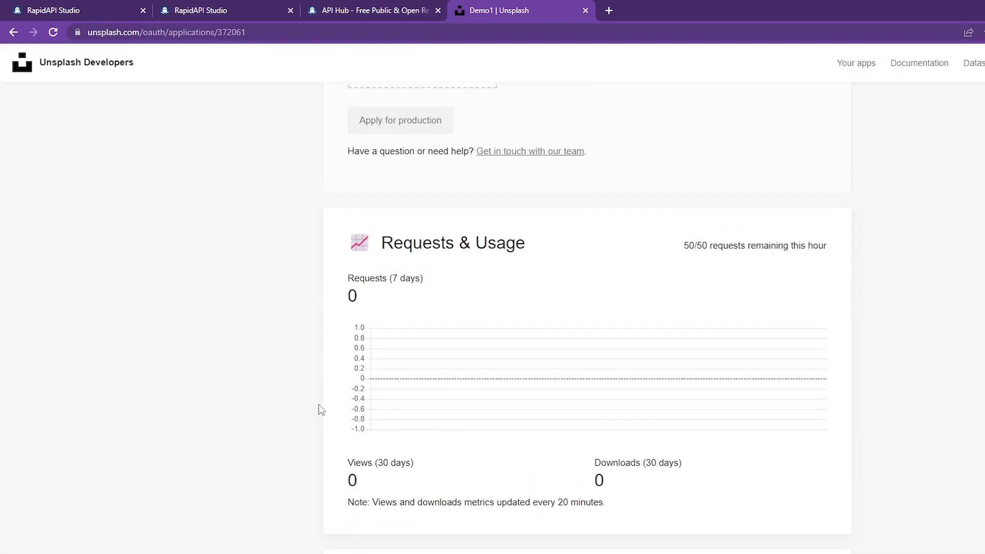
{"action": "left_click_drag", "start_coordinate": [683, 245], "coordinate": [723, 245]}
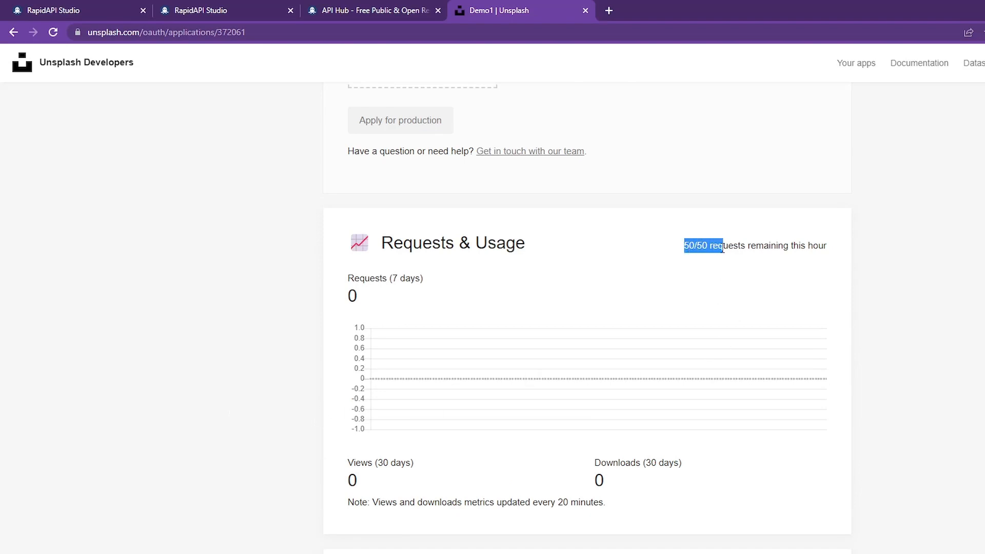
{"action": "left_click_drag", "start_coordinate": [723, 245], "coordinate": [784, 245]}
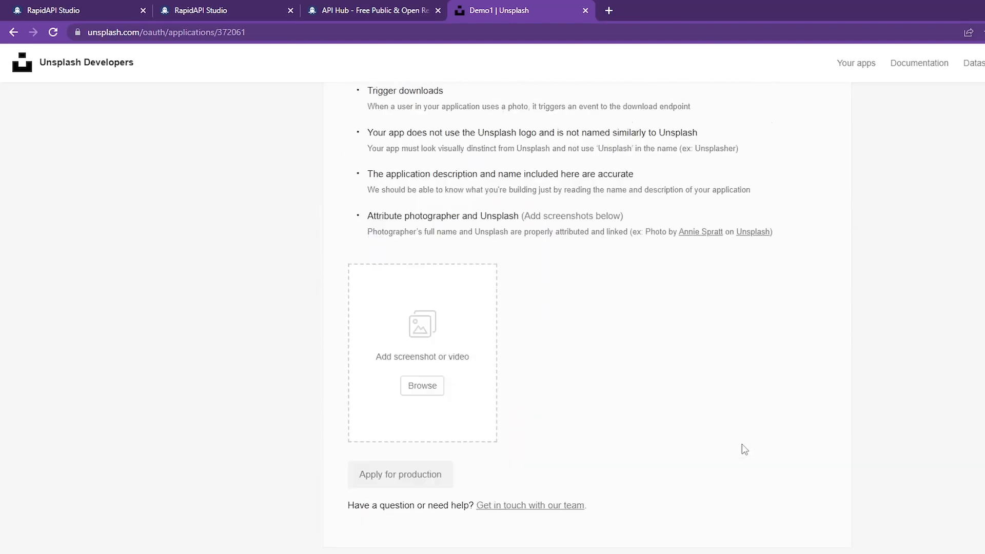
{"action": "scroll", "scroll_direction": "up", "scroll_amount": 3}
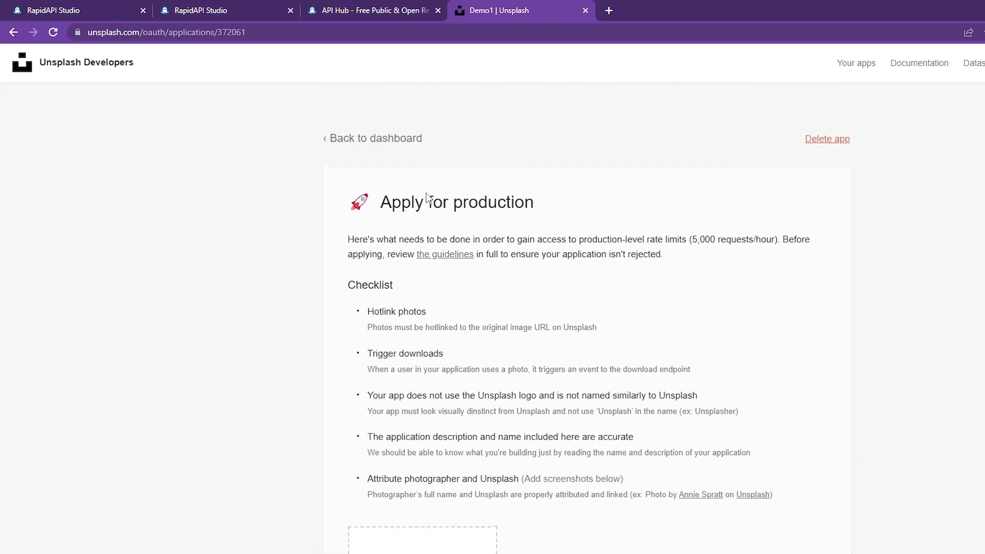
{"action": "left_click_drag", "start_coordinate": [691, 239], "coordinate": [754, 239]}
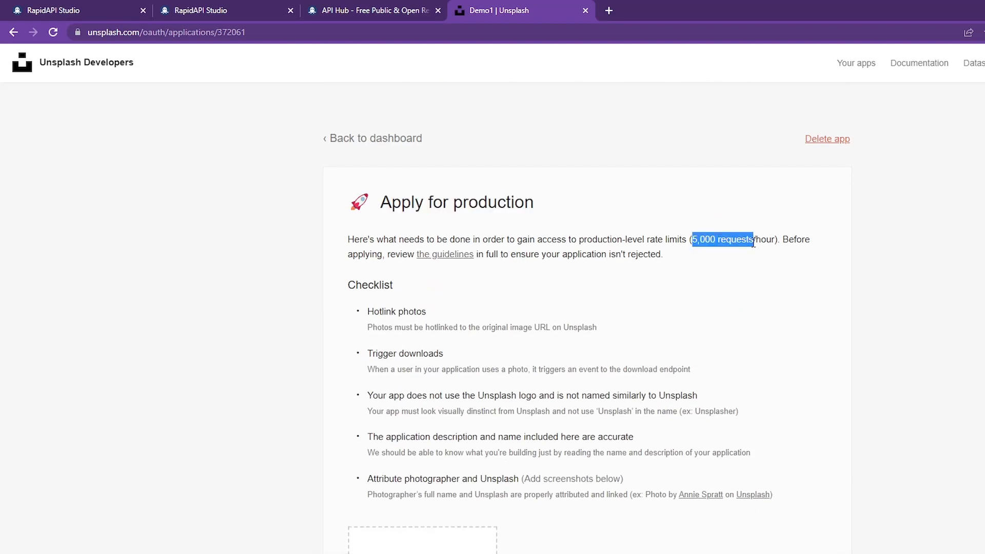
{"action": "mouse_move", "coordinate": [430, 222]}
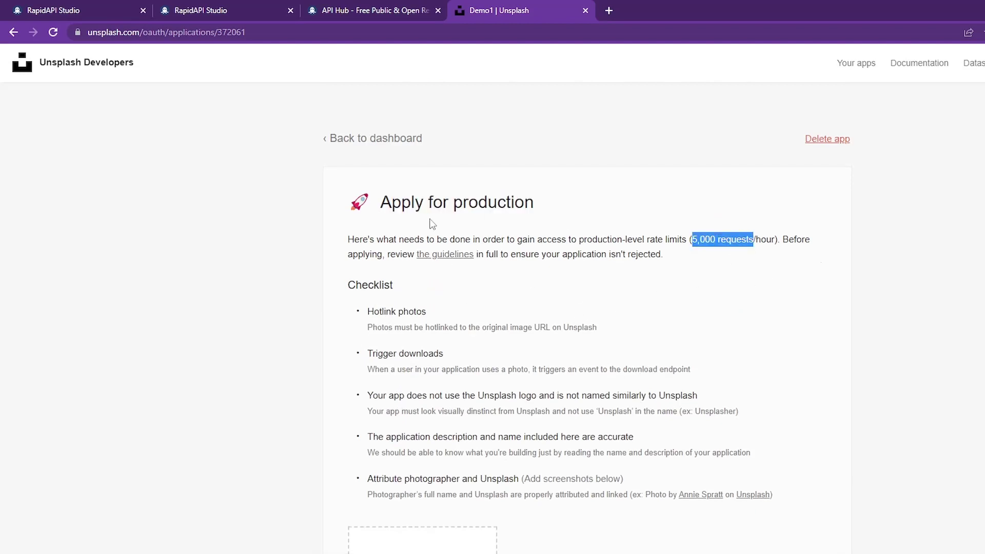
{"action": "left_click", "coordinate": [371, 138]}
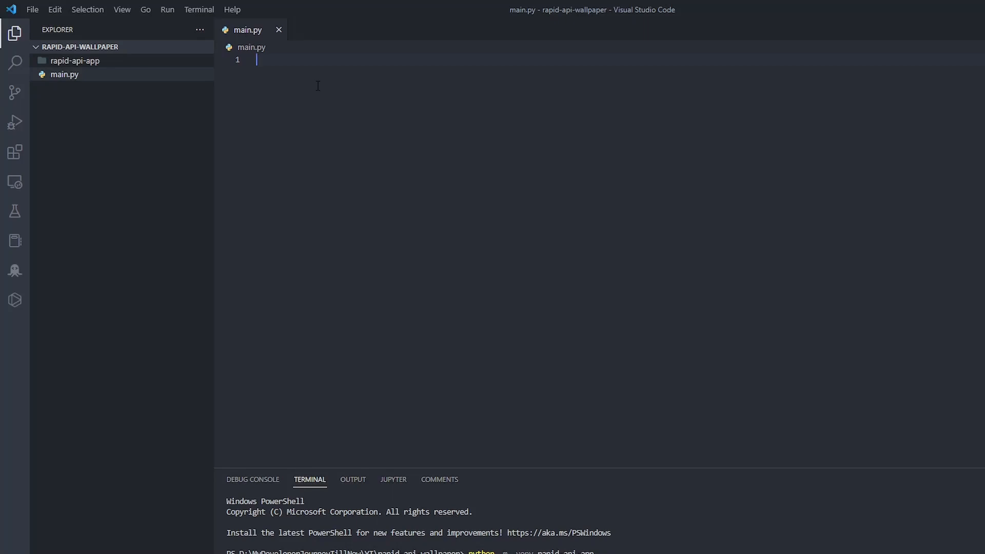
Step: Write a '# fastapi' comment on line 1 of main.py and save the file
{"action": "type", "text": "fastapi"}
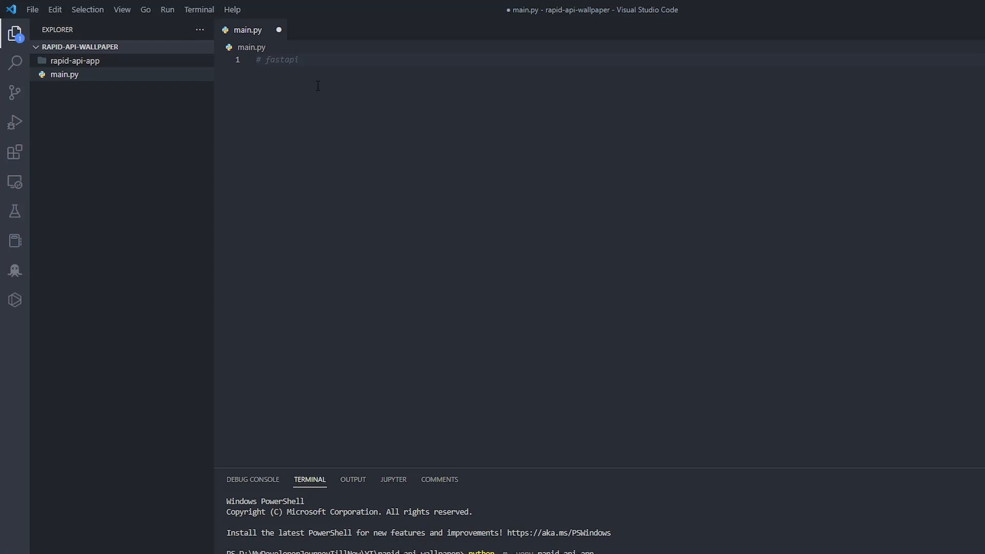
{"action": "key", "text": "ctrl+s"}
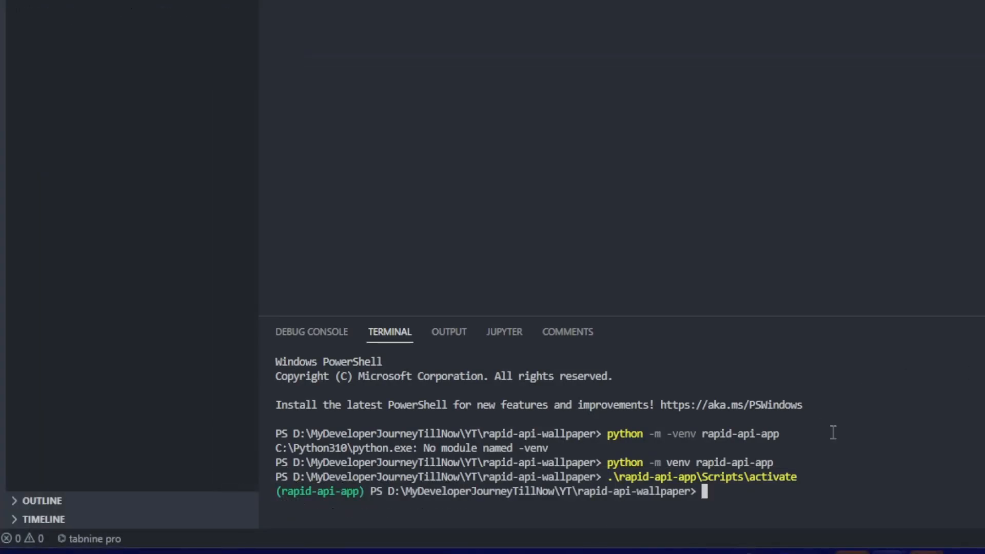
Step: Run 'pip install fastapi' and 'pip install requests' in the activated environment, then begin interpreter selection
{"action": "type", "text": "pip install fasta"}
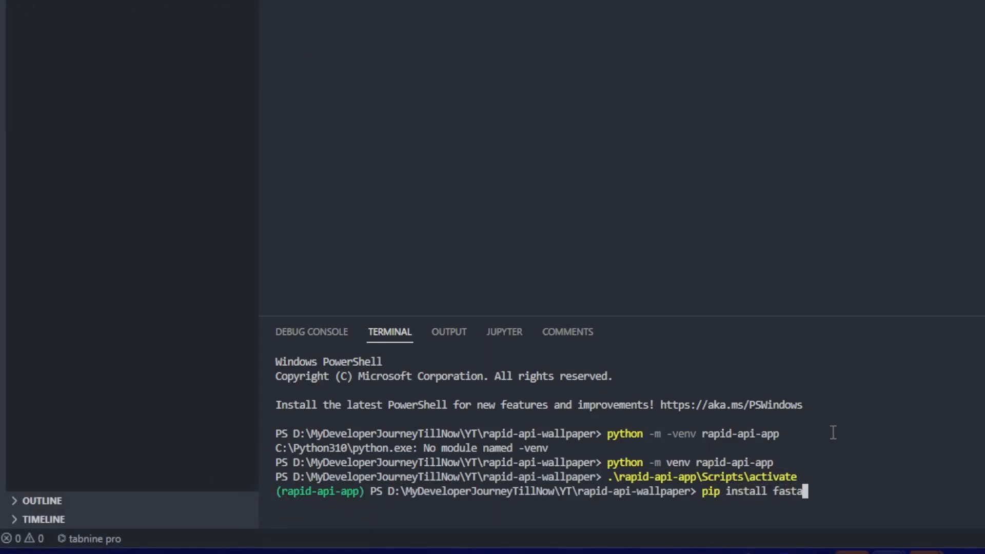
{"action": "key", "text": "Enter"}
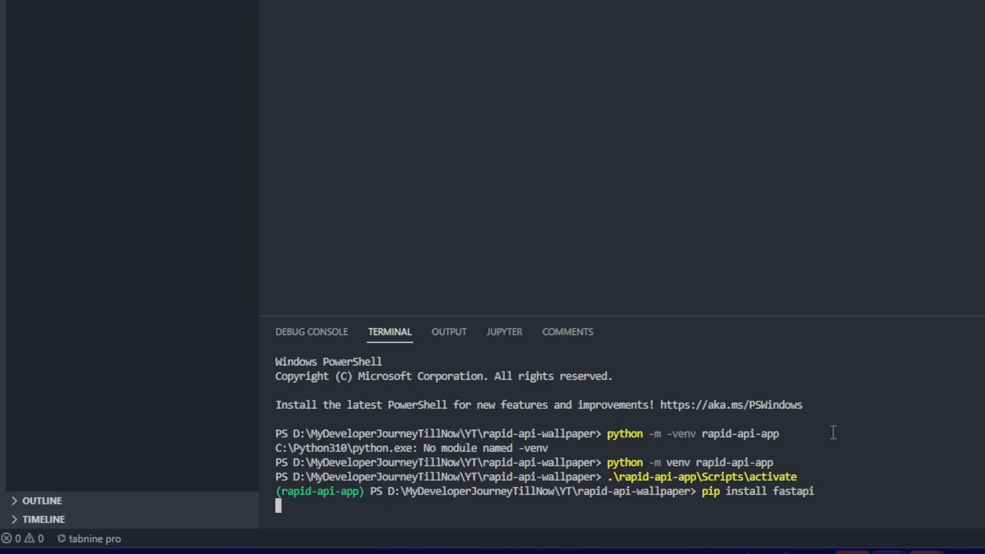
{"action": "key", "text": "Enter"}
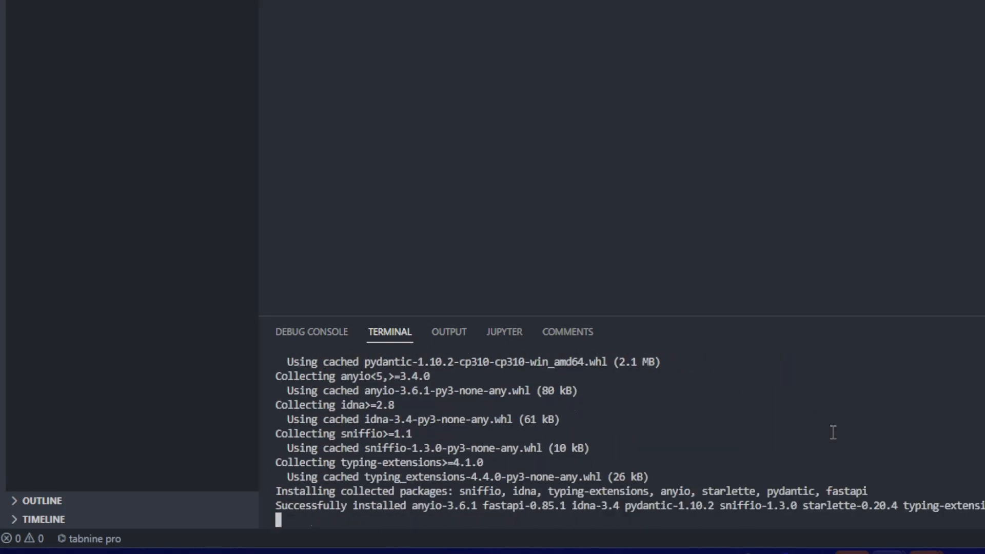
{"action": "type", "text": "pip install"}
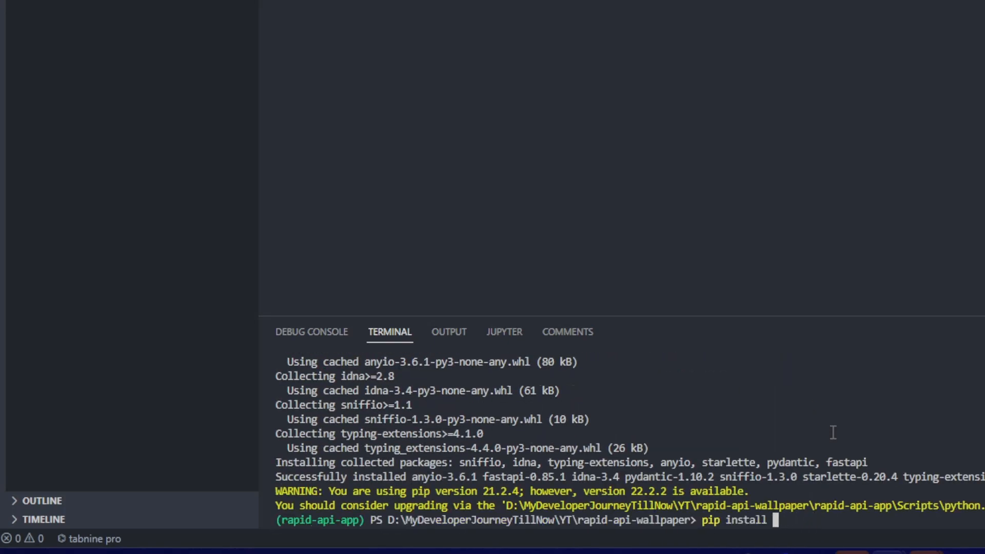
{"action": "type", "text": "requests"}
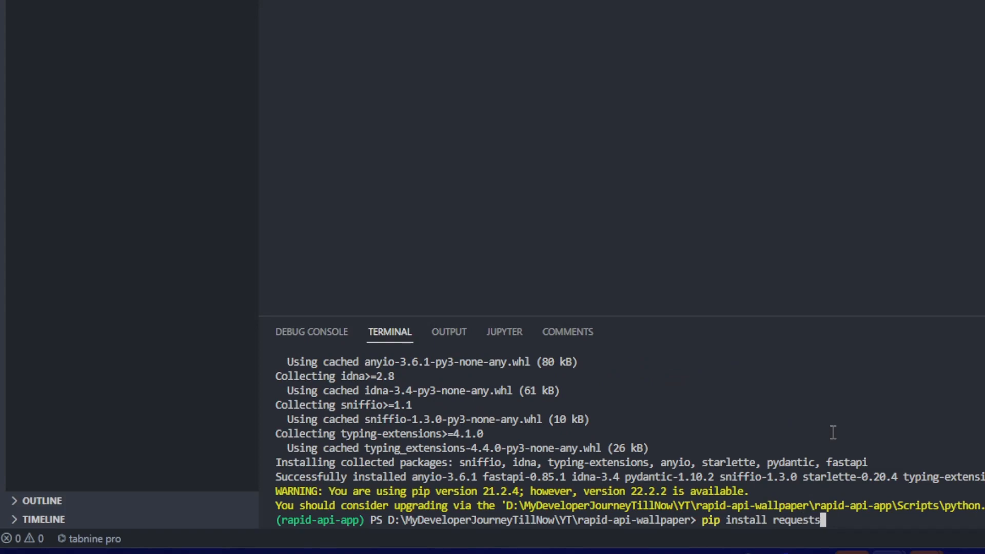
{"action": "key", "text": "Enter"}
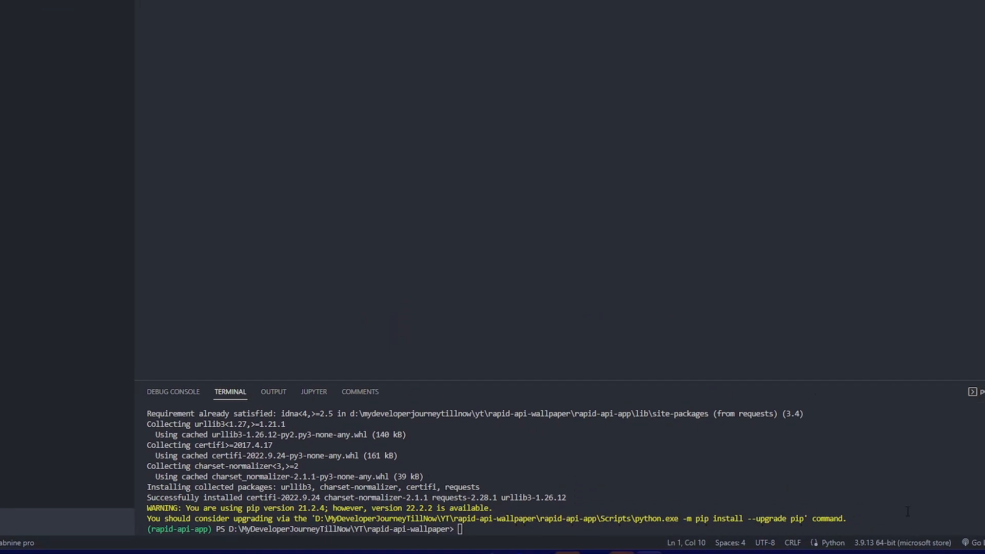
{"action": "left_click", "coordinate": [901, 542]}
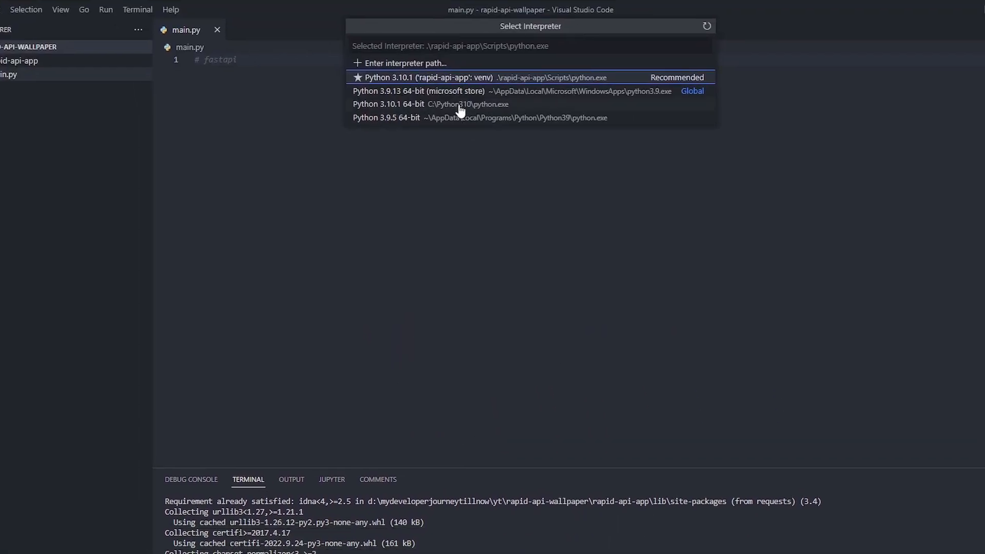
{"action": "mouse_move", "coordinate": [502, 81]}
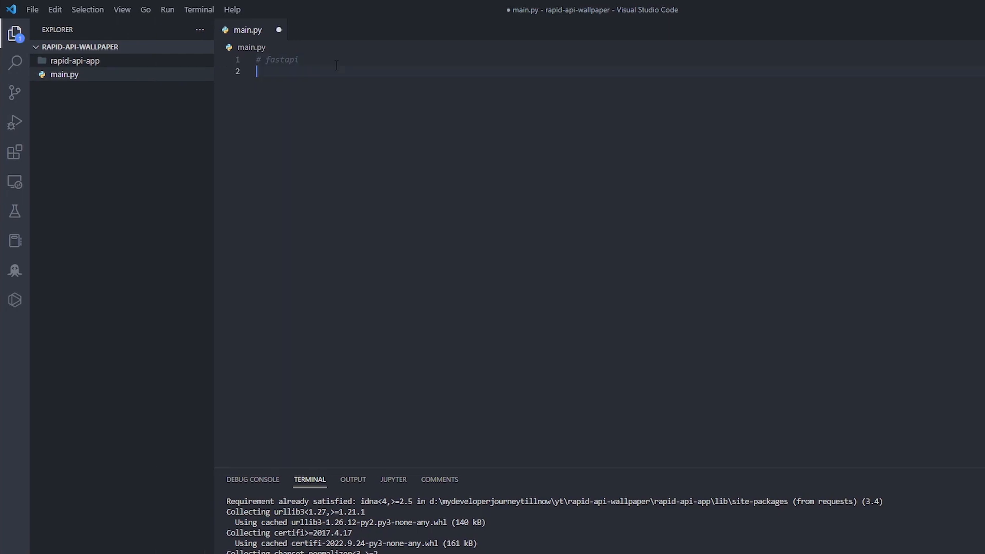
Step: Import FastAPI, Response, requests and FileResponse at the top of main.py, leaving a blank line after
{"action": "type", "text": "from fastapi import"}
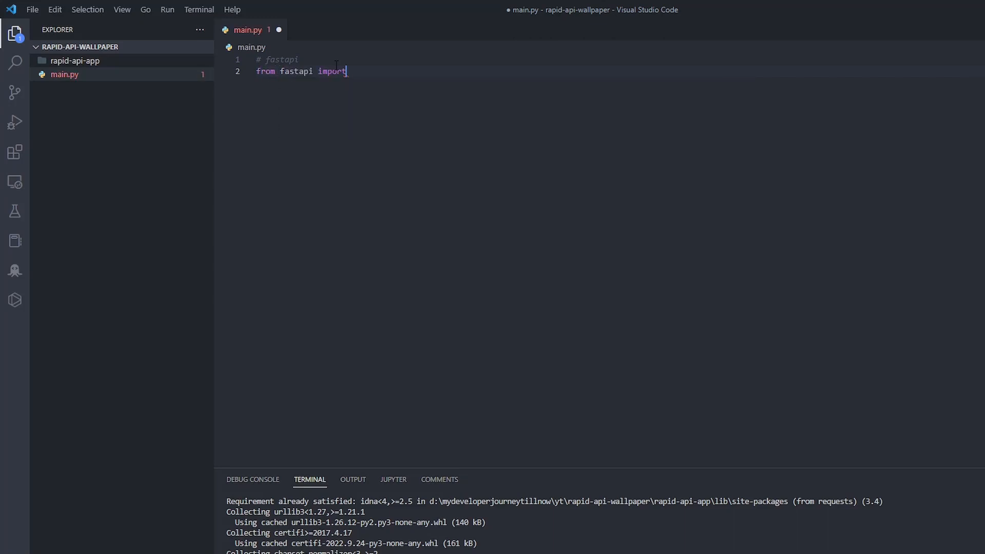
{"action": "type", "text": "Fas"}
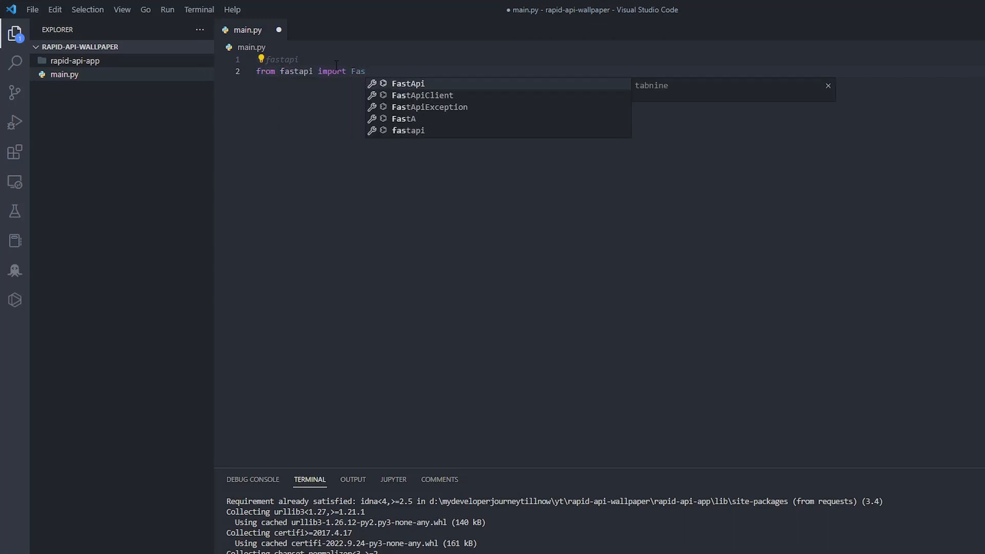
{"action": "type", "text": "FastAPI, Response"}
{"action": "type", "text": "u"}
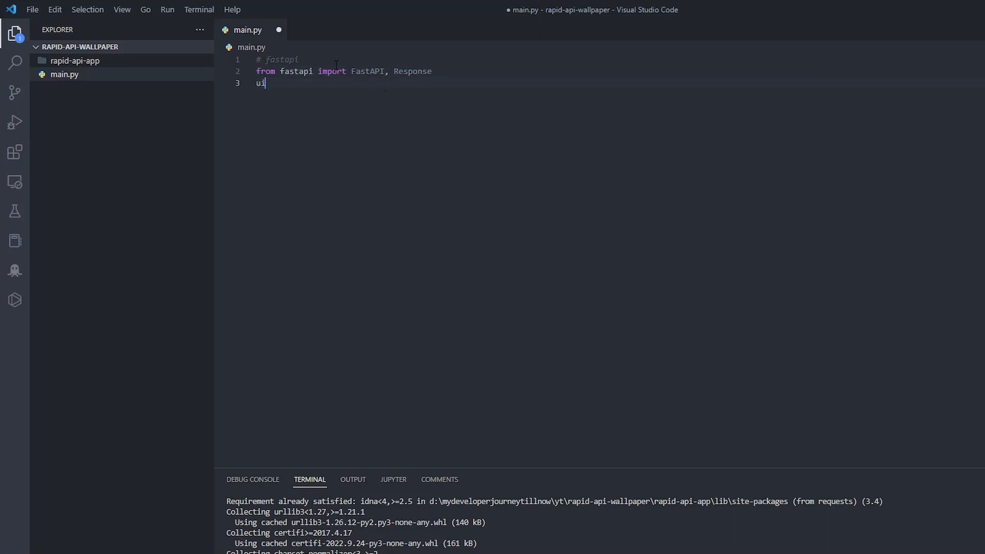
{"action": "type", "text": "import requests"}
{"action": "type", "text": "from"}
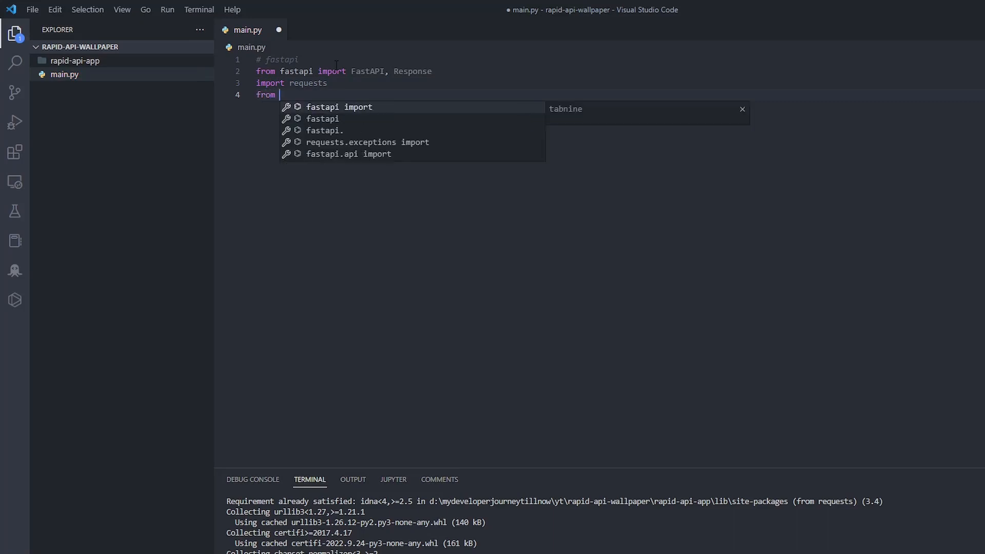
{"action": "type", "text": "f"}
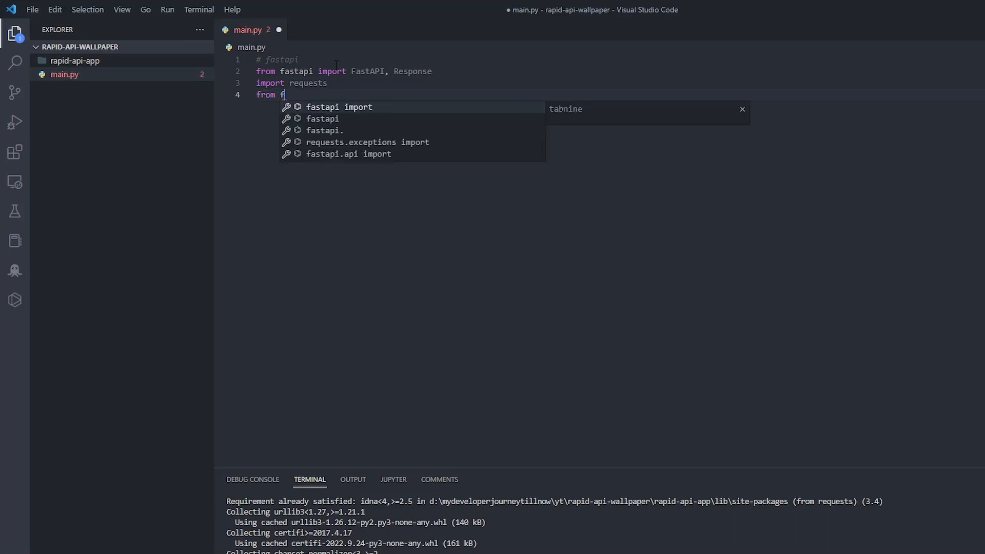
{"action": "type", "text": "astapi.res"}
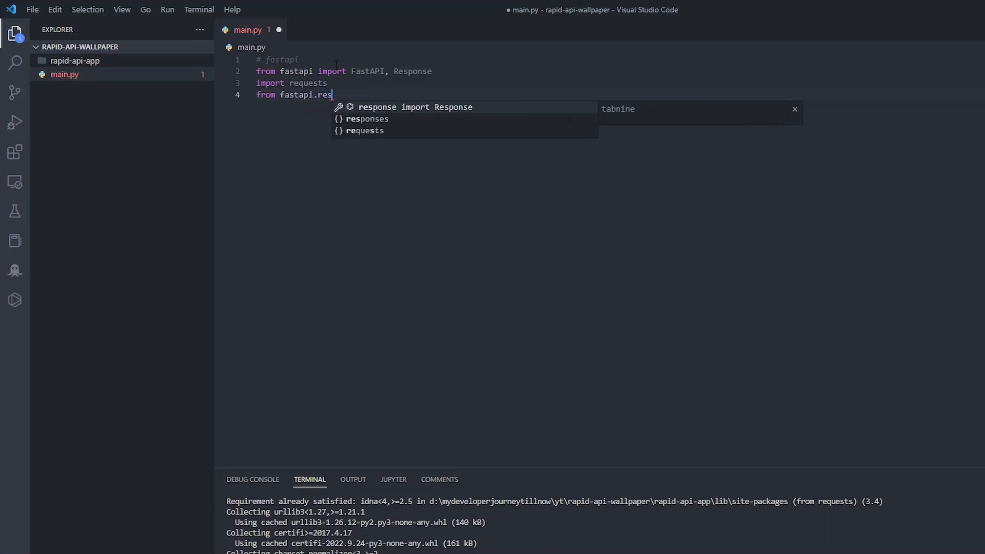
{"action": "key", "text": "Tab"}
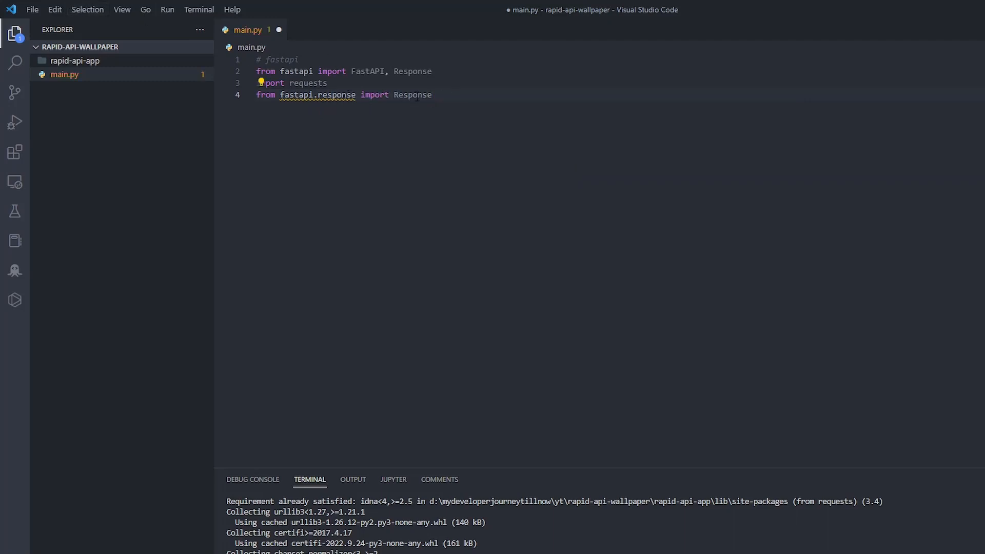
{"action": "type", "text": "s"}
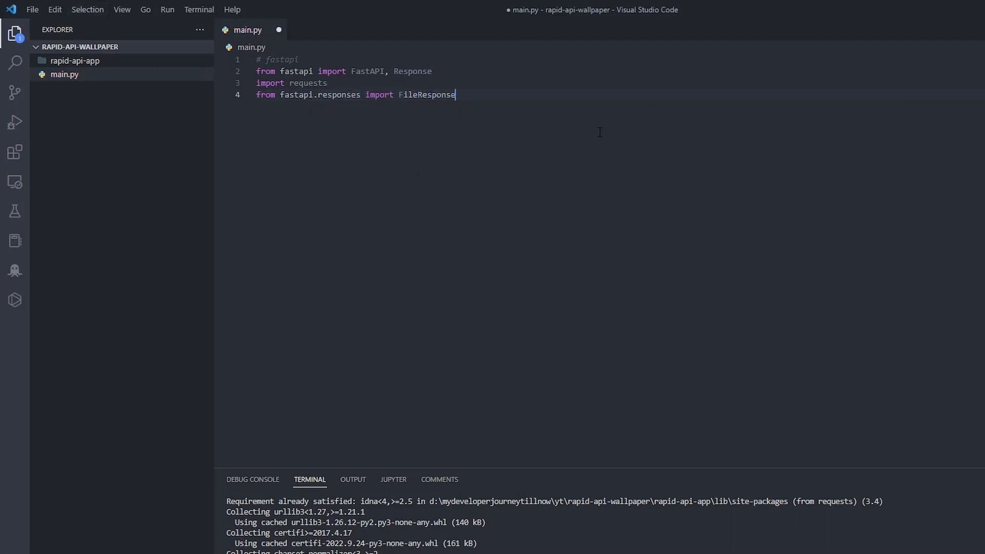
{"action": "key", "text": "Enter"}
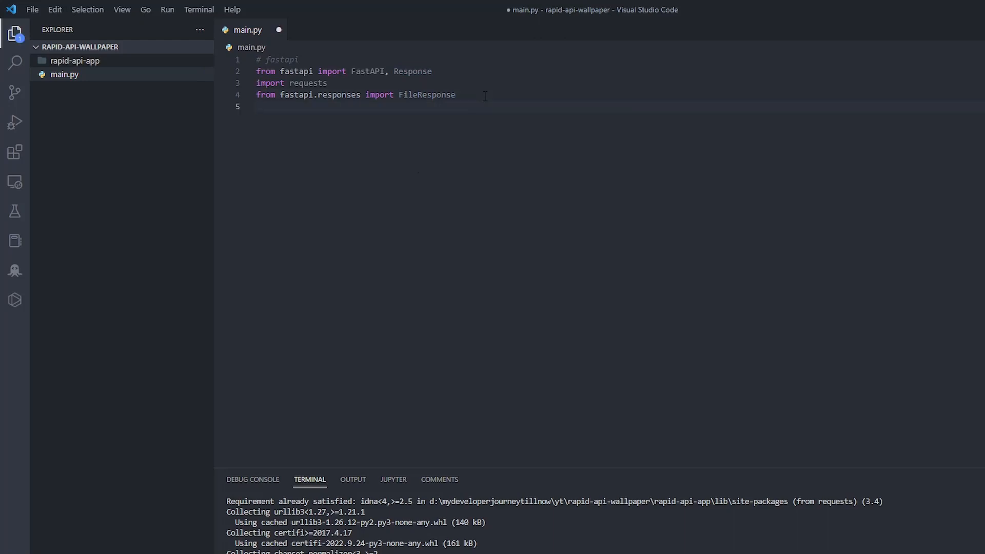
{"action": "key", "text": "Enter"}
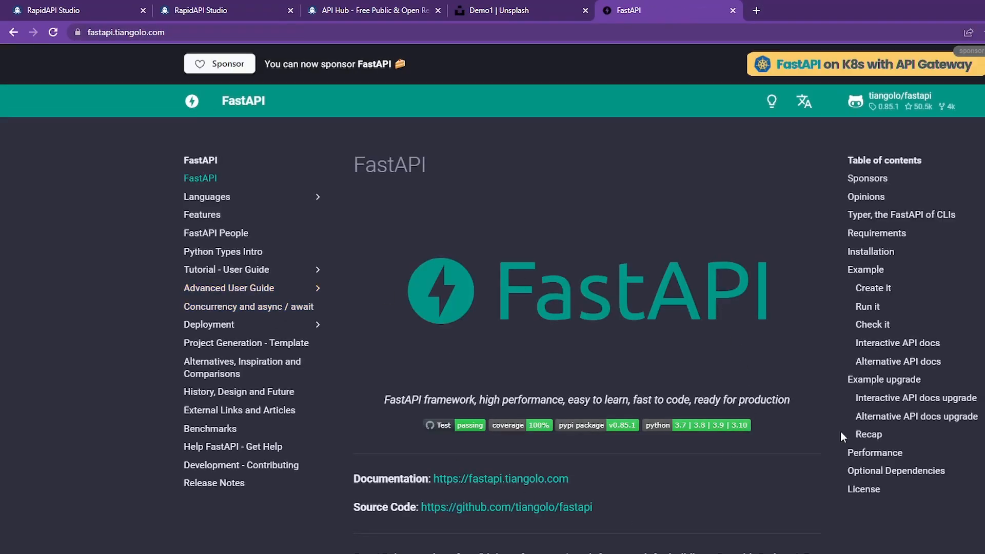
Step: Scroll the FastAPI home page from key features down to Requirements and Installation
{"action": "scroll", "scroll_direction": "down", "scroll_amount": 3}
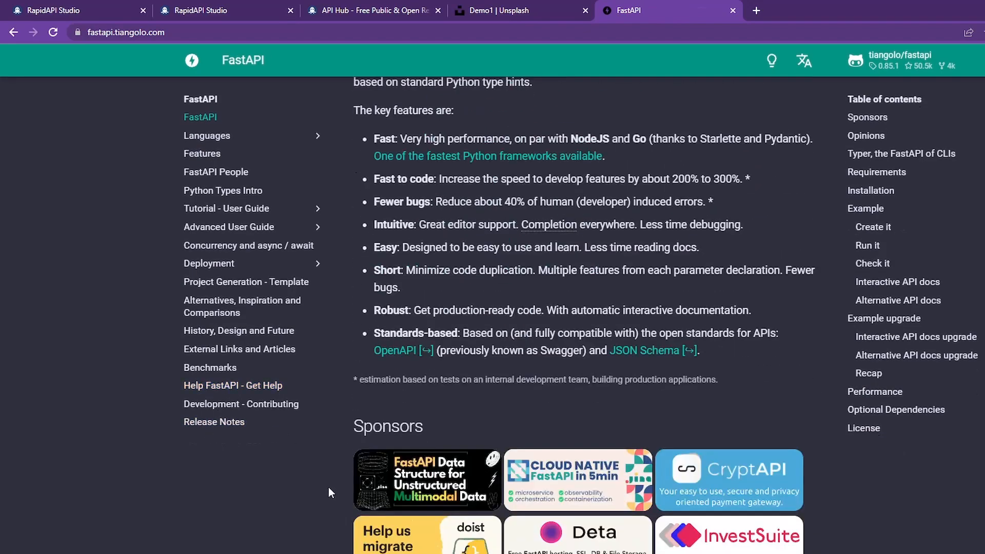
{"action": "scroll", "scroll_direction": "down", "scroll_amount": 3}
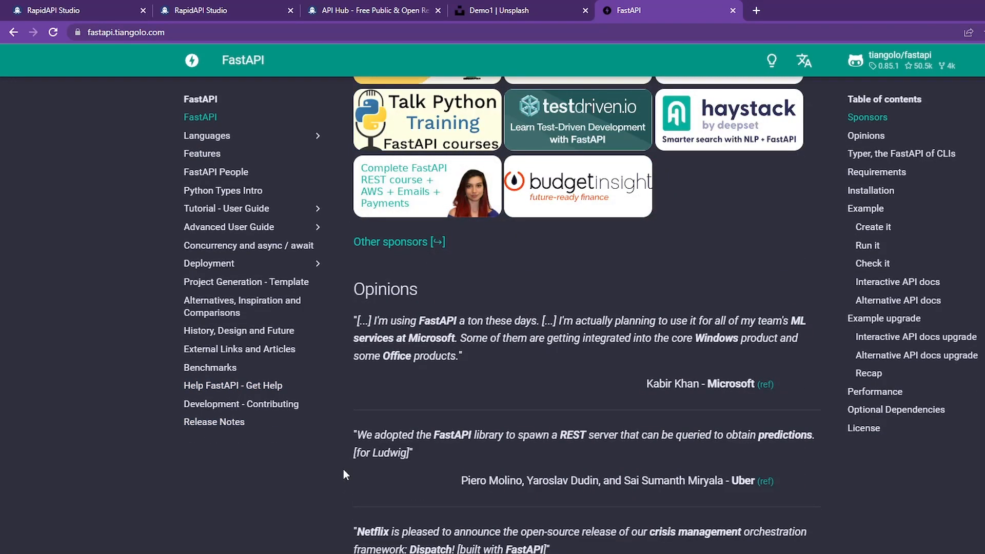
{"action": "scroll", "scroll_direction": "down", "scroll_amount": 3}
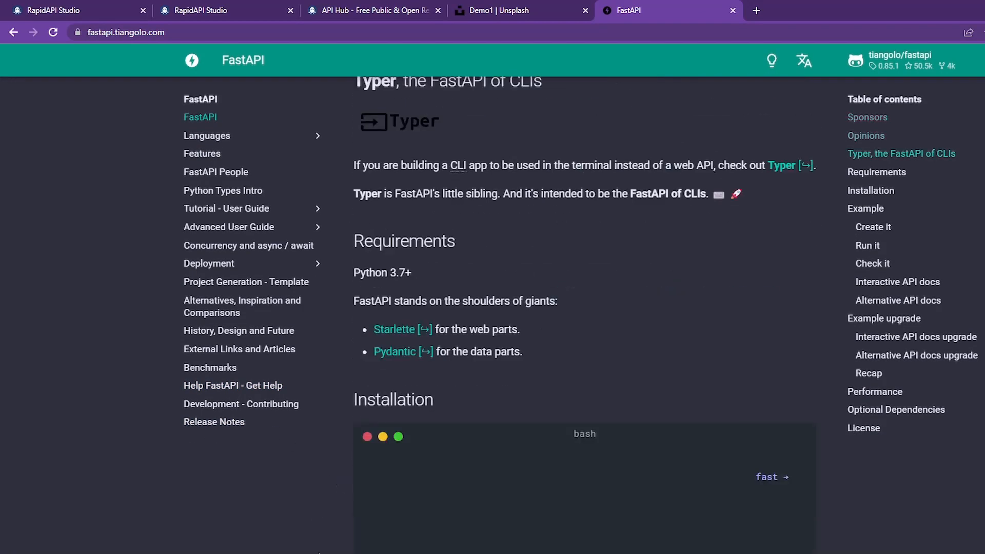
{"action": "scroll", "scroll_direction": "down", "scroll_amount": 3}
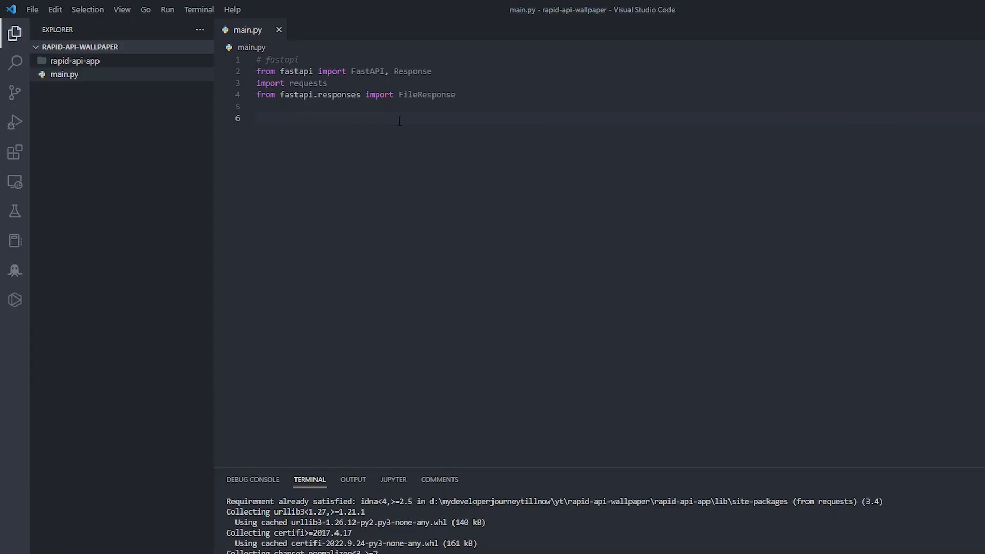
Step: Create app = FastAPI() and start a CLIENT_ID_KEY assignment in main.py
{"action": "type", "text": "app"}
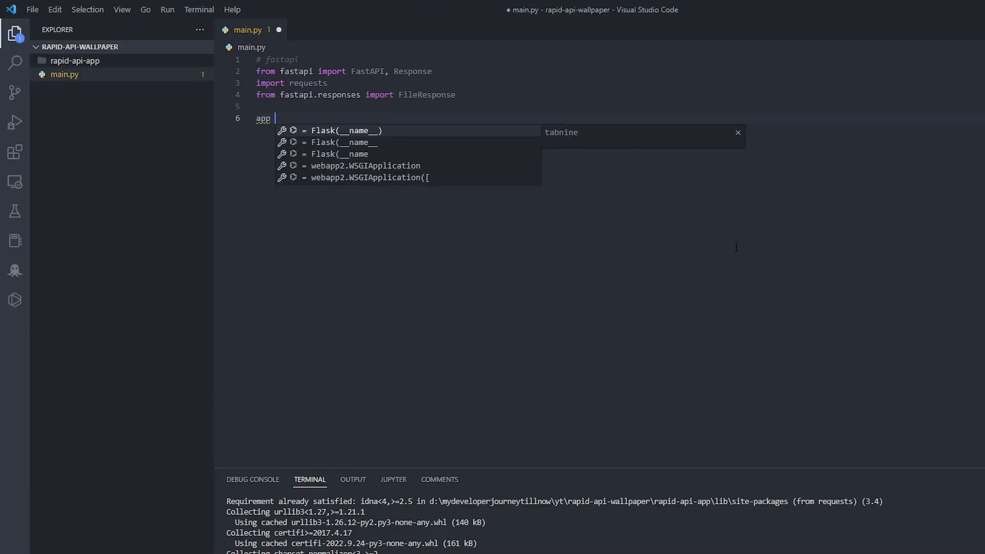
{"action": "type", "text": "= FastAPI()"}
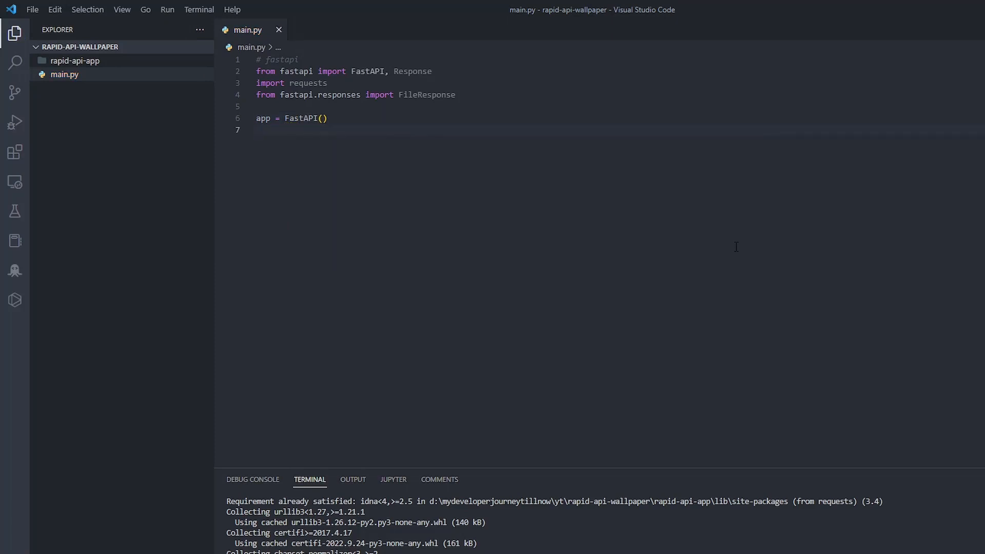
{"action": "type", "text": "CLIENT_"}
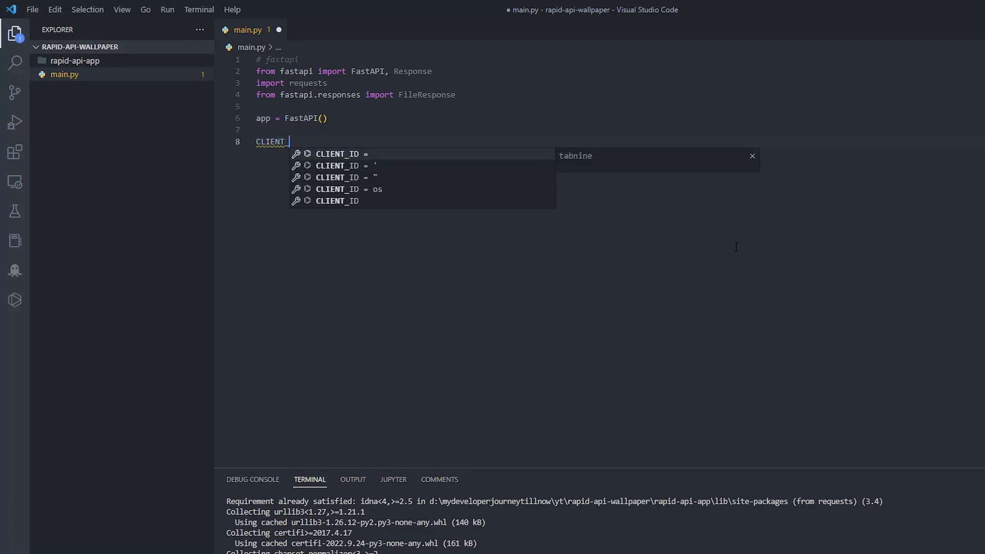
{"action": "type", "text": "_I"}
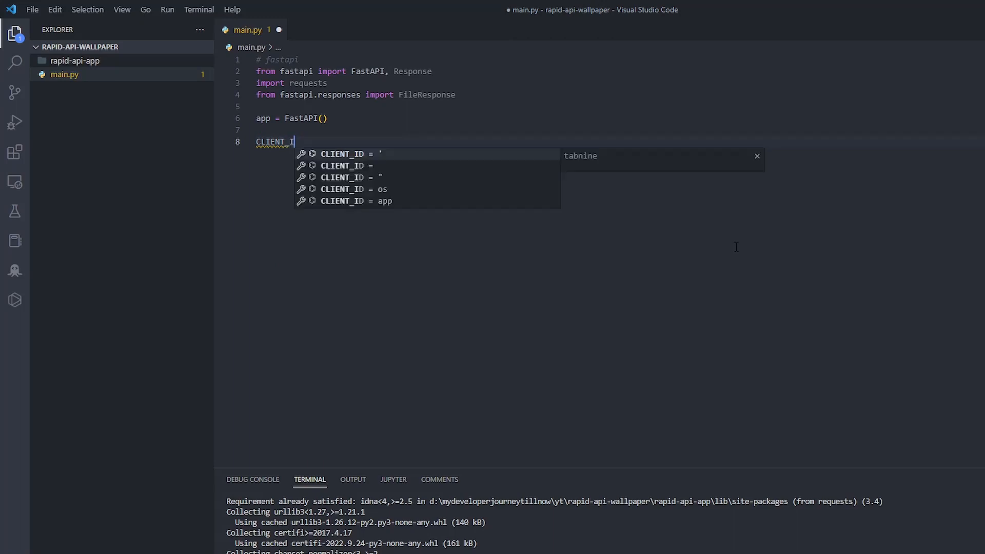
{"action": "type", "text": "_KEY = \""}
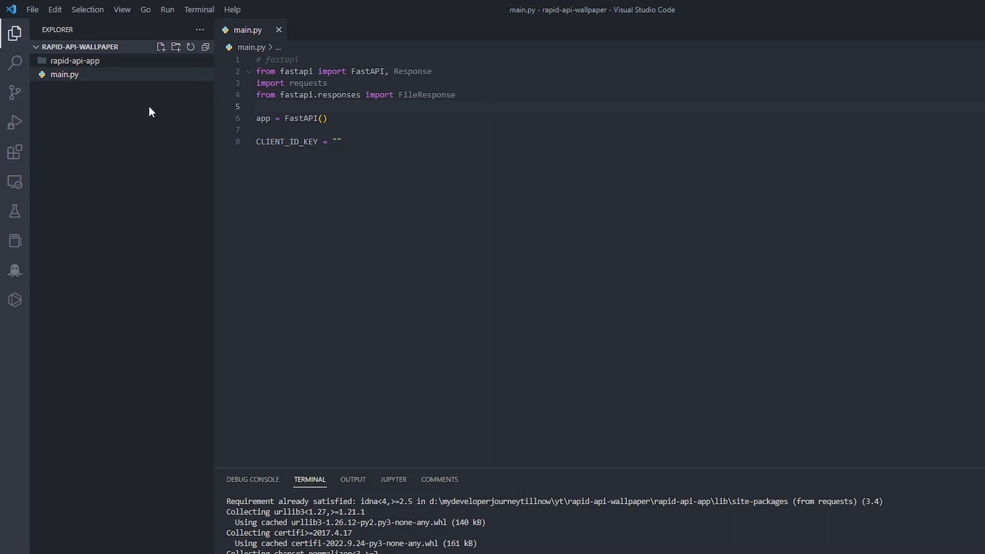
Step: Add a new secrets.py file to the project and import secrets in main.py
{"action": "left_click", "coordinate": [160, 47]}
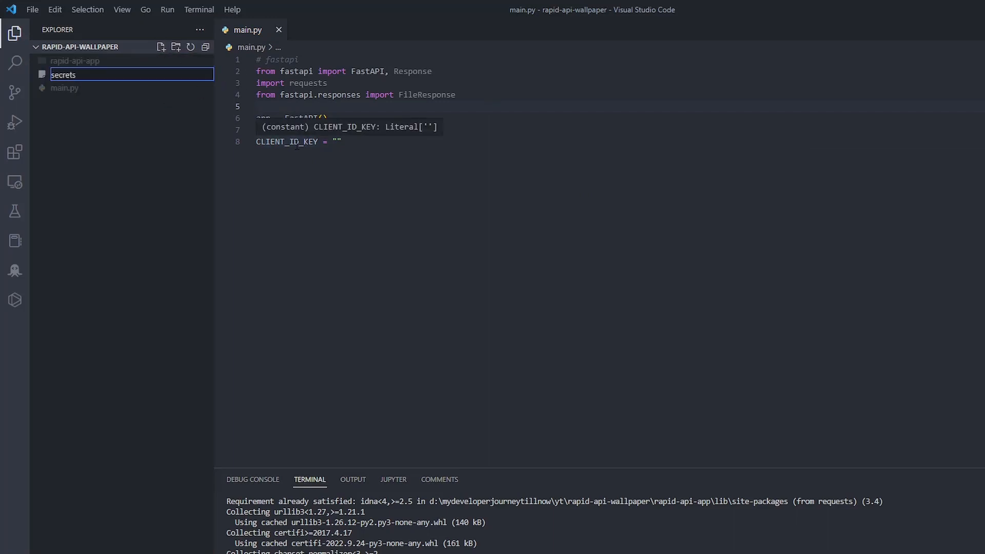
{"action": "key", "text": "Enter"}
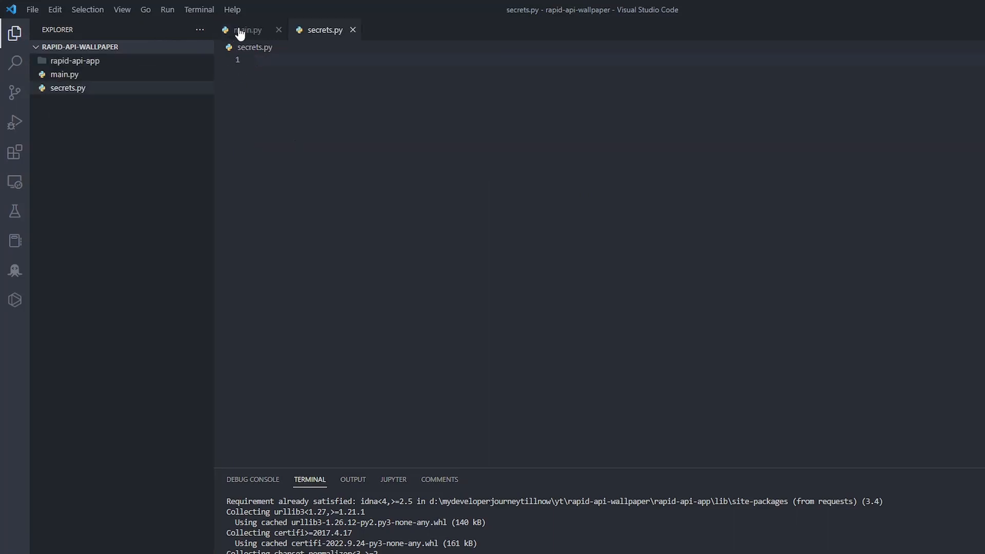
{"action": "left_click", "coordinate": [247, 29]}
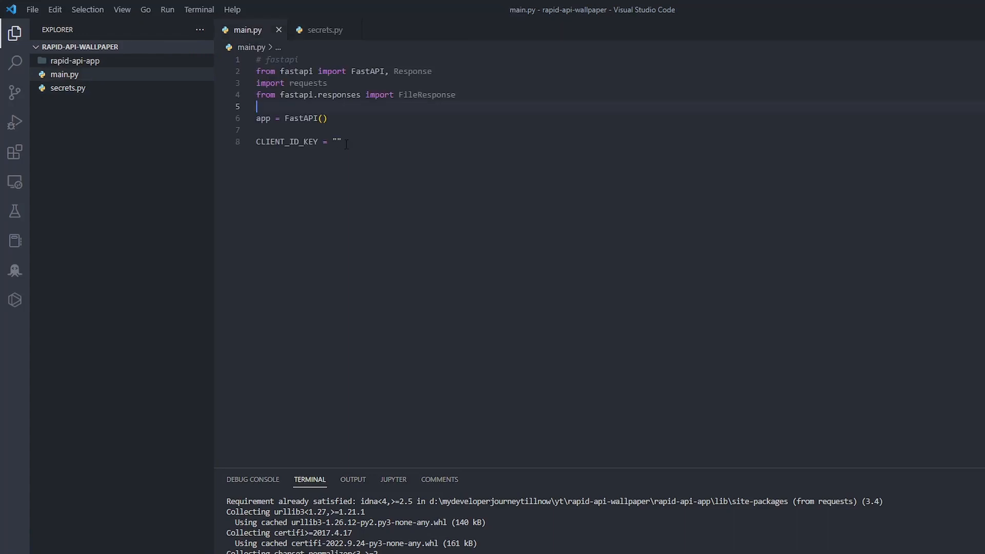
{"action": "mouse_move", "coordinate": [301, 119]}
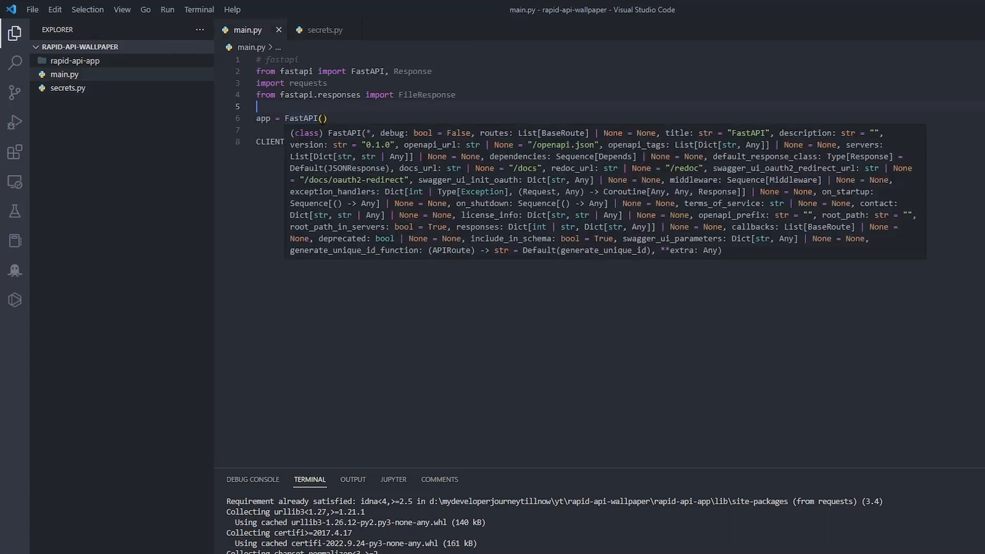
{"action": "type", "text": "import secrets"}
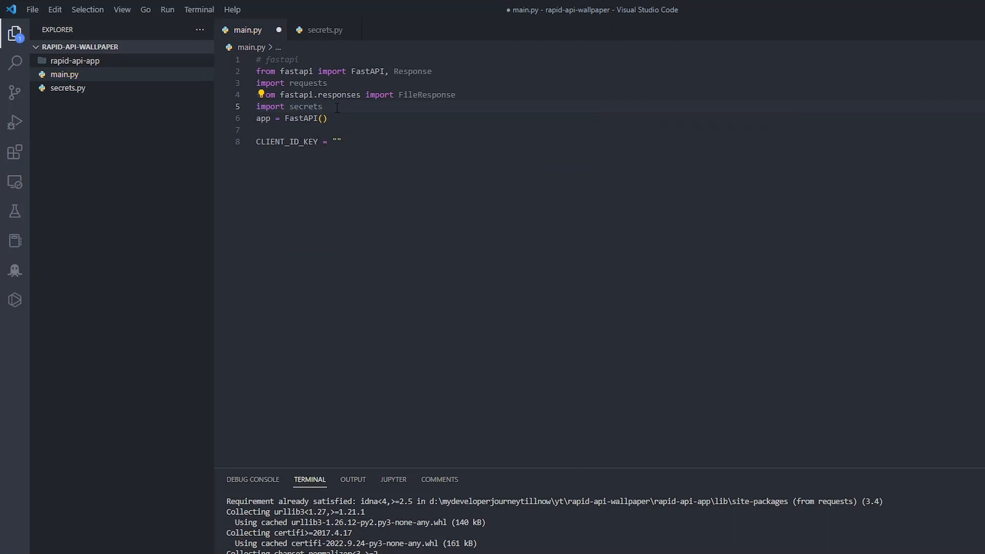
{"action": "left_click", "coordinate": [324, 30]}
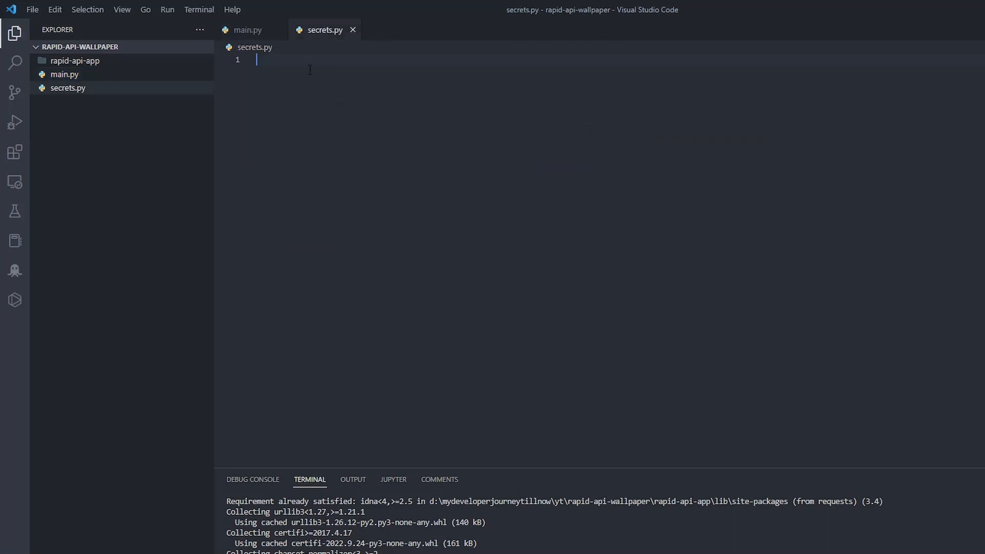
{"action": "type", "text": "ID"}
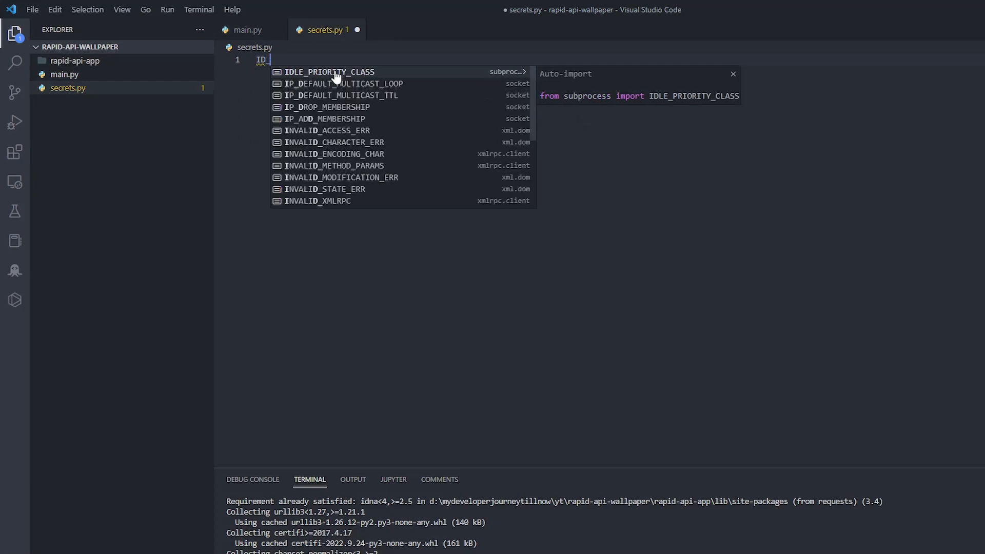
{"action": "type", "text": "_KEY = \"\""}
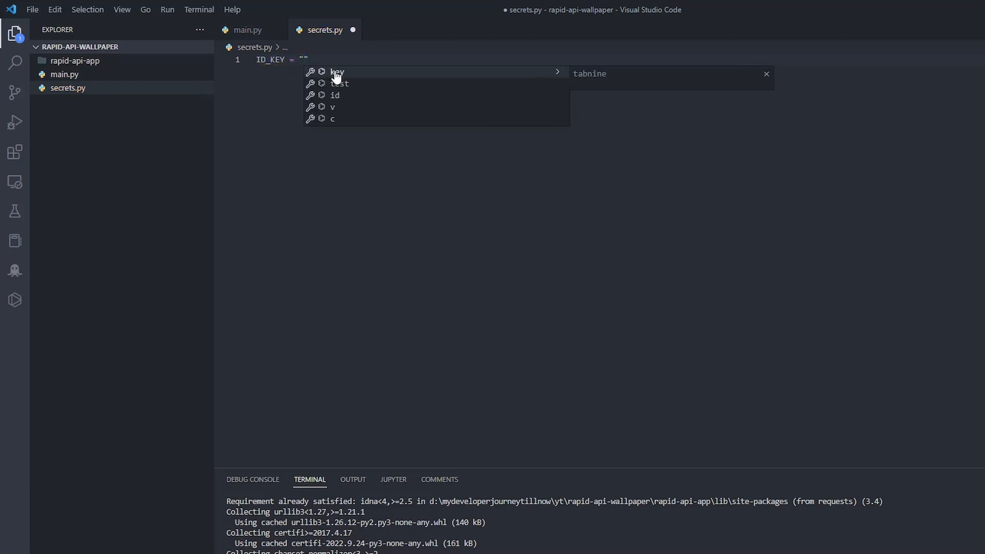
{"action": "left_click", "coordinate": [249, 28]}
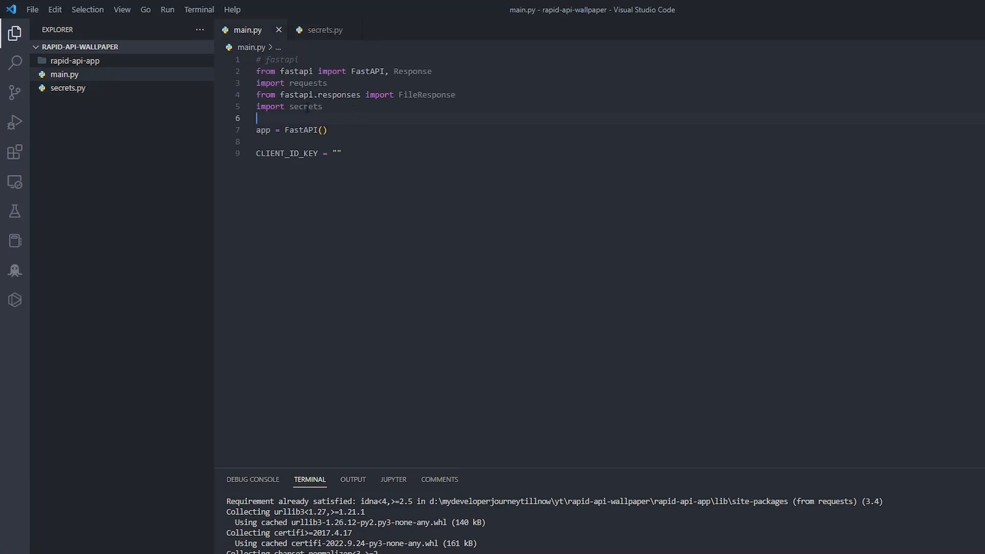
{"action": "type", "text": "secrets"}
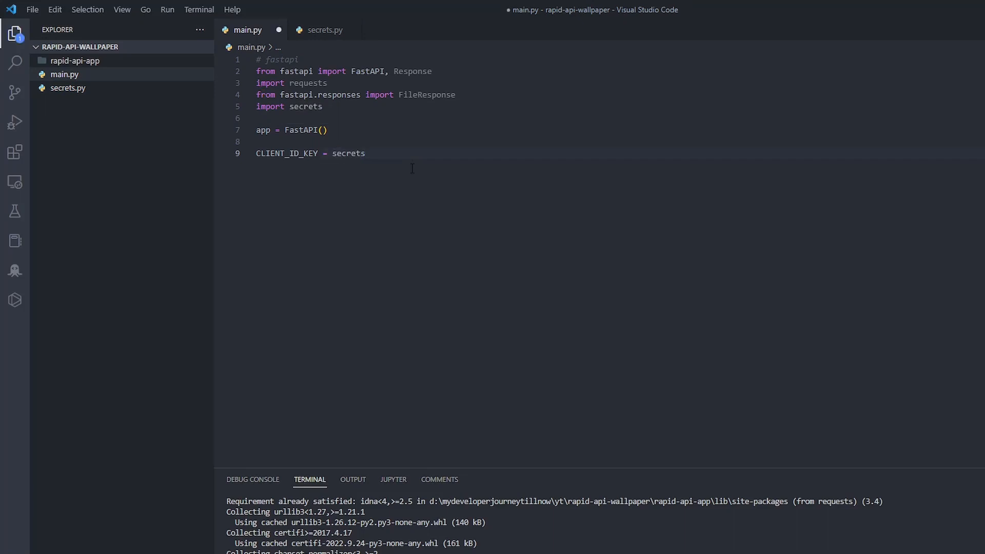
{"action": "left_click", "coordinate": [322, 30]}
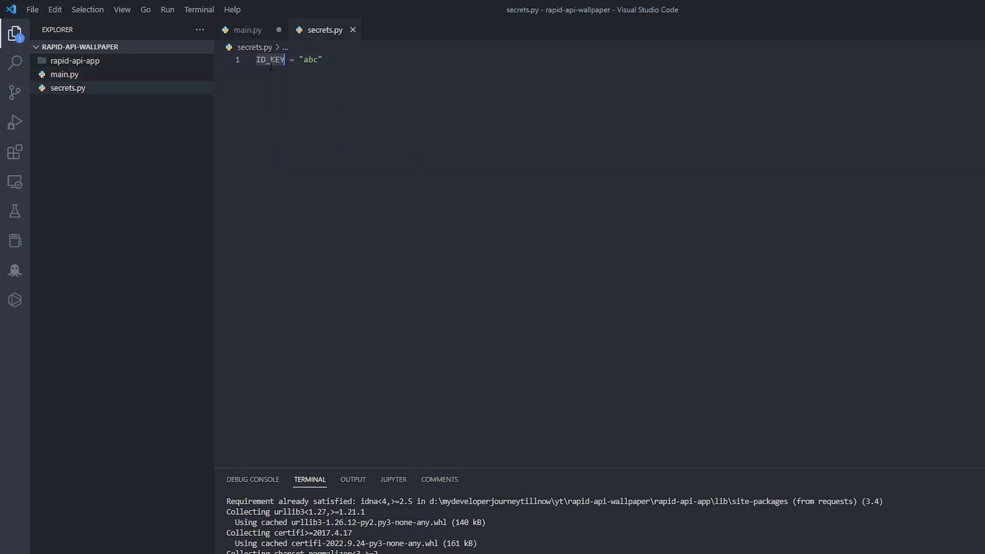
{"action": "left_click", "coordinate": [246, 29]}
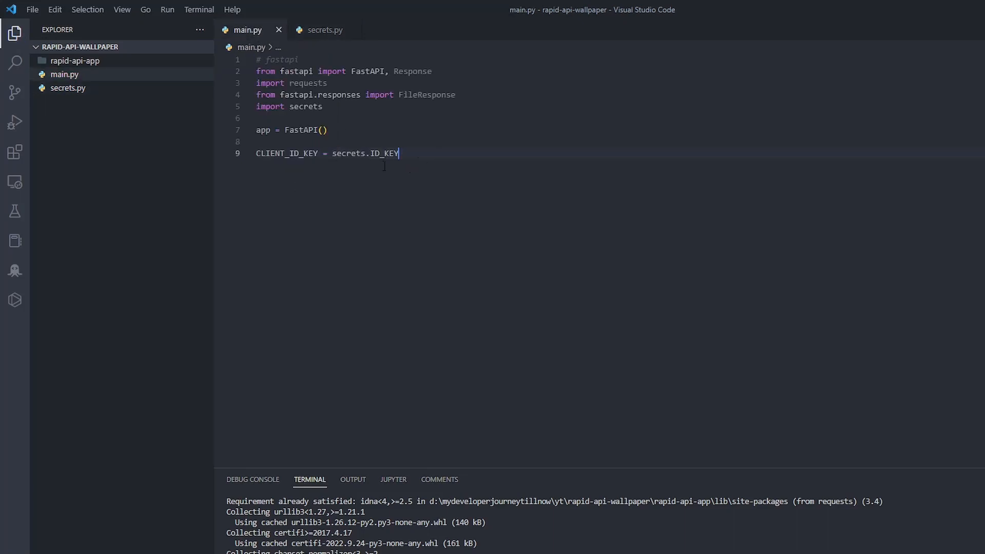
{"action": "mouse_move", "coordinate": [113, 84]}
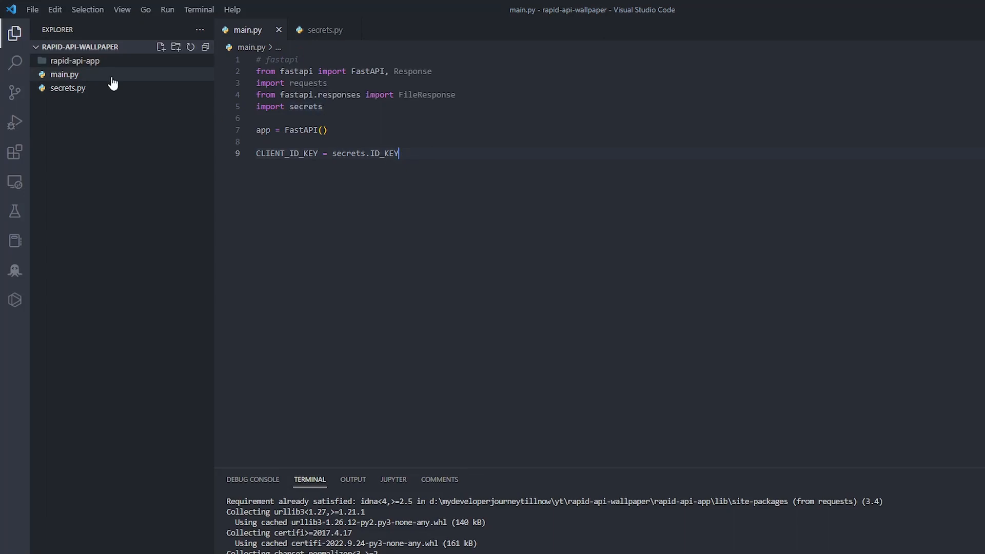
{"action": "mouse_move", "coordinate": [160, 46]}
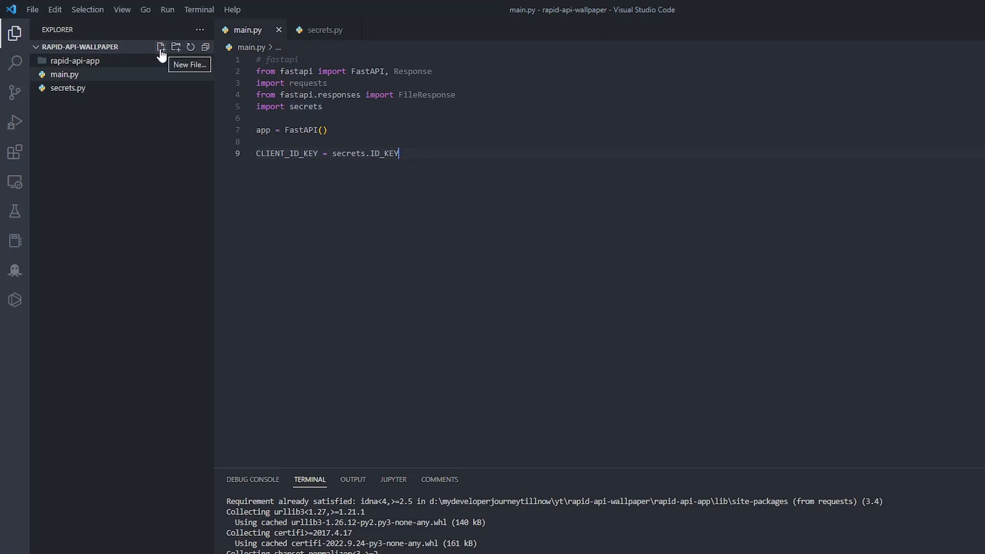
Step: Create a .gitignore file listing secrets, then close it back to main.py
{"action": "left_click", "coordinate": [159, 47]}
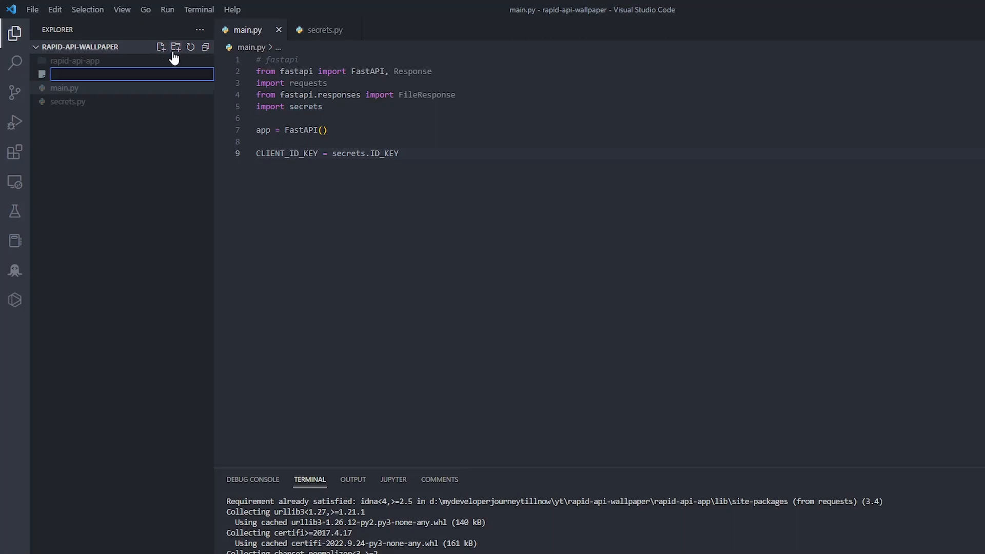
{"action": "type", "text": ".gitni"}
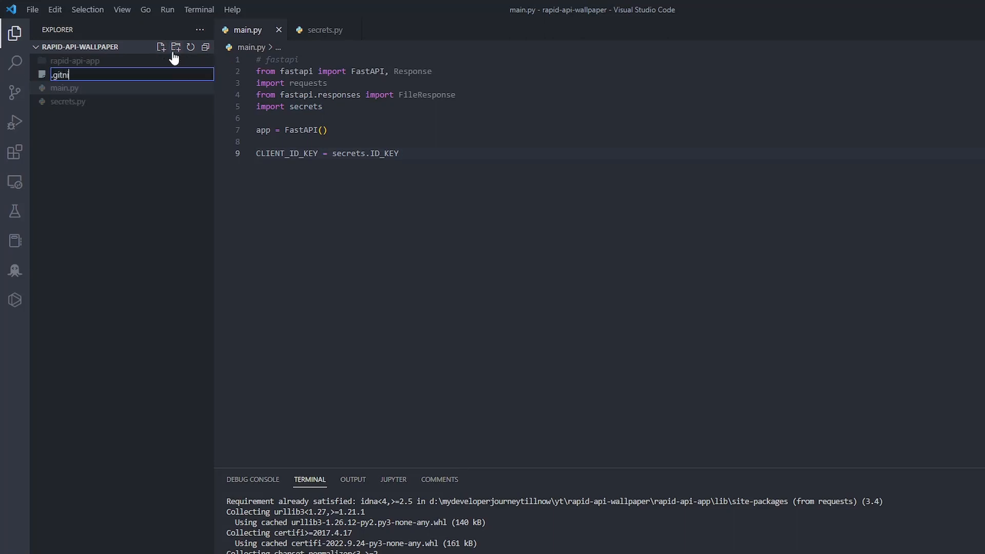
{"action": "type", "text": "ignore"}
{"action": "type", "text": "sec"}
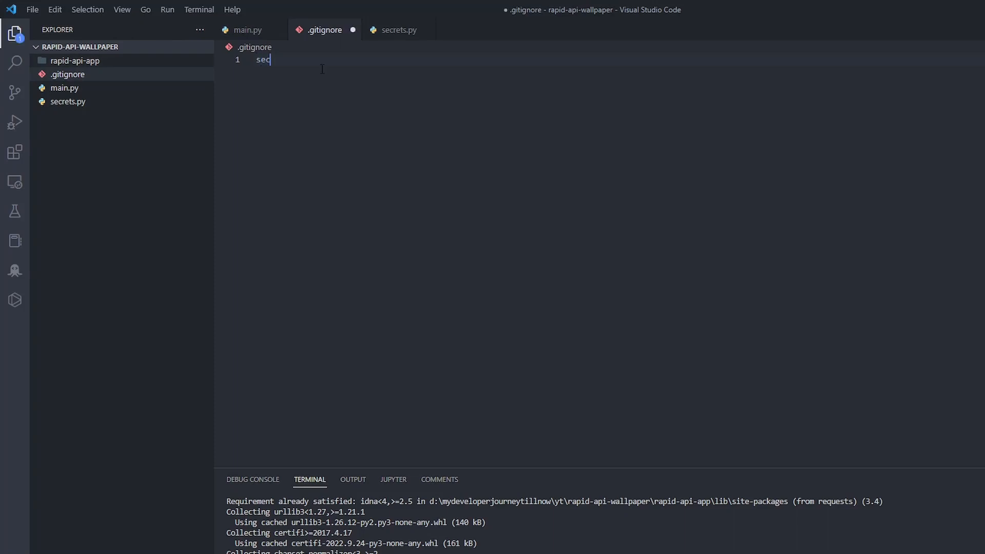
{"action": "type", "text": "rets"}
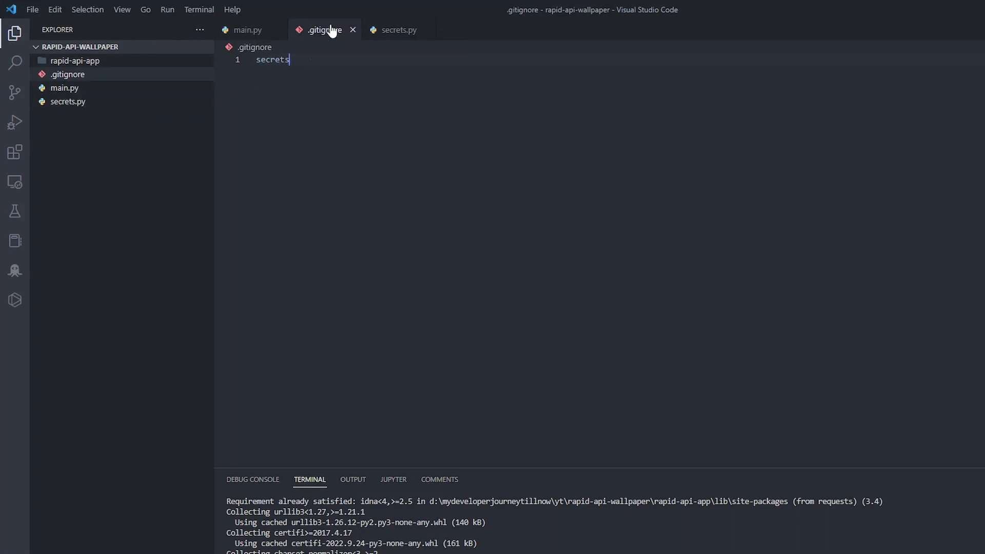
{"action": "left_click", "coordinate": [249, 29]}
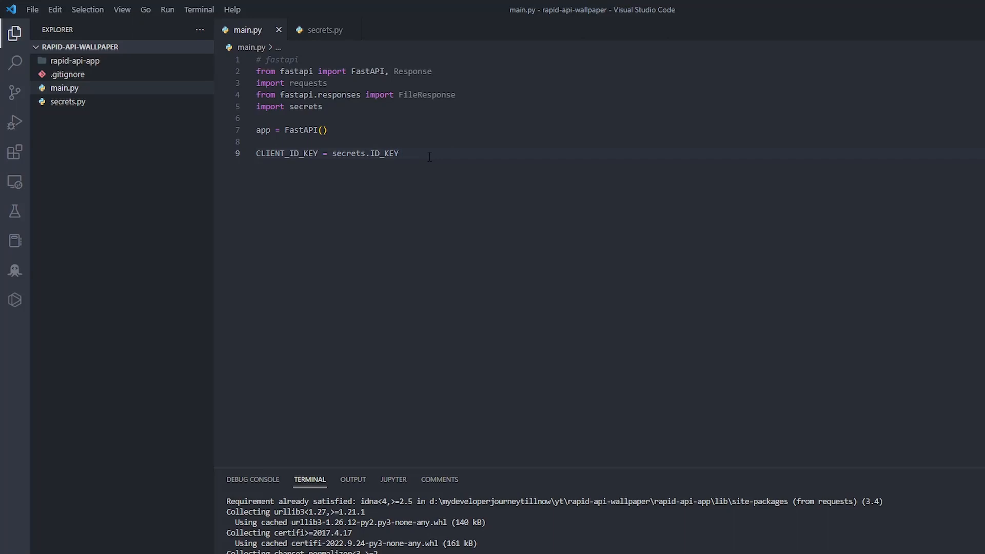
Step: Import HTMLResponse from fastapi.responses in main.py
{"action": "type", "text": "from fastapi import"}
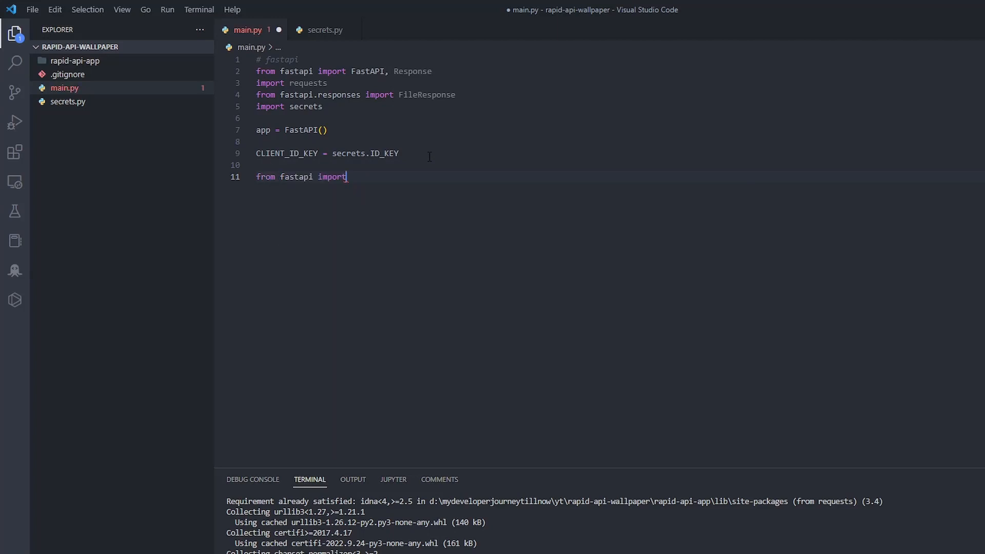
{"action": "type", "text": "HT"}
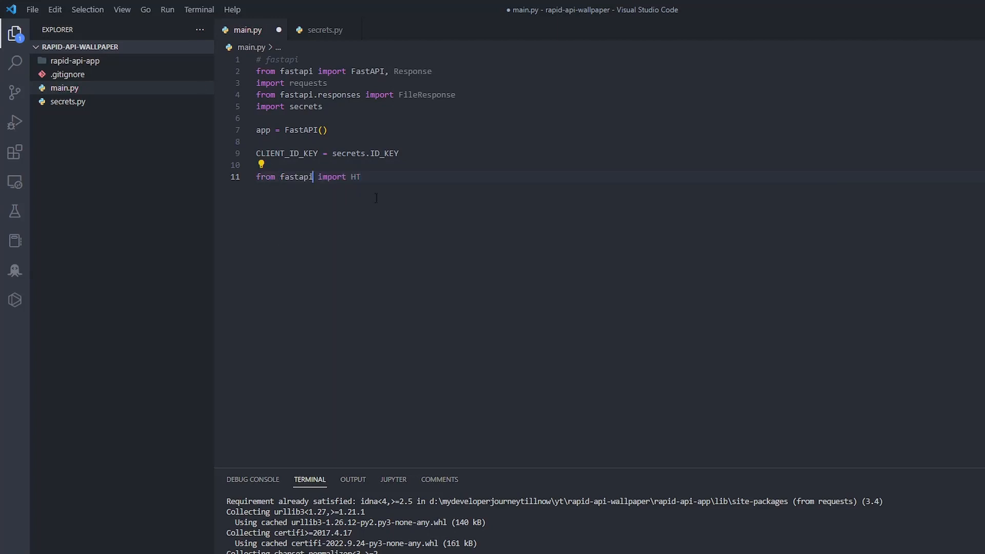
{"action": "type", "text": ".responses"}
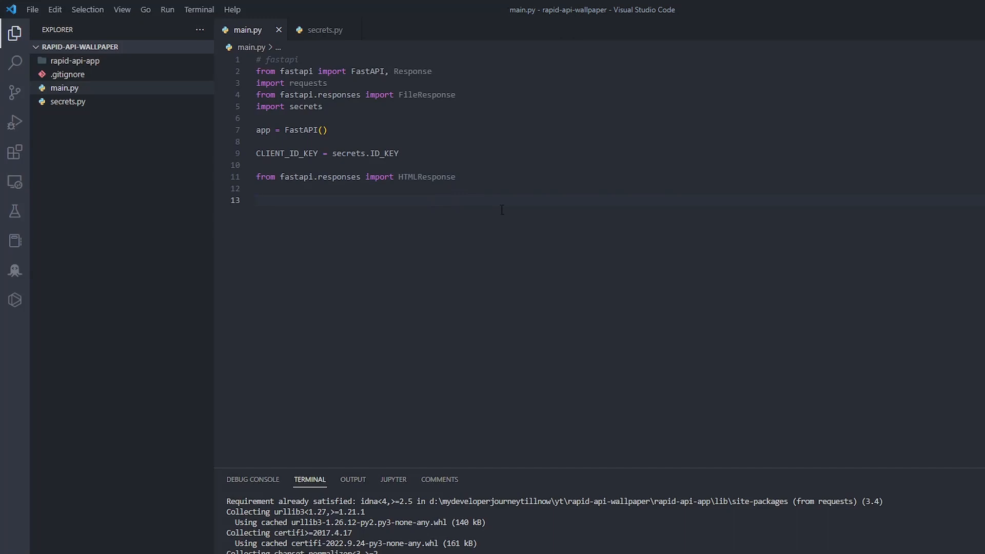
{"action": "left_click", "coordinate": [258, 200]}
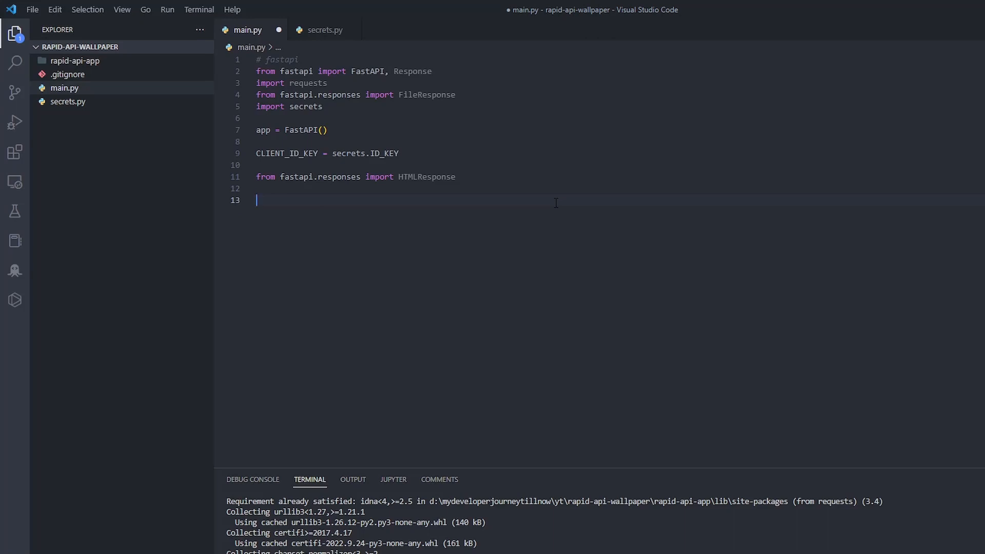
{"action": "type", "text": "app."}
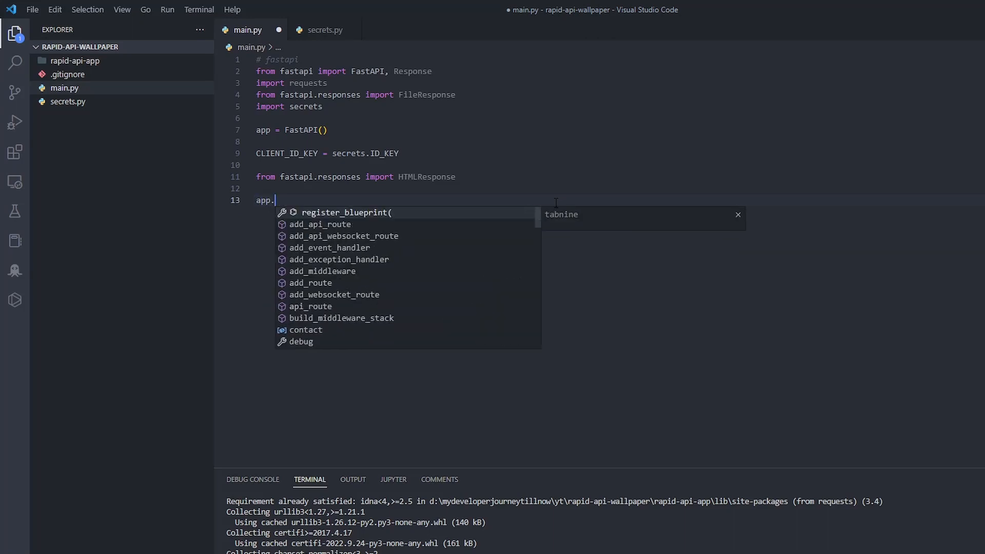
{"action": "type", "text": "get('')"}
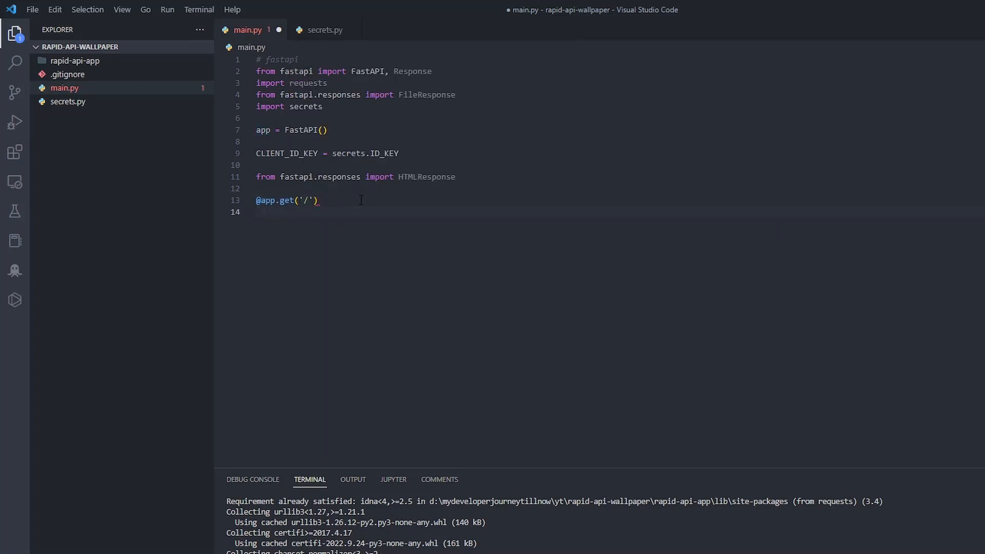
{"action": "type", "text": "def home():"}
{"action": "type", "text": "return \"HELLOW "}
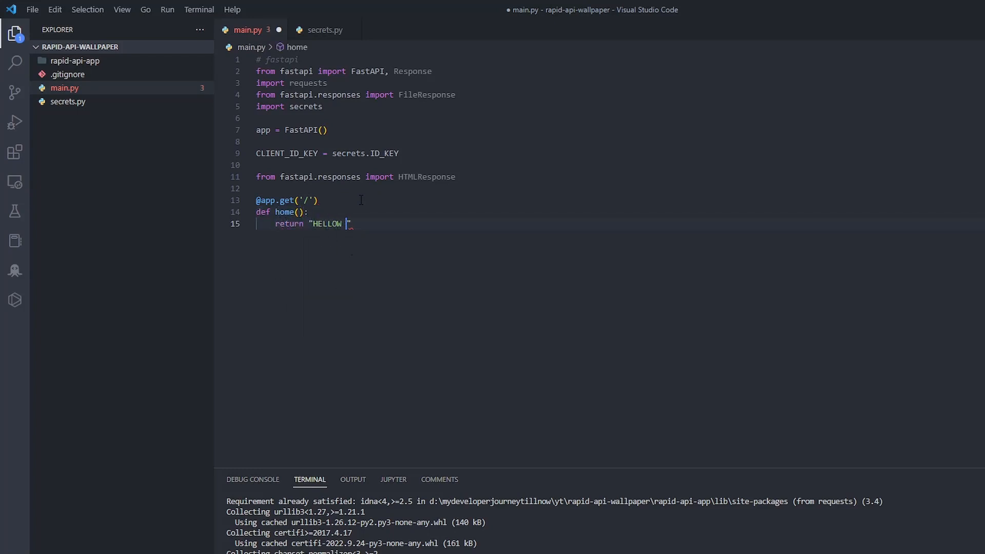
{"action": "type", "text": "WORLD"}
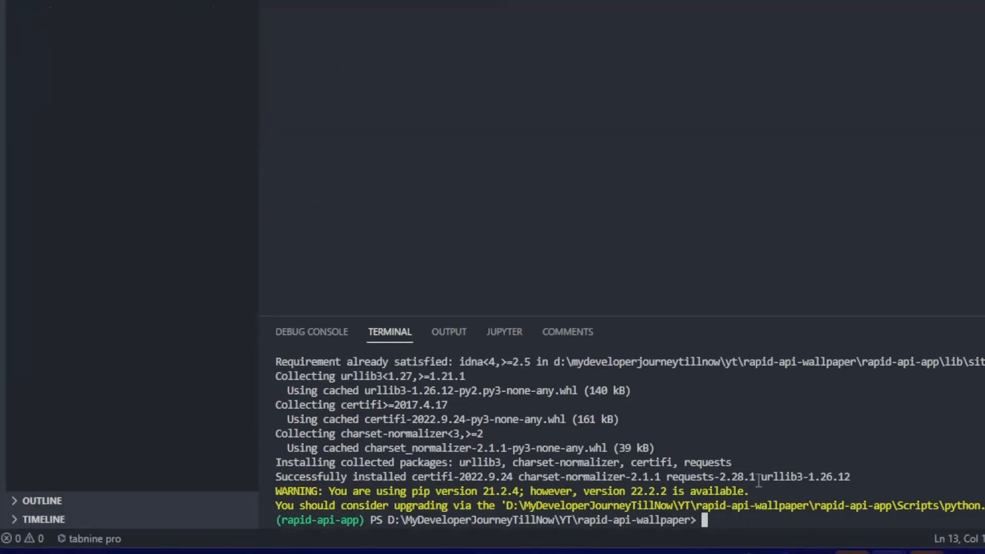
Step: Run pip install gunicorn, uvicorn in the integrated terminal
{"action": "type", "text": "pip install"}
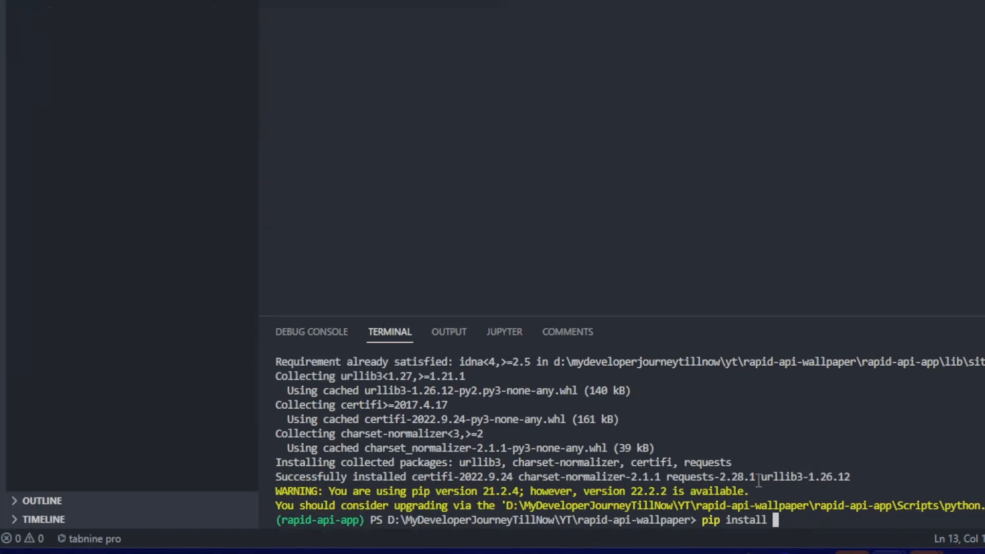
{"action": "type", "text": "gunicorn"}
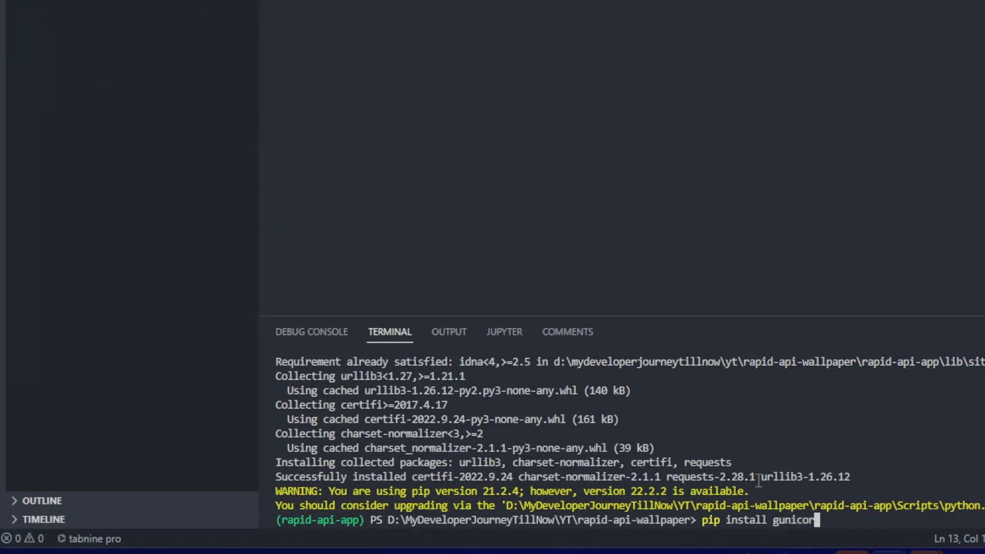
{"action": "type", "text": "n, uvicorn"}
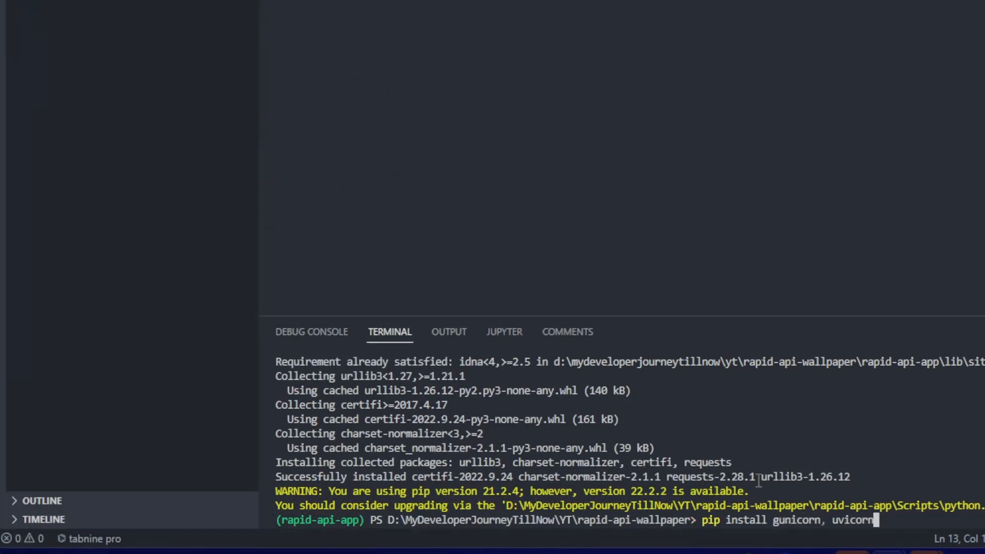
{"action": "key", "text": "Enter"}
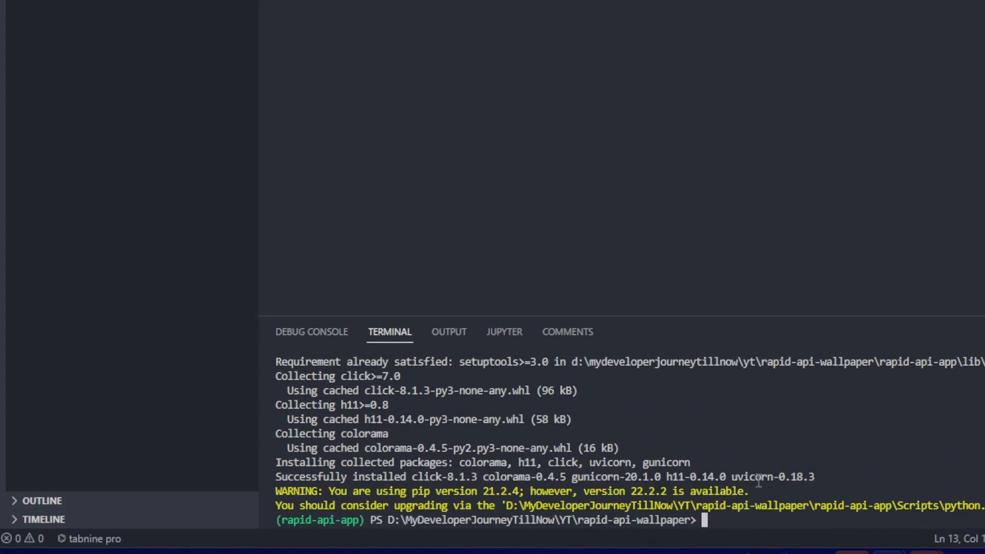
Step: Start the app server with uvicorn main:app --reload
{"action": "type", "text": "uvicorn"}
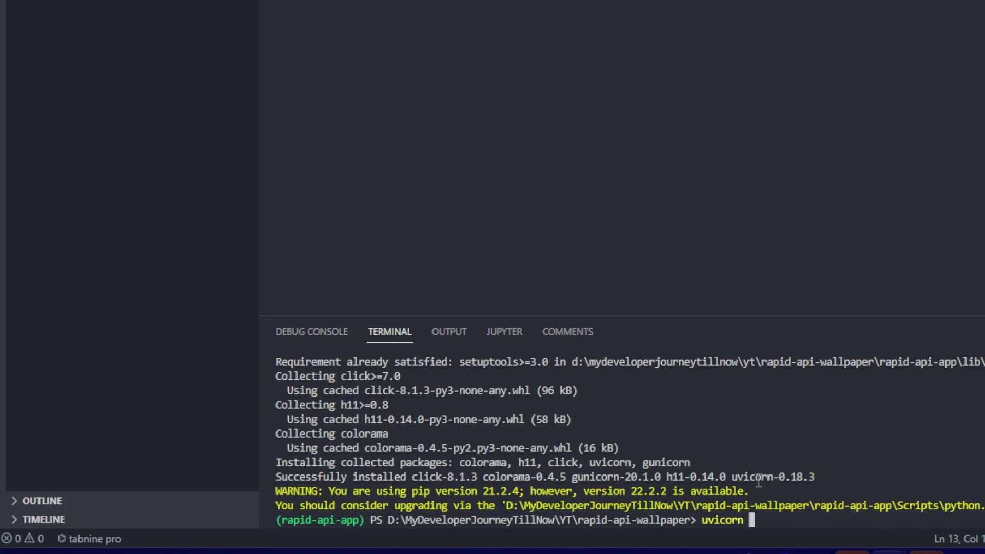
{"action": "type", "text": "main"}
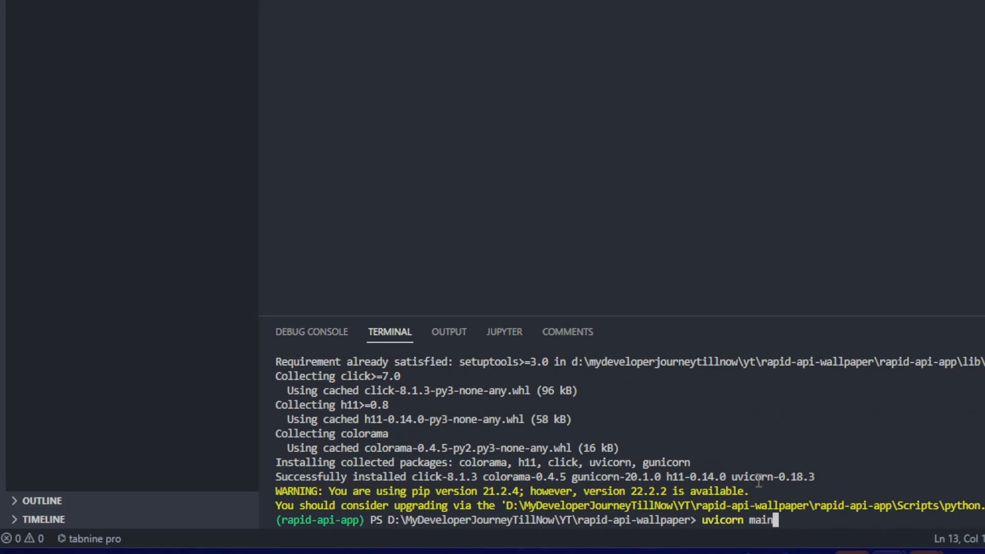
{"action": "type", "text": ":app"}
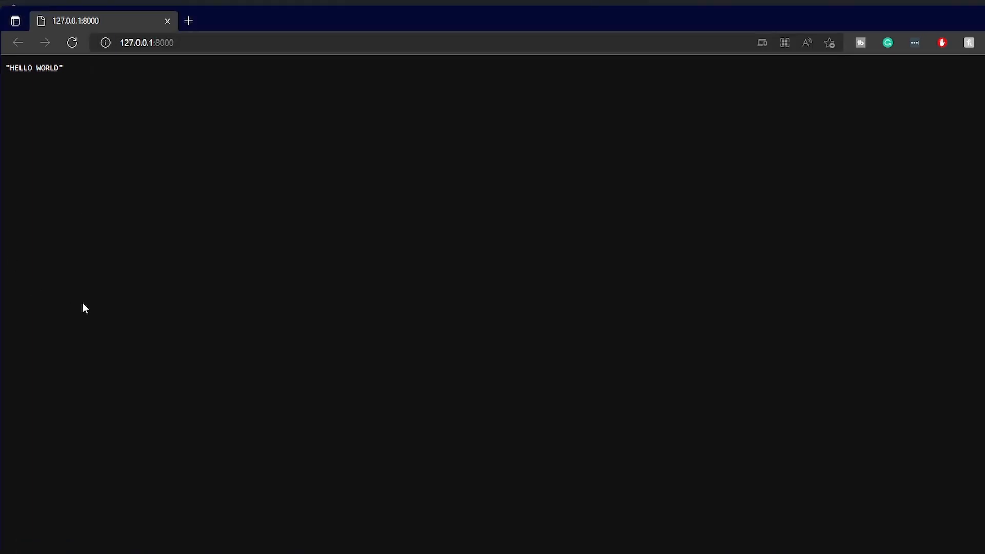
{"action": "mouse_move", "coordinate": [100, 322]}
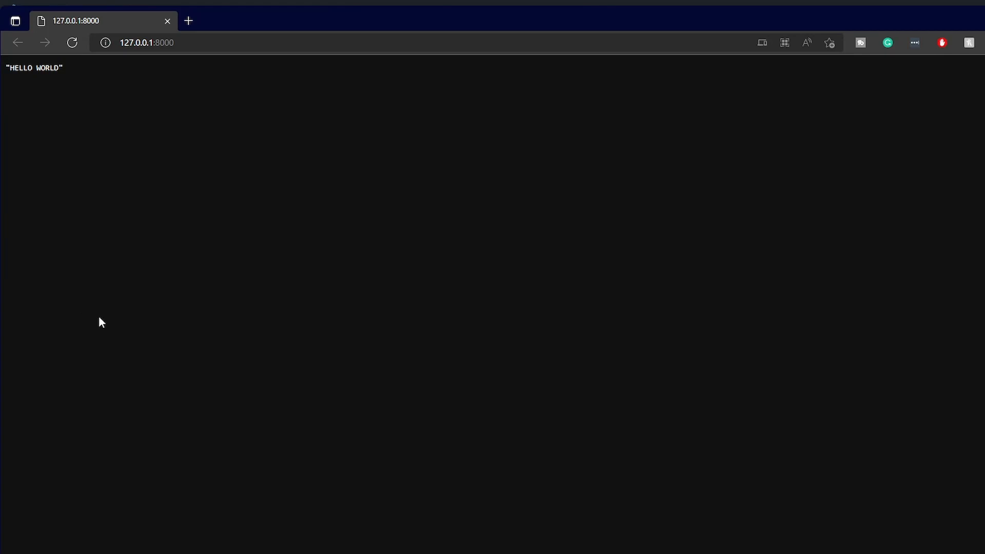
{"action": "mouse_move", "coordinate": [219, 289]}
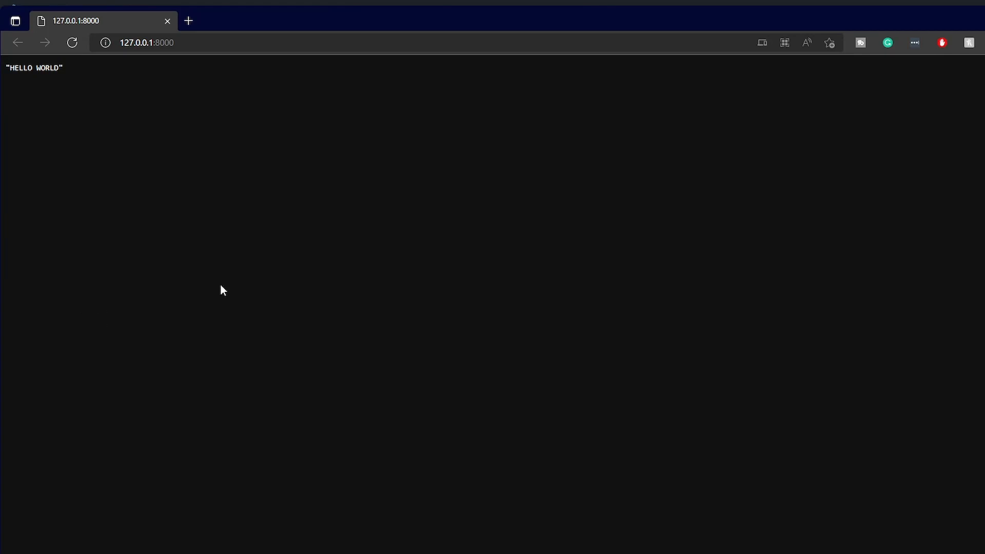
{"action": "mouse_move", "coordinate": [498, 450]}
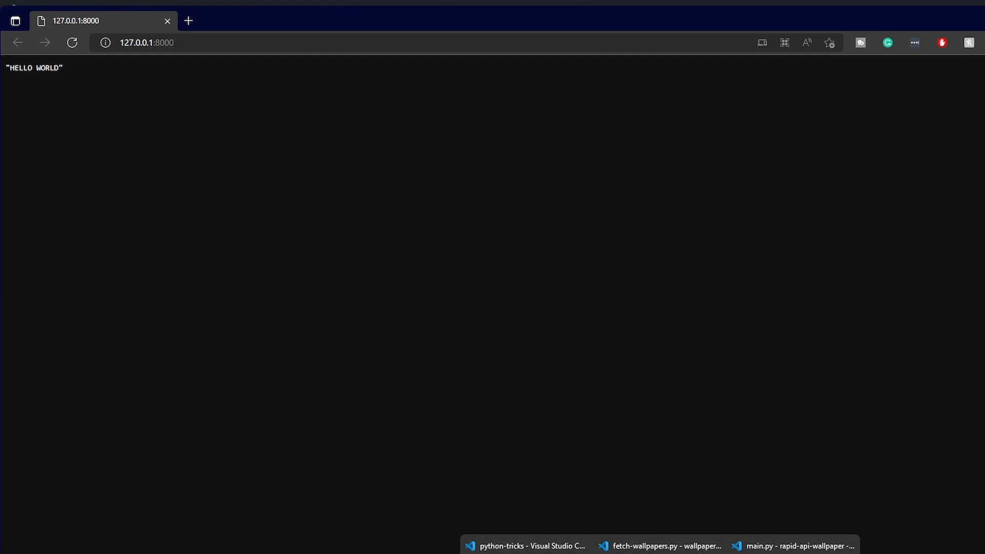
Step: Return from the browser check to the main.py VS Code window
{"action": "left_click", "coordinate": [798, 545]}
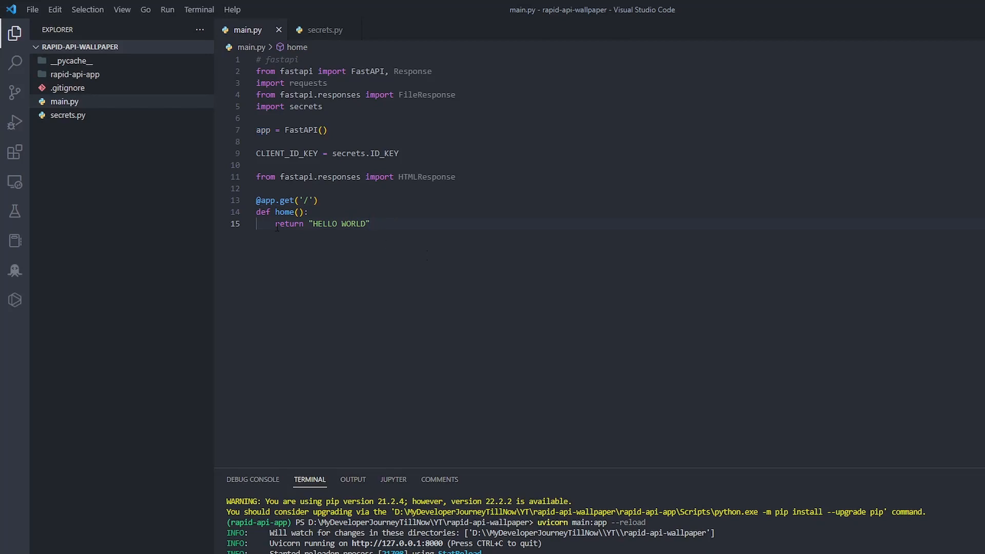
Step: Delete the HELLO WORLD return from home, checking ID_KEY in secrets.py along the way
{"action": "key", "text": "Backspace"}
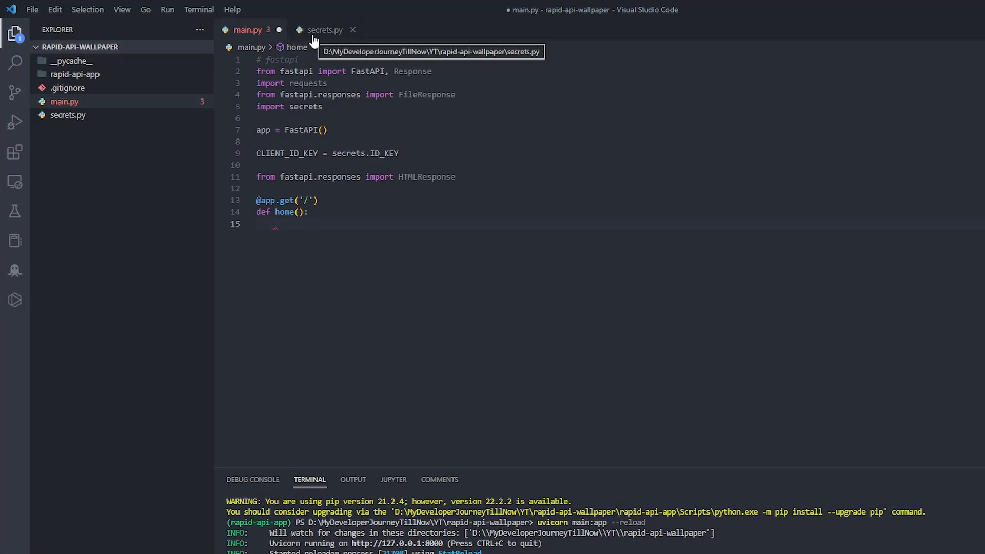
{"action": "left_click", "coordinate": [328, 29]}
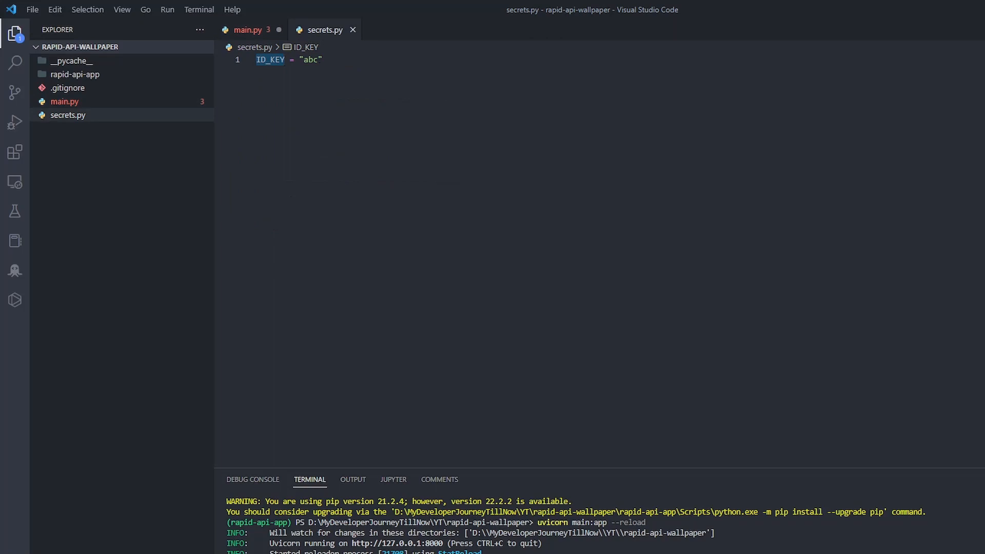
{"action": "left_click", "coordinate": [248, 29]}
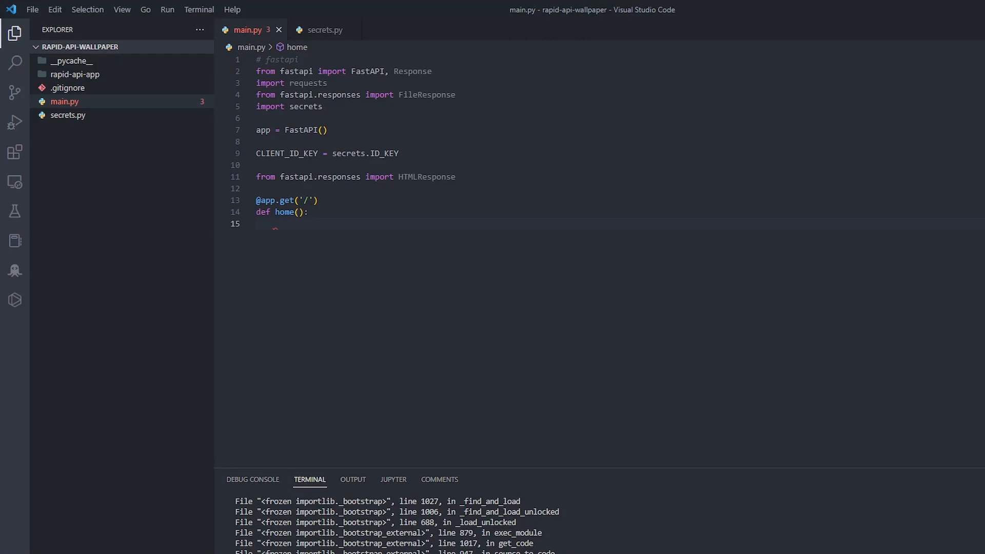
Step: Start a headers = {'Authorization' ...} dictionary inside the home function
{"action": "type", "text": "hea"}
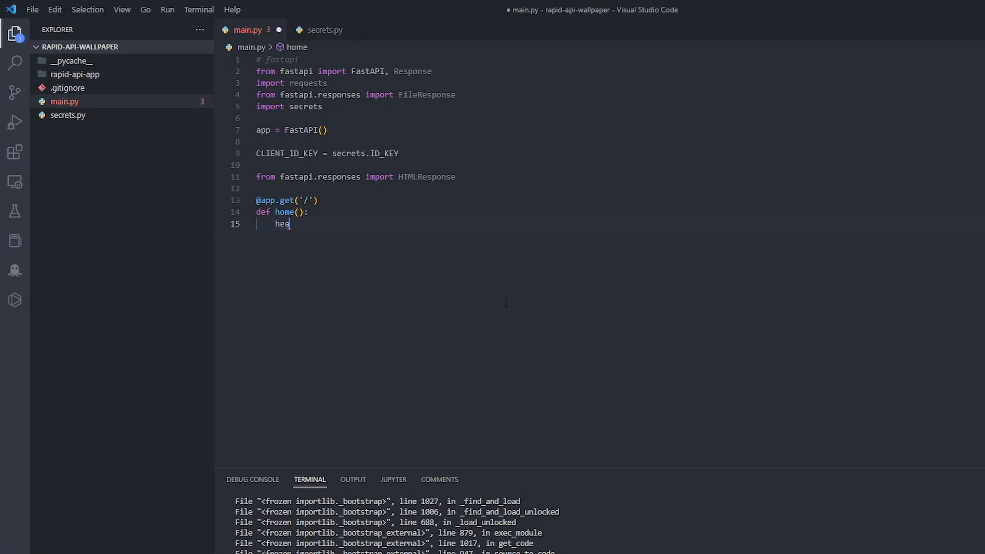
{"action": "type", "text": "ders = {'AUT"}
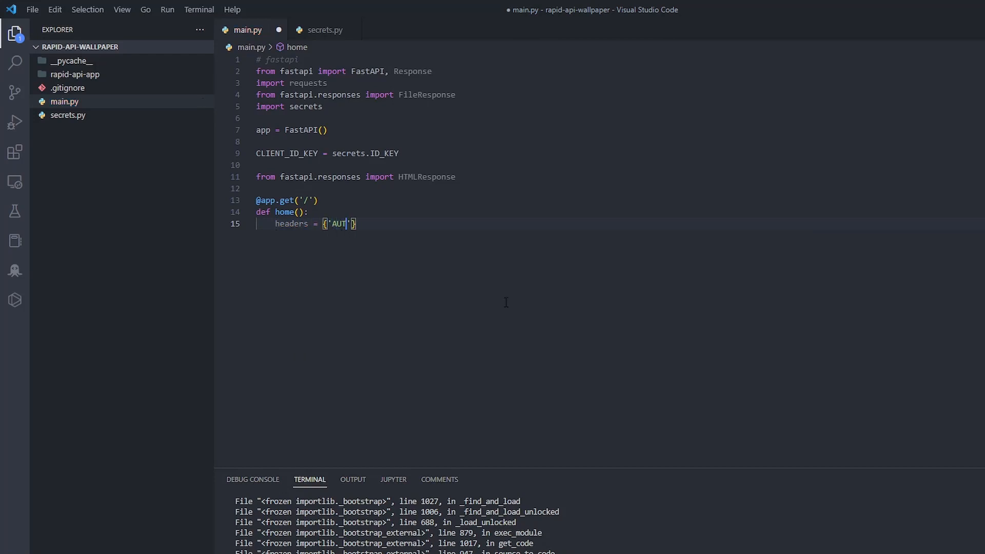
{"action": "type", "text": "Auth"}
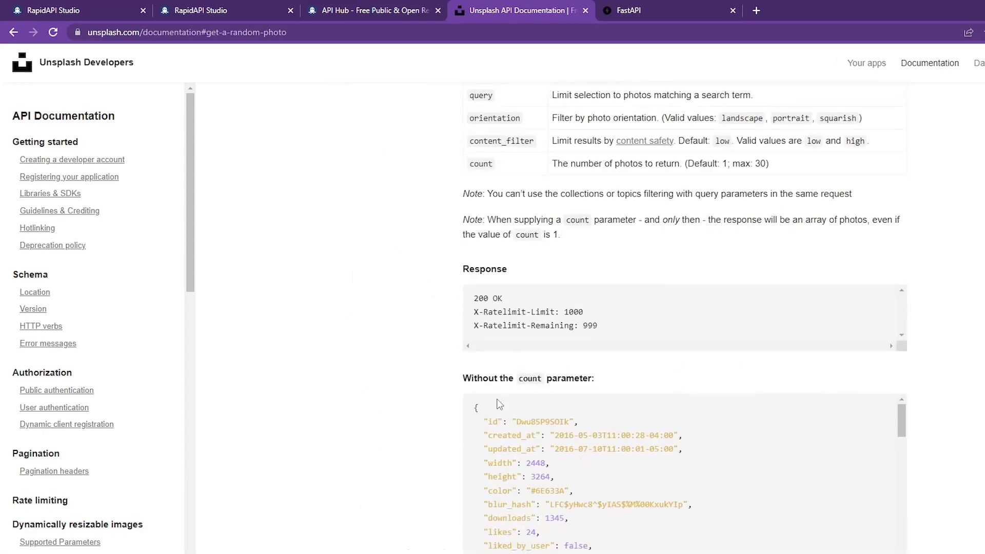
{"action": "mouse_move", "coordinate": [60, 393]}
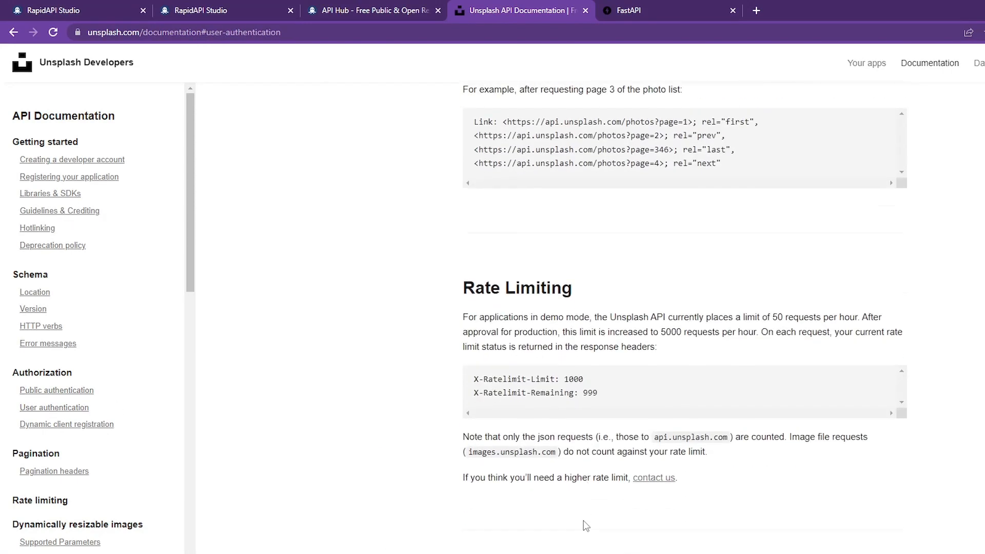
Step: Scroll the Unsplash docs from the random photo endpoint to the authentication section
{"action": "scroll", "scroll_direction": "down", "scroll_amount": 3}
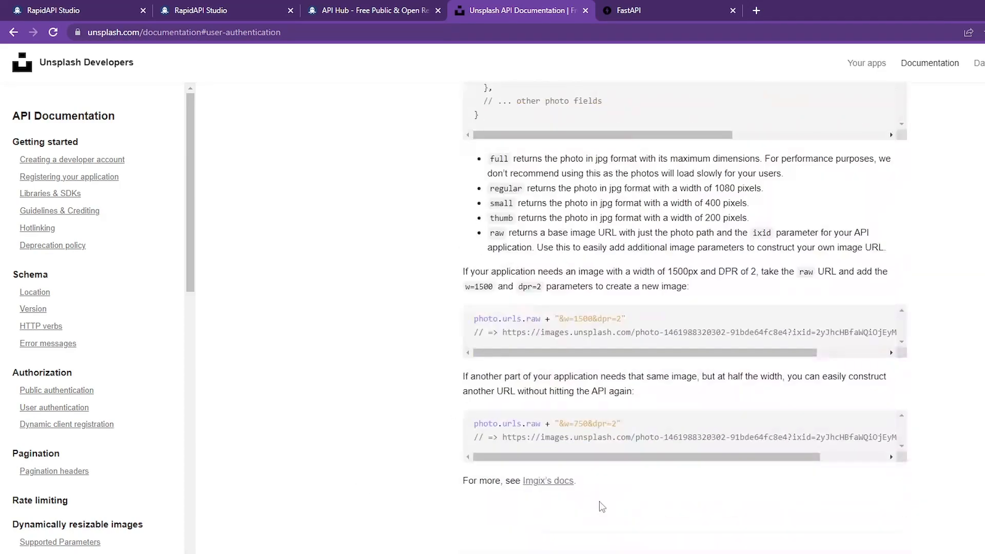
{"action": "scroll", "scroll_direction": "down", "scroll_amount": 3}
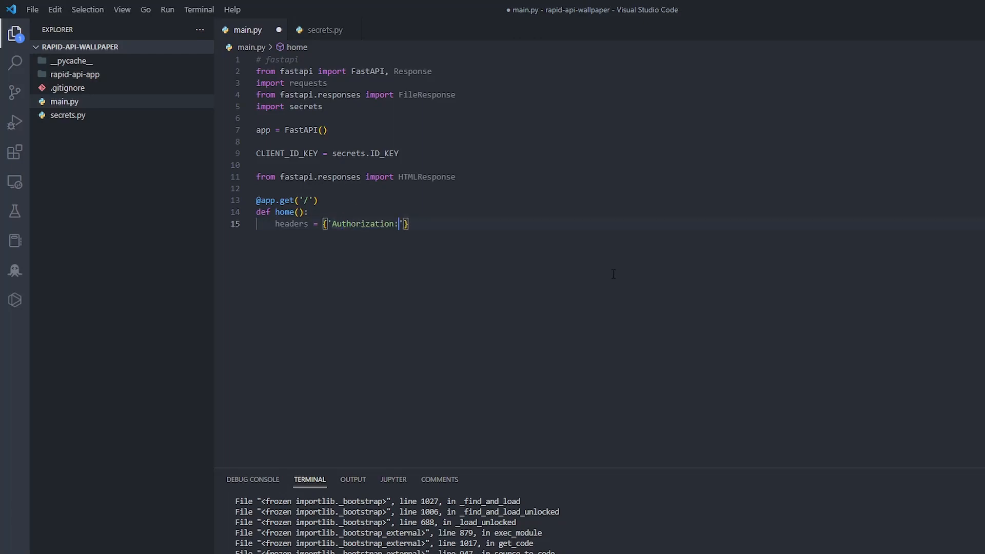
Step: Set the Authorization header to f'Client-ID {CLIENT_ID_KEY}' and begin a url = line
{"action": "type", "text": "f'"}
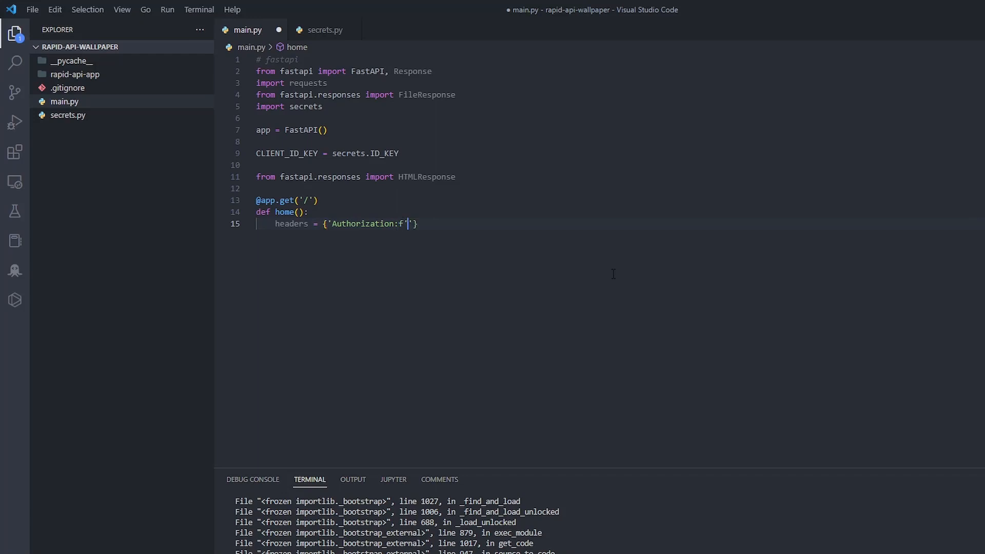
{"action": "type", "text": "Client"}
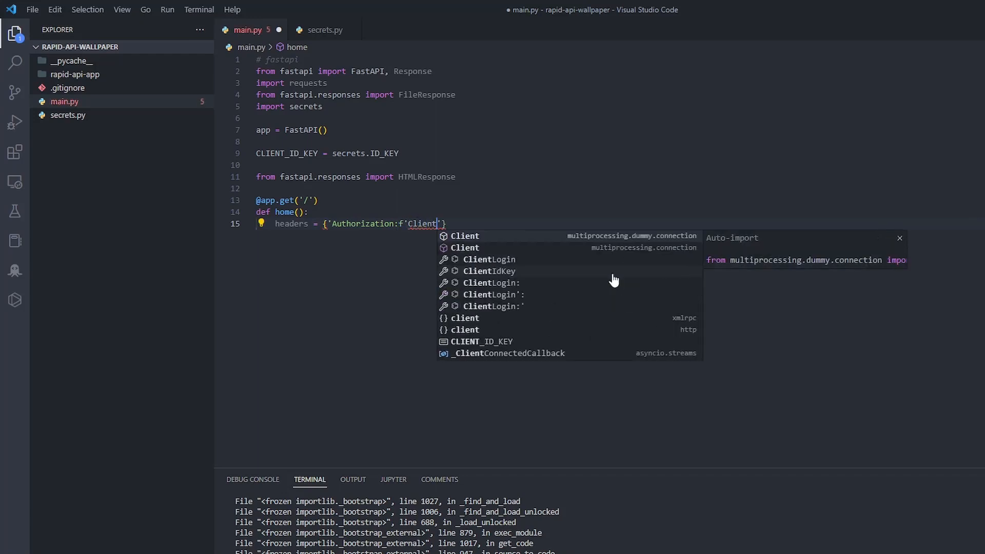
{"action": "type", "text": "-ID {CLIENT_ID_KEY"}
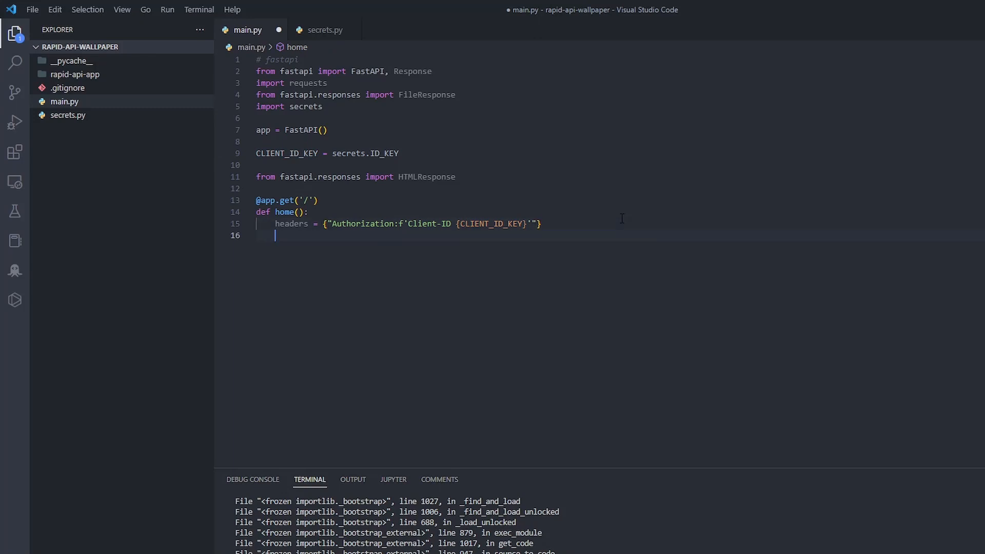
{"action": "type", "text": "url ="}
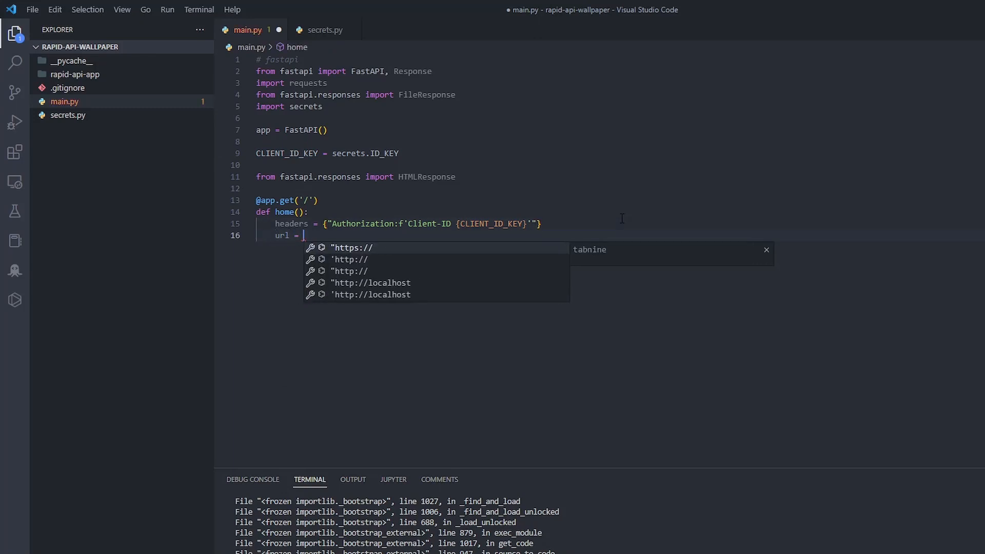
{"action": "left_click", "coordinate": [350, 247]}
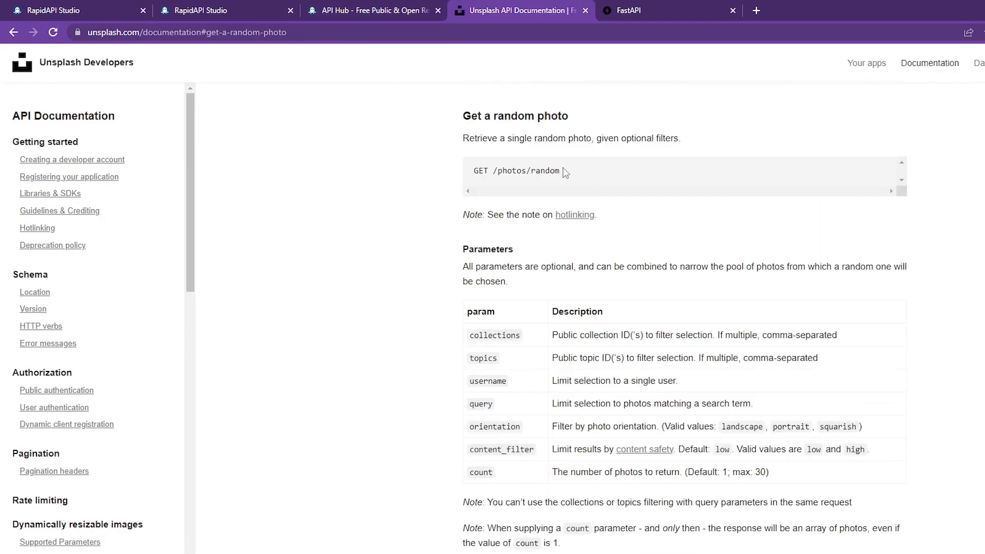
Step: Select the /photos/random endpoint path from the Get a random photo docs
{"action": "double_click", "coordinate": [526, 171]}
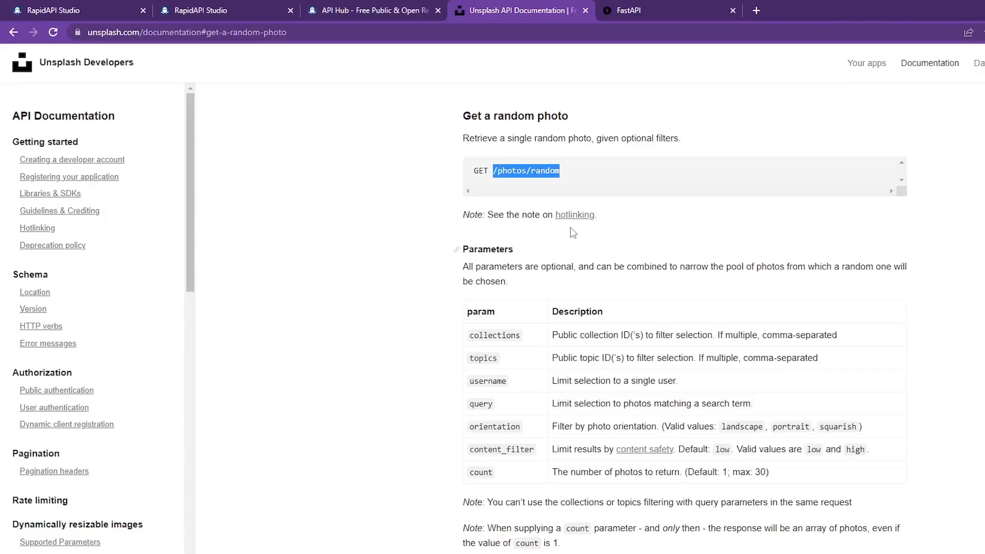
{"action": "scroll", "scroll_direction": "down", "scroll_amount": 3}
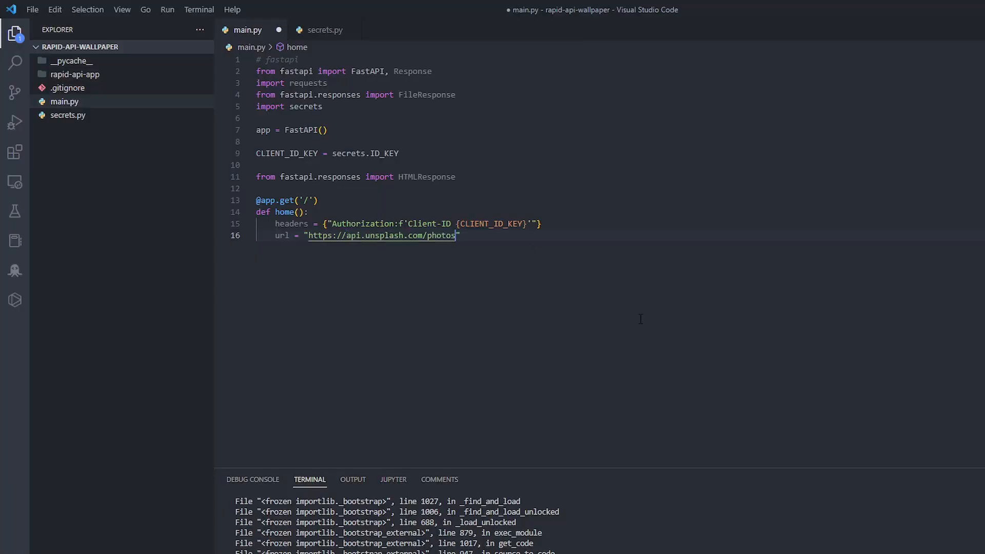
Step: Point url at /photos/random and add responsePhotosJSON = requests.get(url, headers=headers).json()
{"action": "type", "text": "/random"}
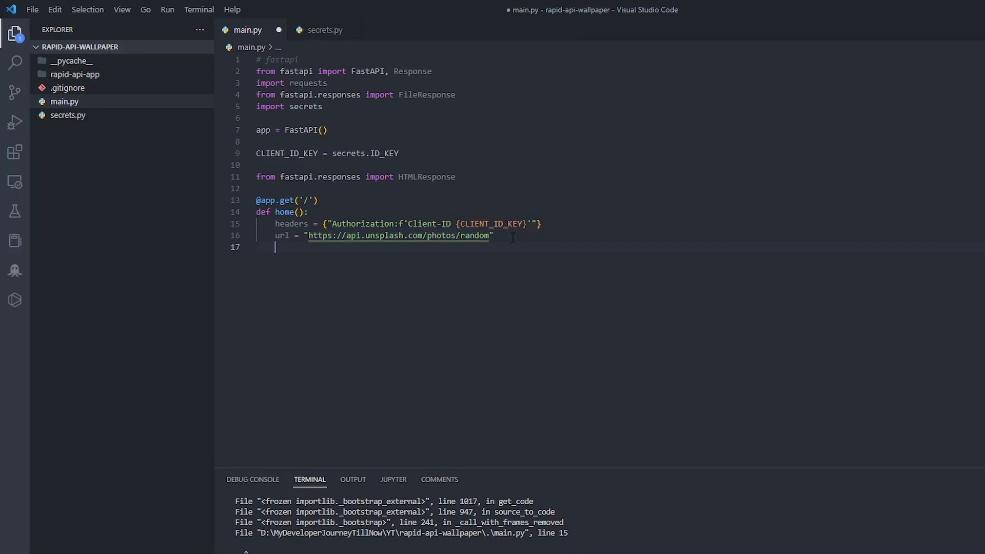
{"action": "type", "text": "response"}
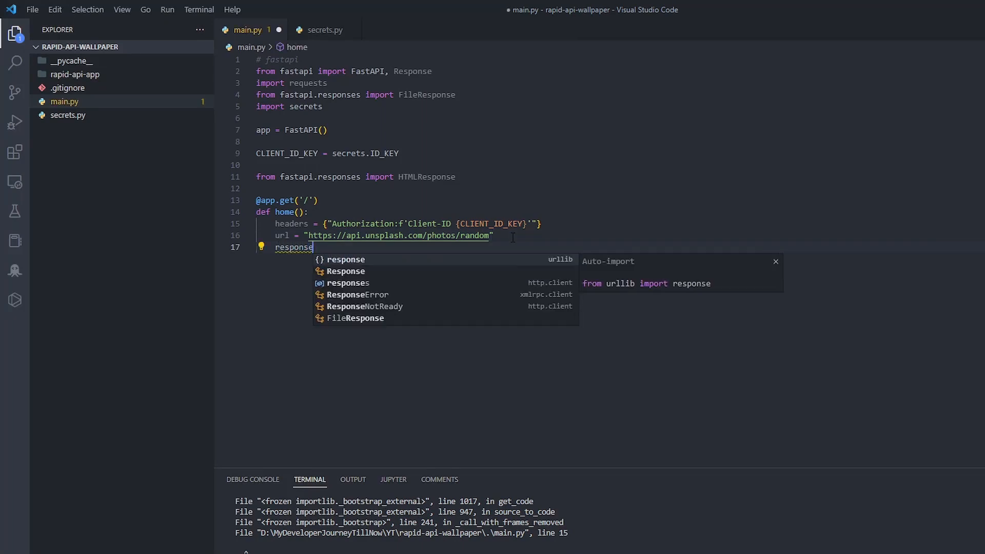
{"action": "type", "text": "Photos"}
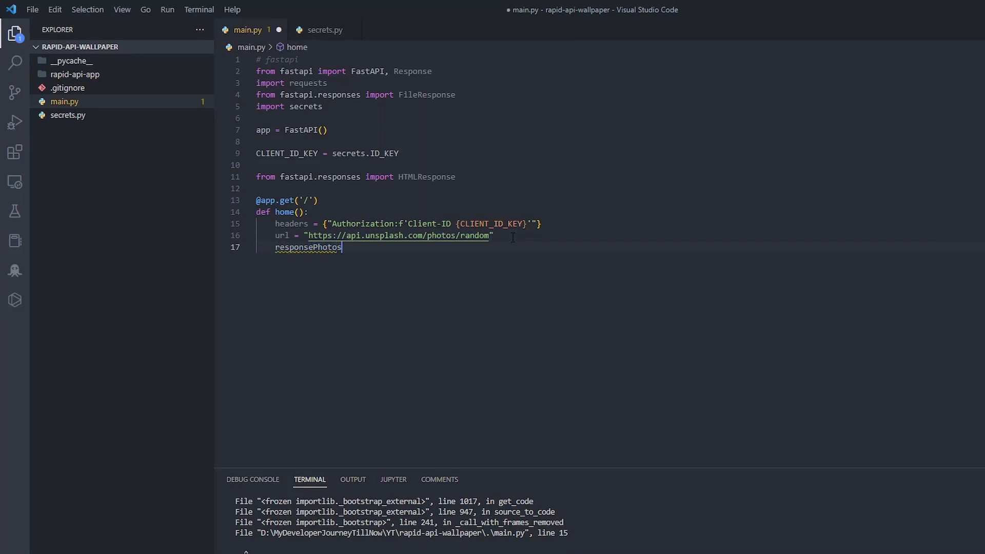
{"action": "type", "text": "JSON =  requests."}
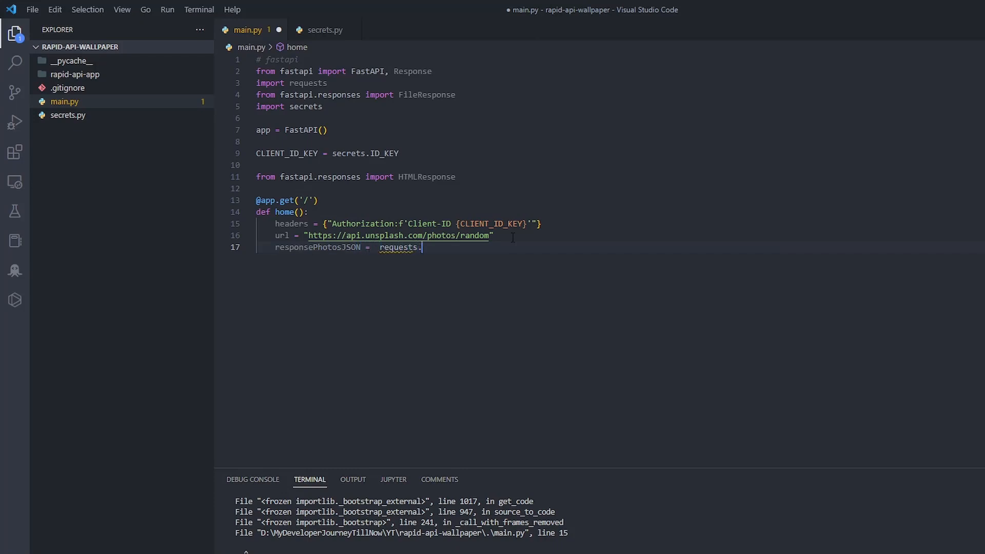
{"action": "type", "text": "get(url,headers=headers).json("}
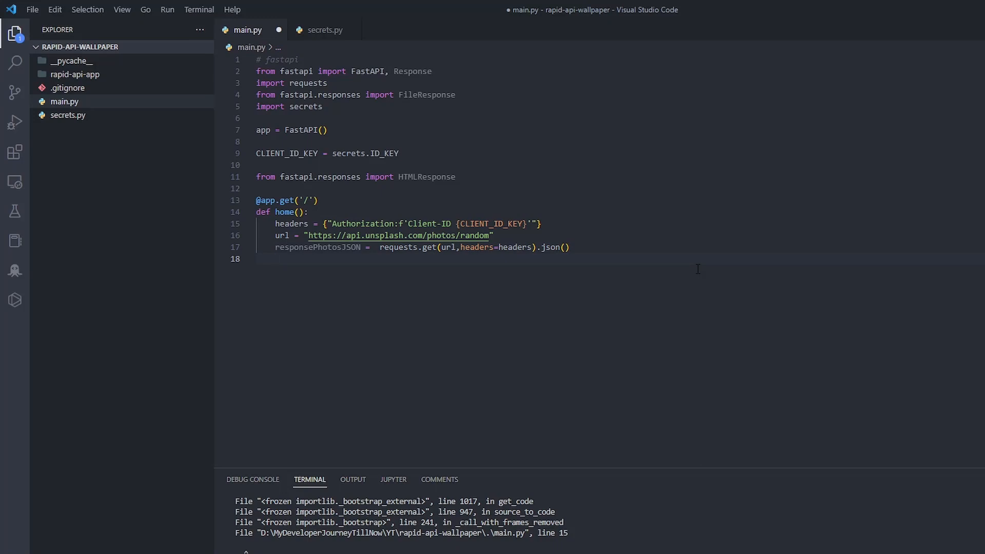
{"action": "key", "text": "Enter"}
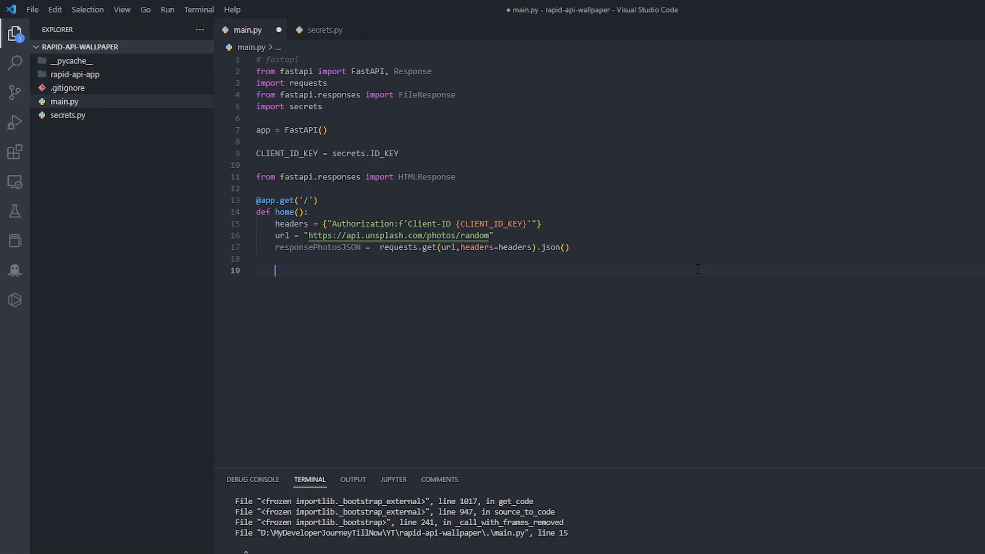
Step: Return {'image_url': str(responsePhotosJSON['urls']['raw'])} from the home route
{"action": "type", "text": "return"}
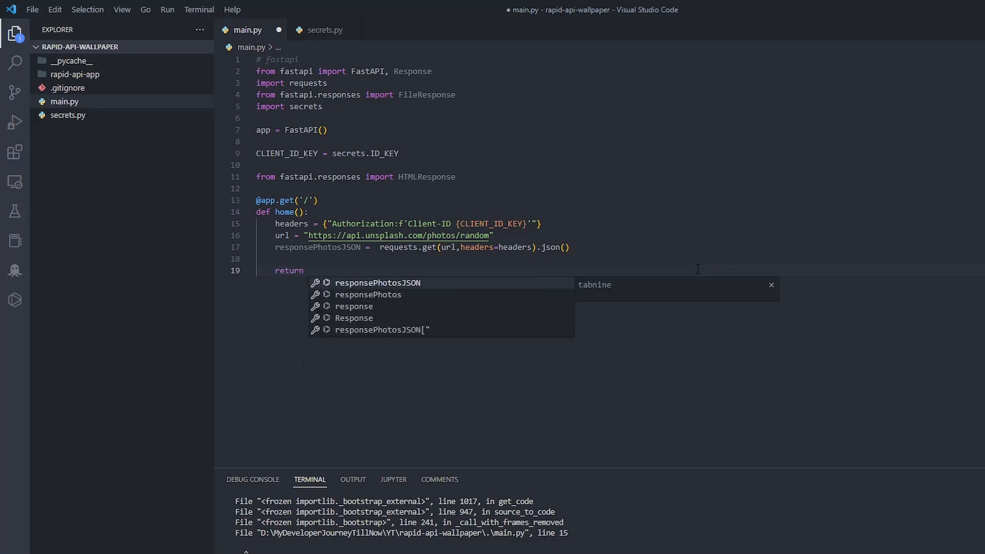
{"action": "type", "text": "{}"}
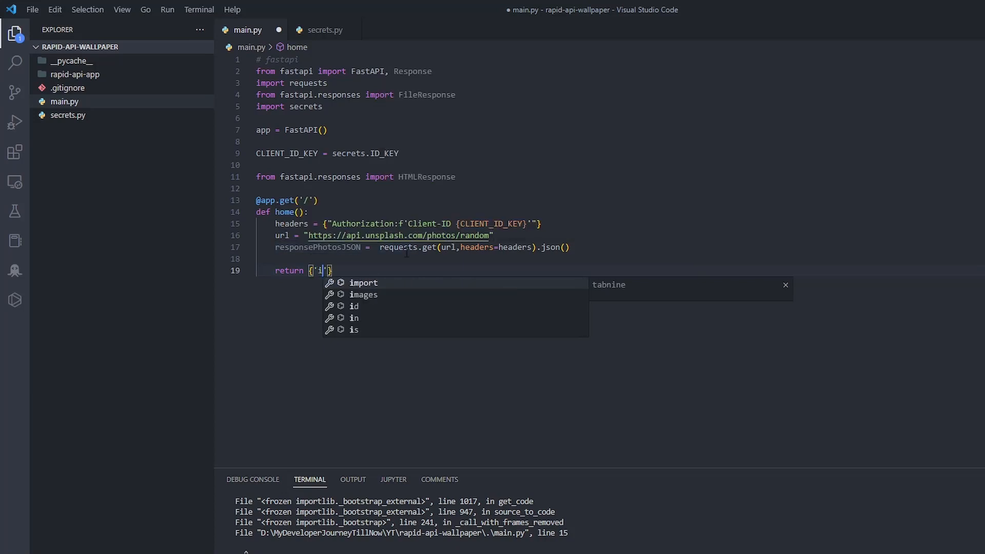
{"action": "type", "text": "mage_url"}
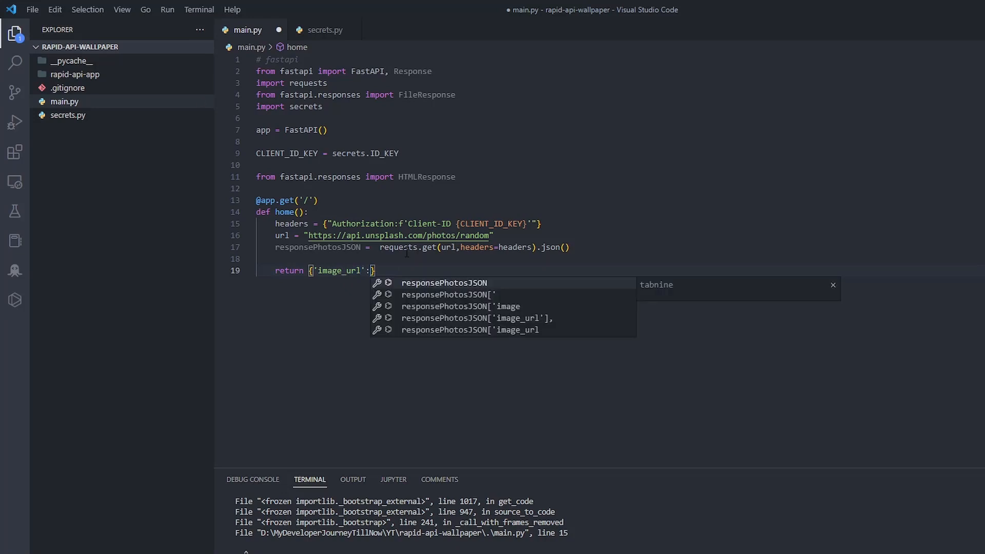
{"action": "type", "text": "str"}
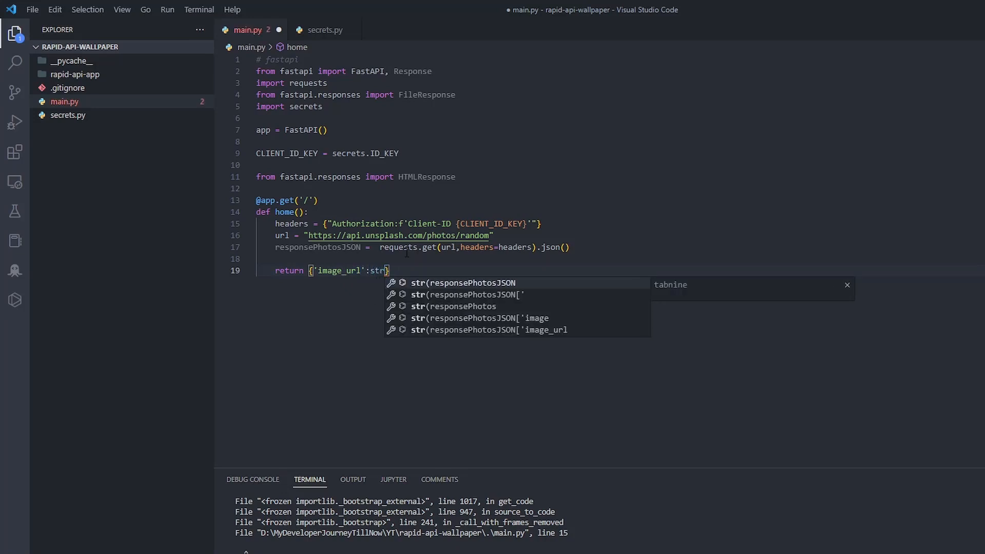
{"action": "type", "text": "(responsePhotosJSON['urls']['r"}
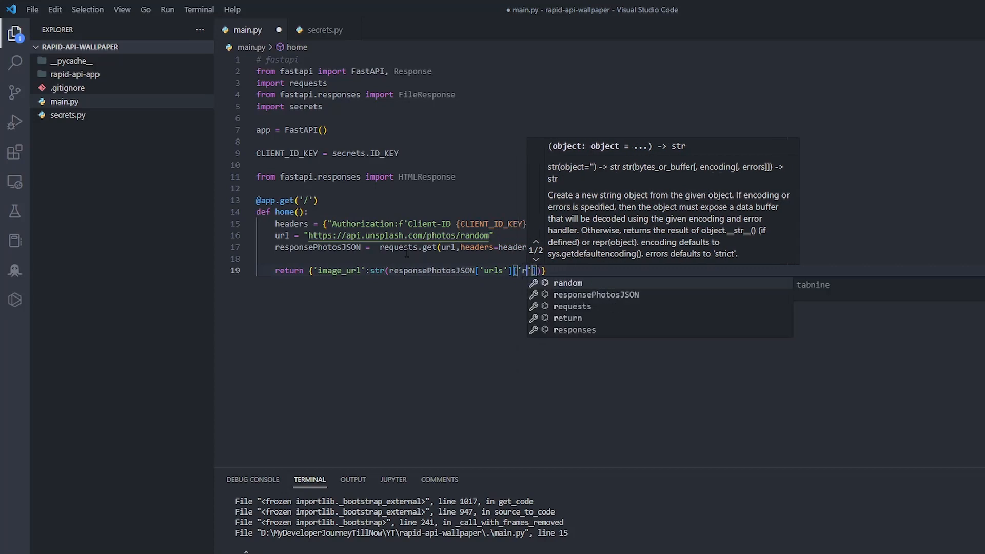
{"action": "type", "text": "raw"}
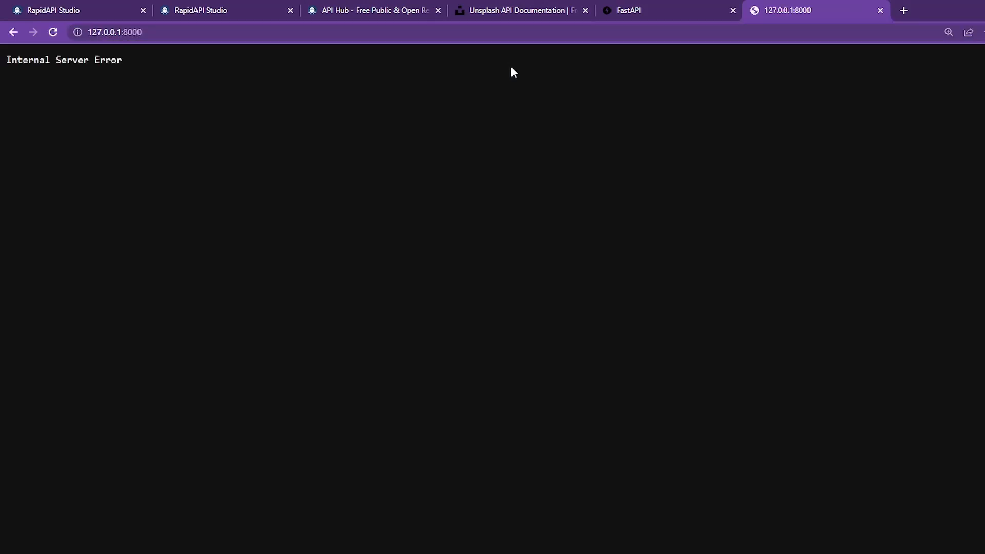
{"action": "mouse_move", "coordinate": [870, 254]}
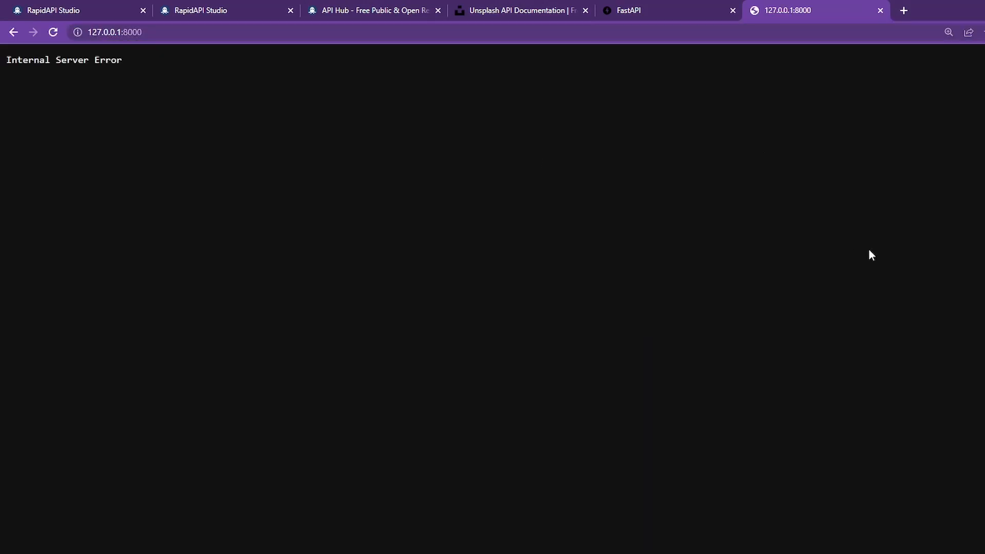
{"action": "mouse_move", "coordinate": [815, 237]}
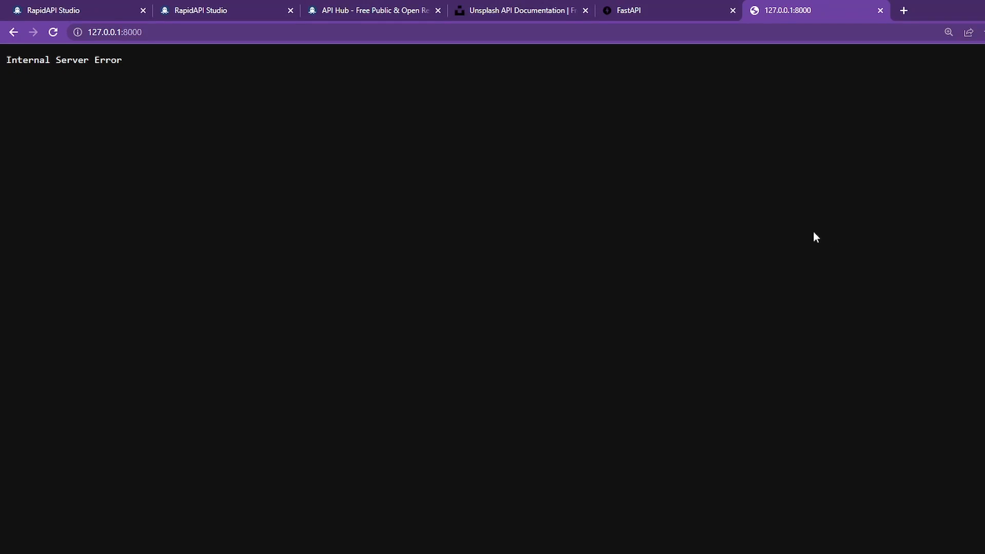
{"action": "mouse_move", "coordinate": [819, 234]}
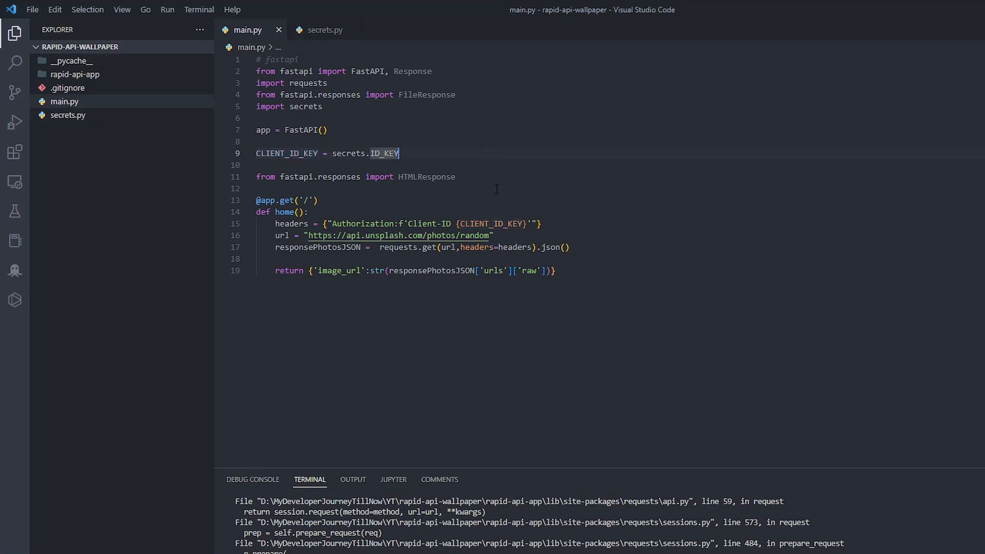
{"action": "mouse_move", "coordinate": [761, 254]}
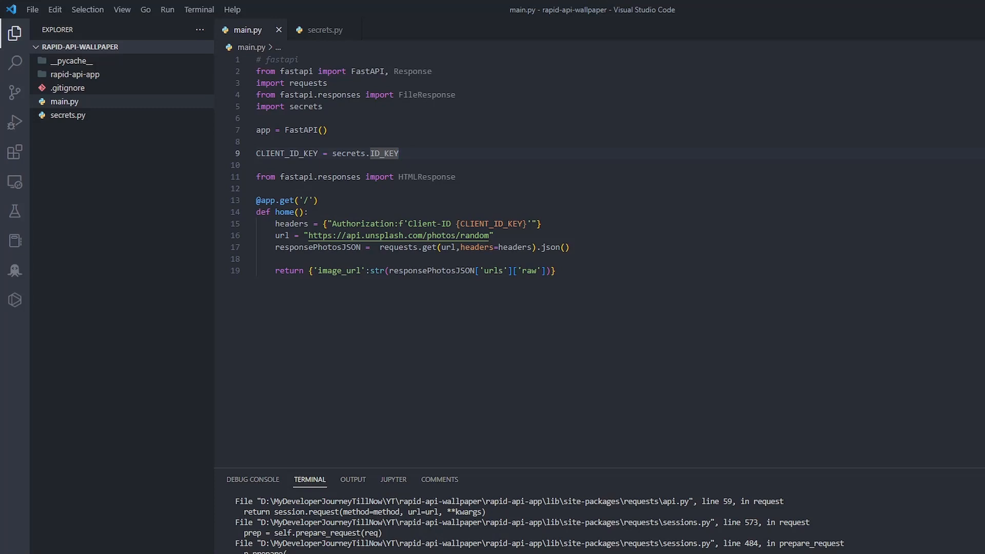
{"action": "mouse_move", "coordinate": [398, 217]}
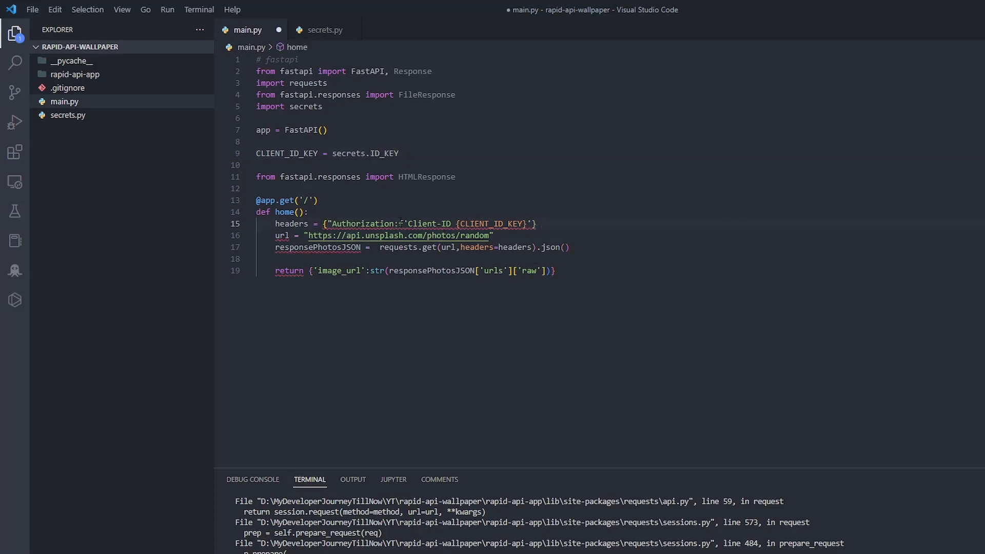
{"action": "mouse_move", "coordinate": [550, 256]}
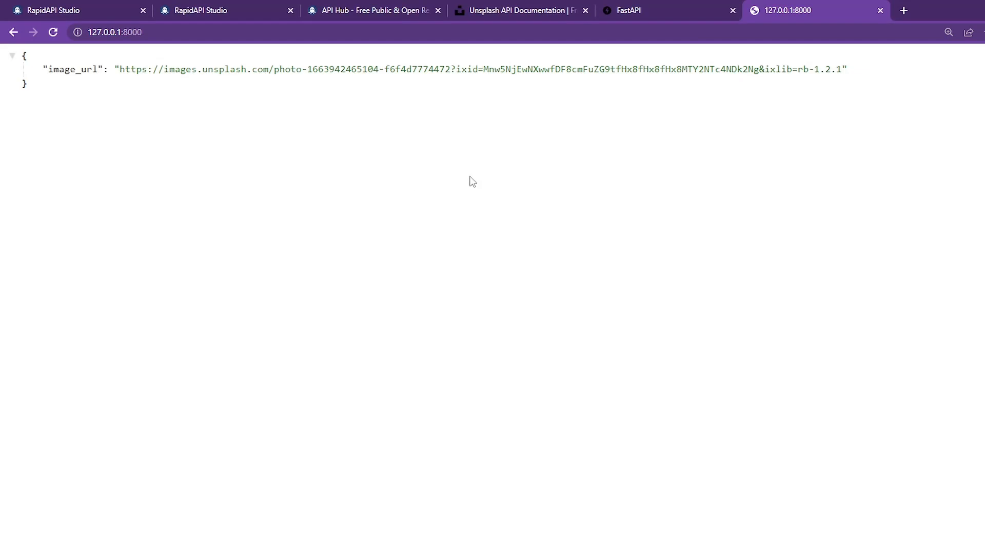
{"action": "mouse_move", "coordinate": [333, 123]}
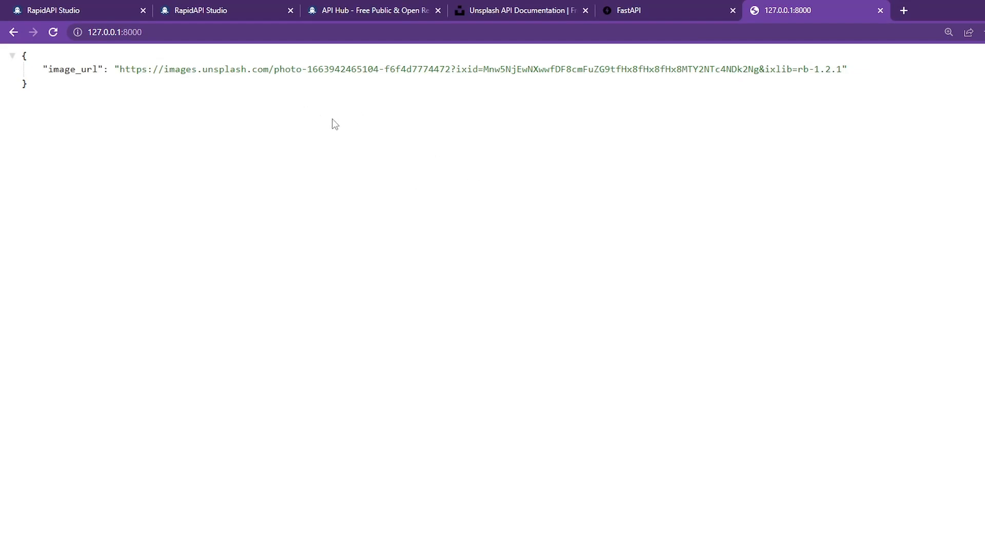
Step: View the returned image_url photo in a new tab, then return to main.py in VS Code
{"action": "left_click_drag", "start_coordinate": [44, 69], "coordinate": [846, 69]}
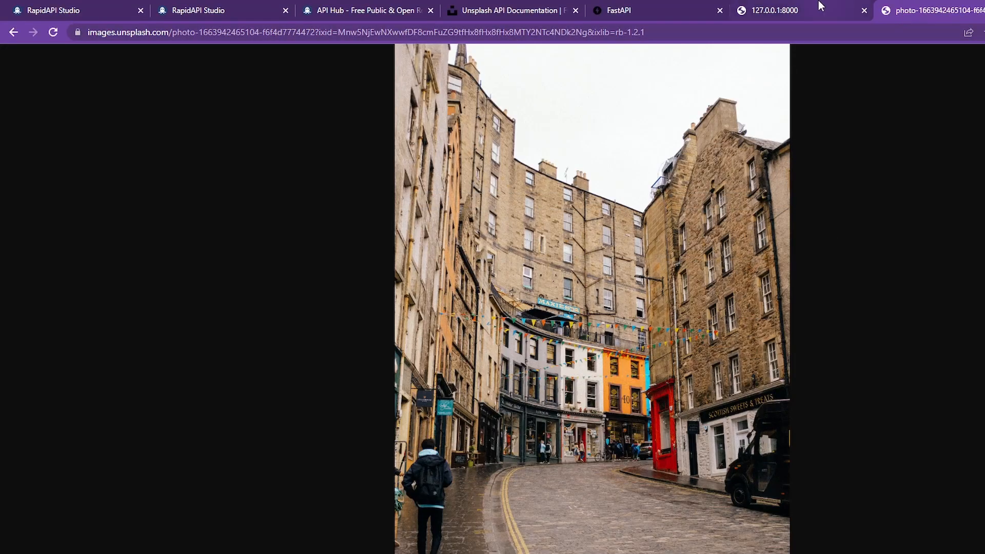
{"action": "mouse_move", "coordinate": [814, 9]}
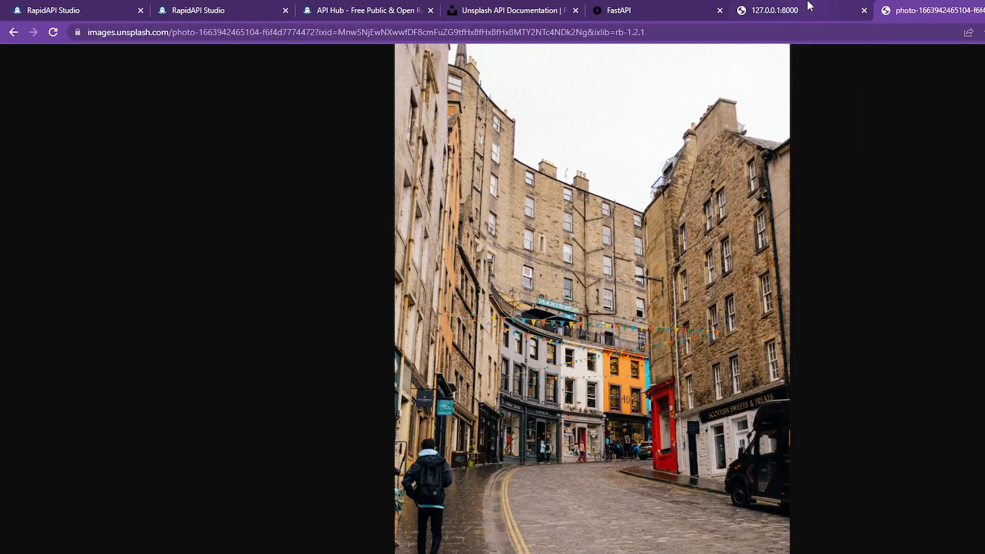
{"action": "left_click", "coordinate": [778, 10]}
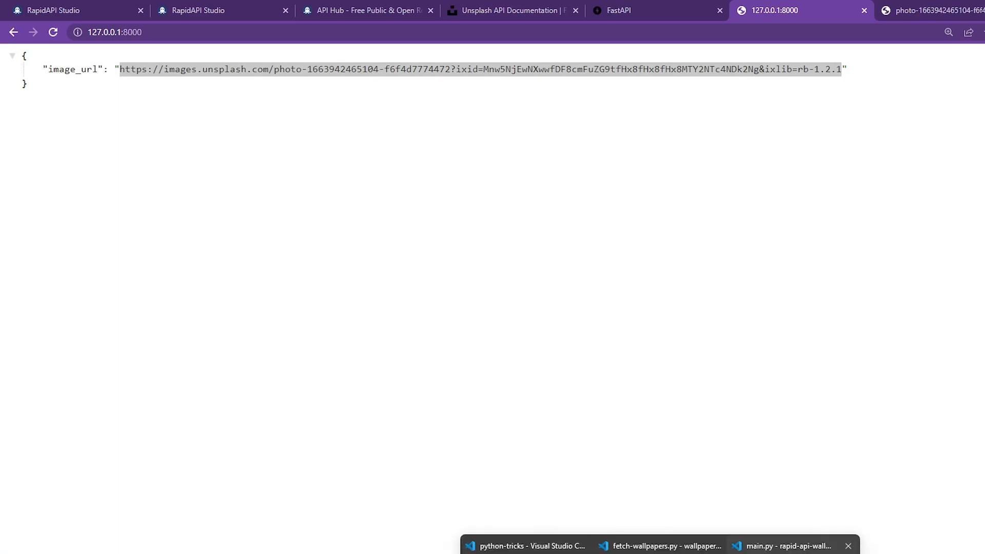
{"action": "left_click", "coordinate": [785, 546]}
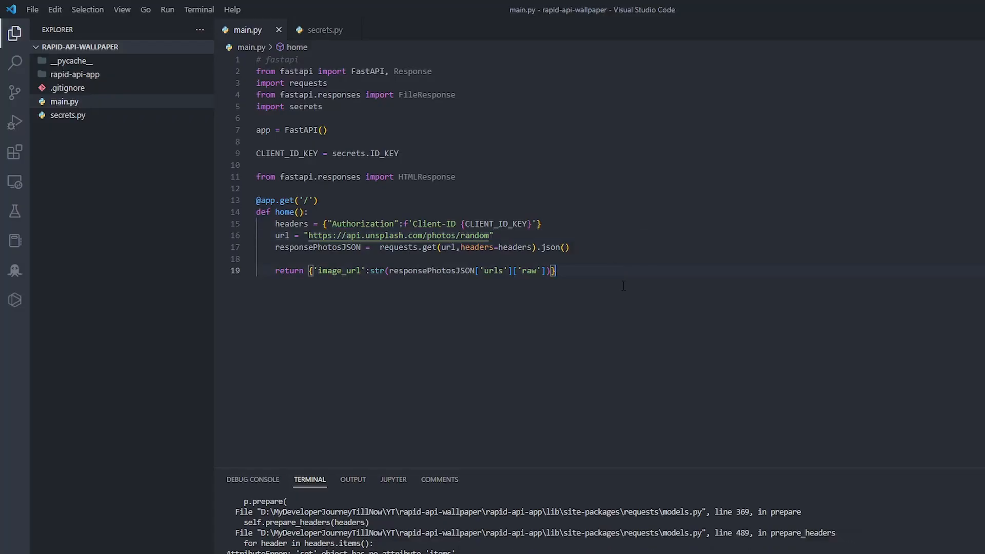